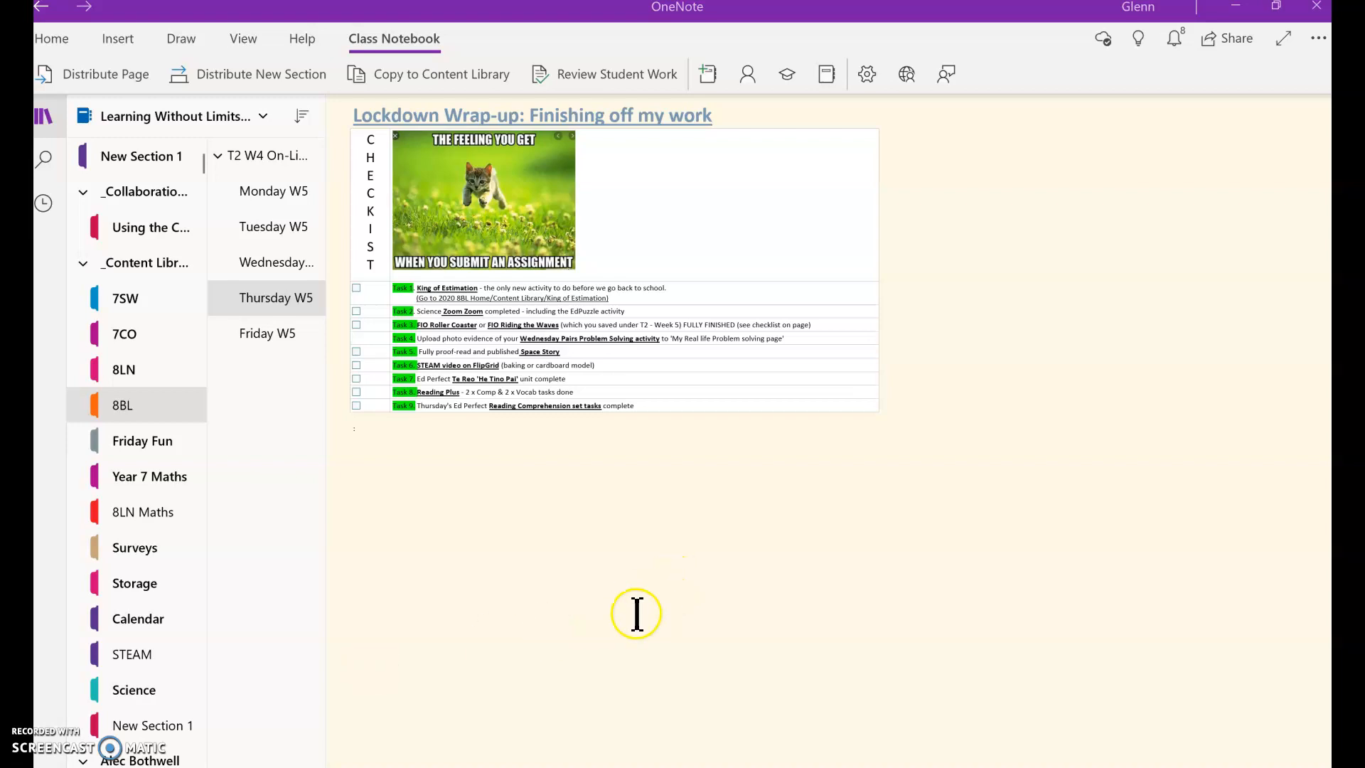
pyautogui.moveTo(539, 601)
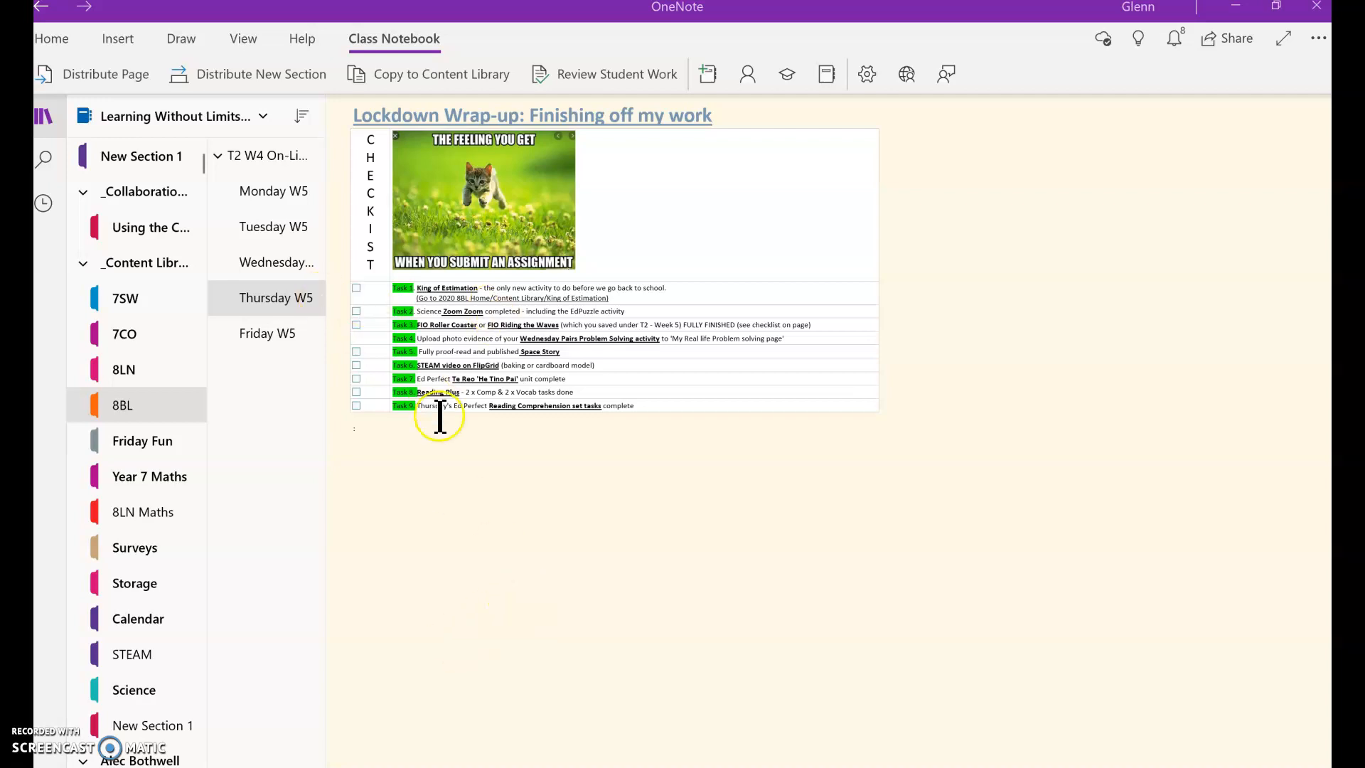
pyautogui.moveTo(589, 385)
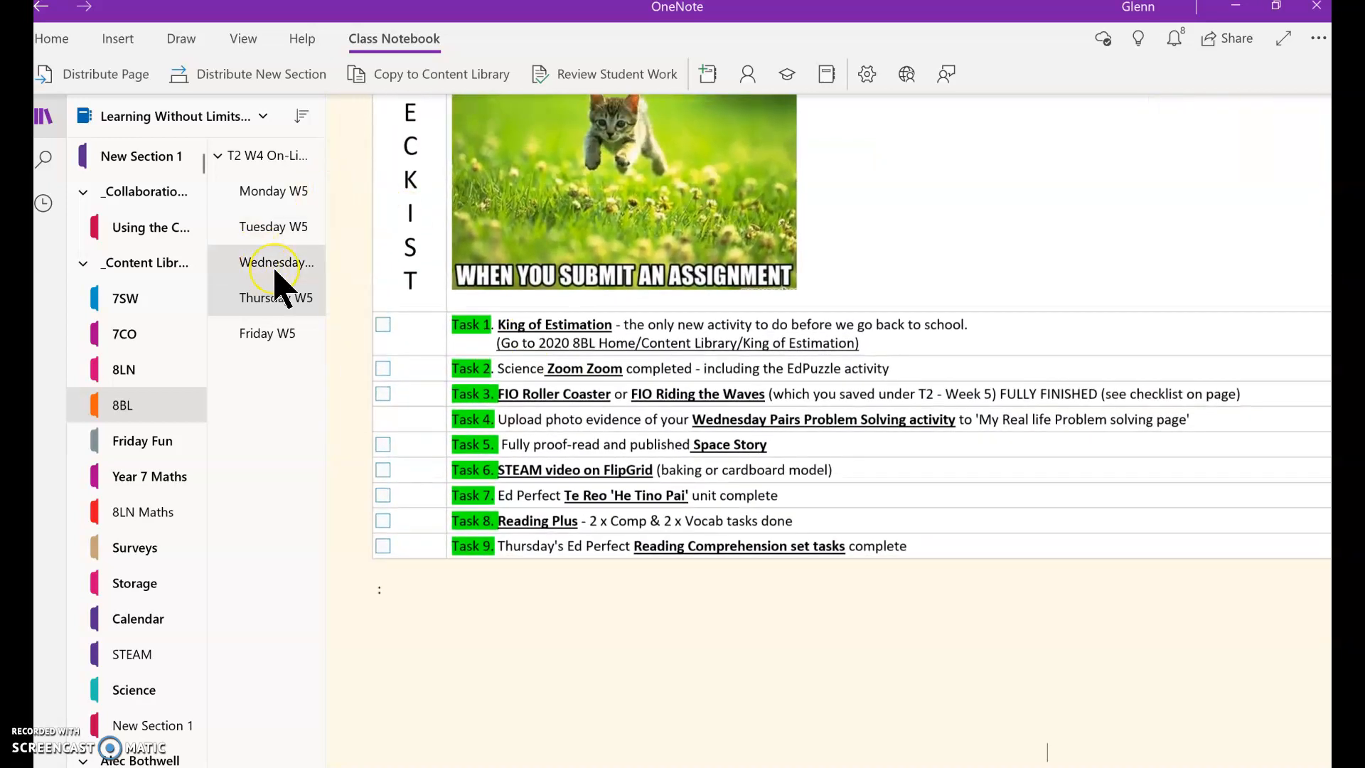
# Glance at the Wednesday W5 page, then return to the Thursday W5 Lockdown Wrap-up checklist
pyautogui.click(276, 263)
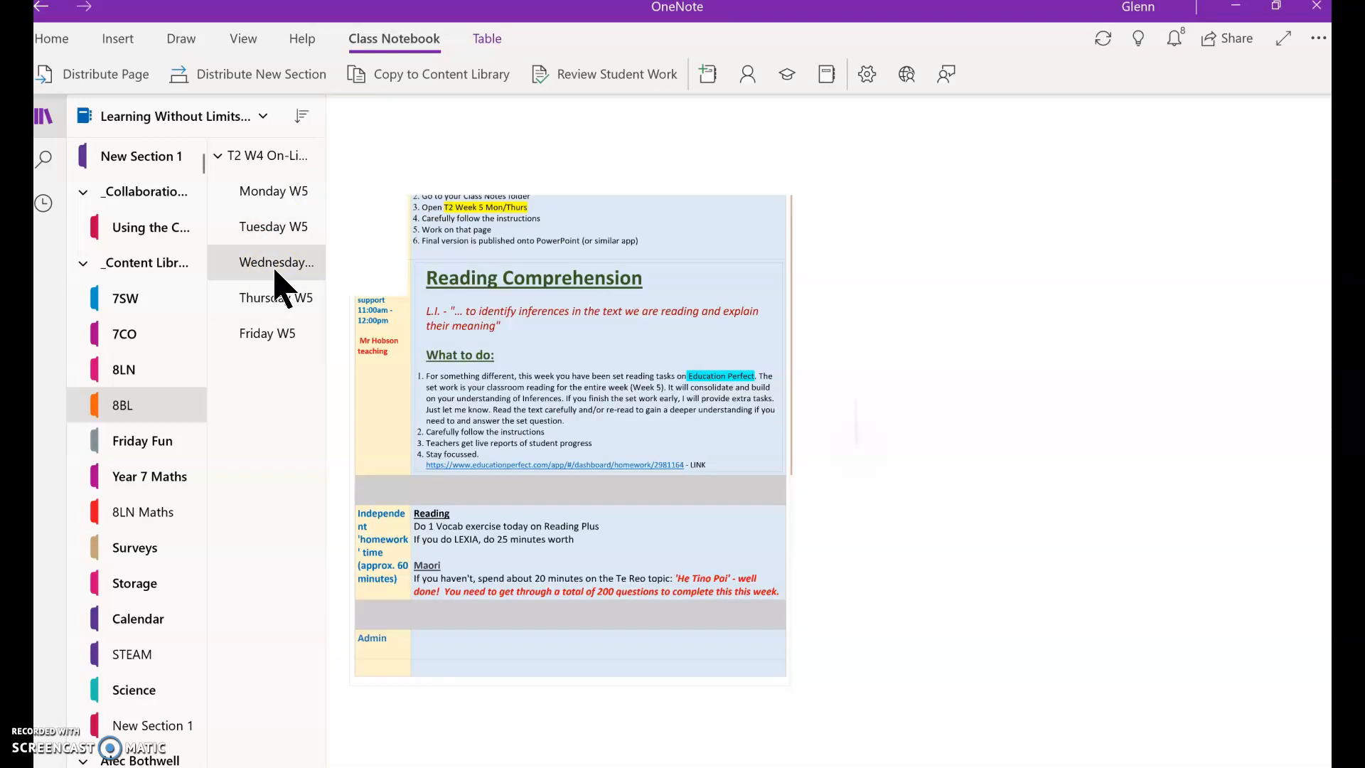
pyautogui.click(275, 297)
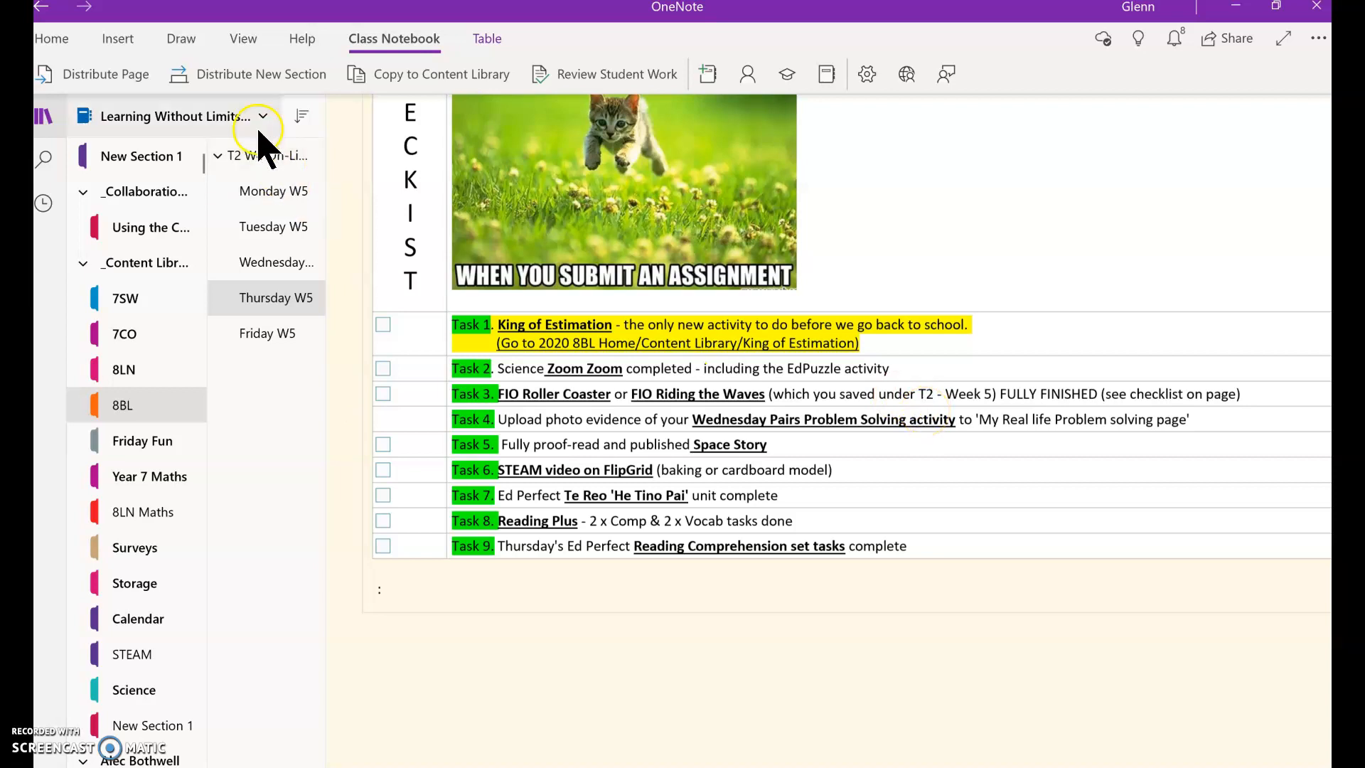
pyautogui.click(261, 115)
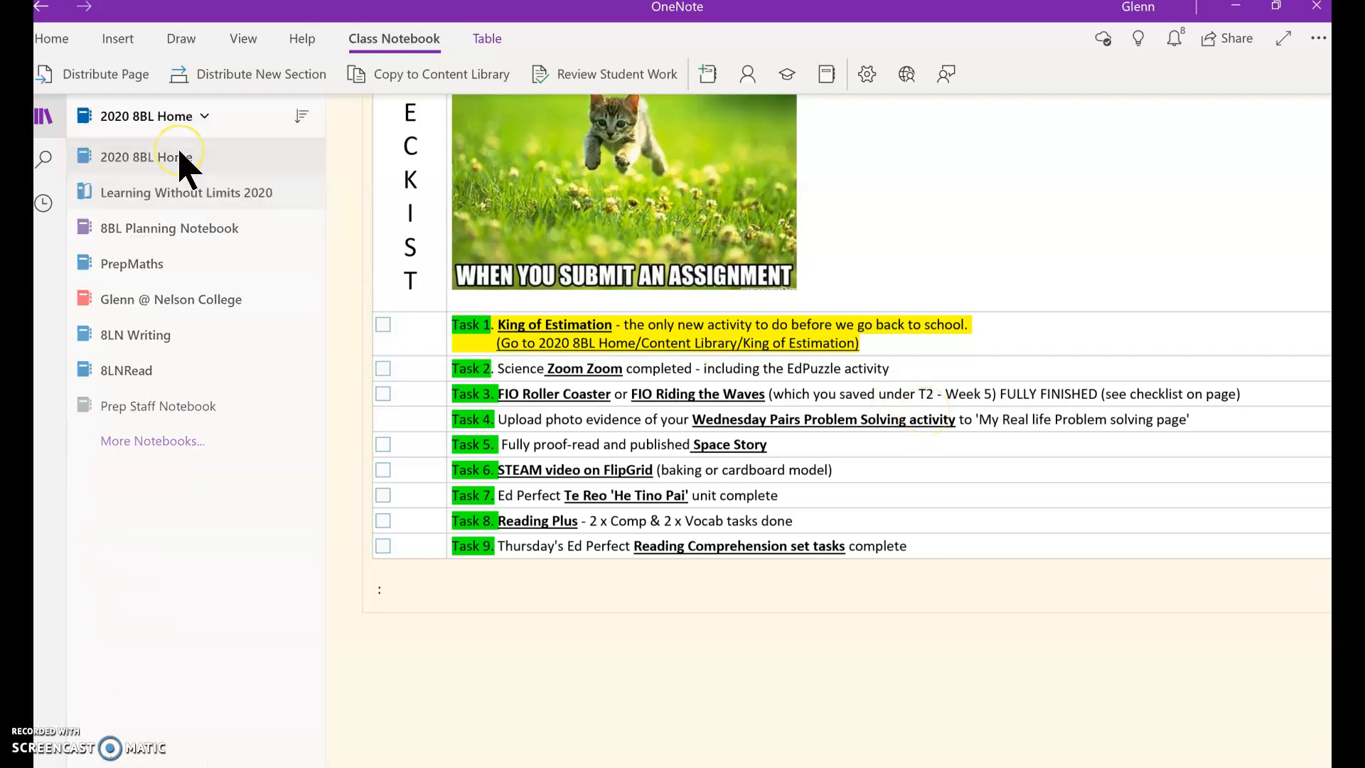
pyautogui.click(146, 156)
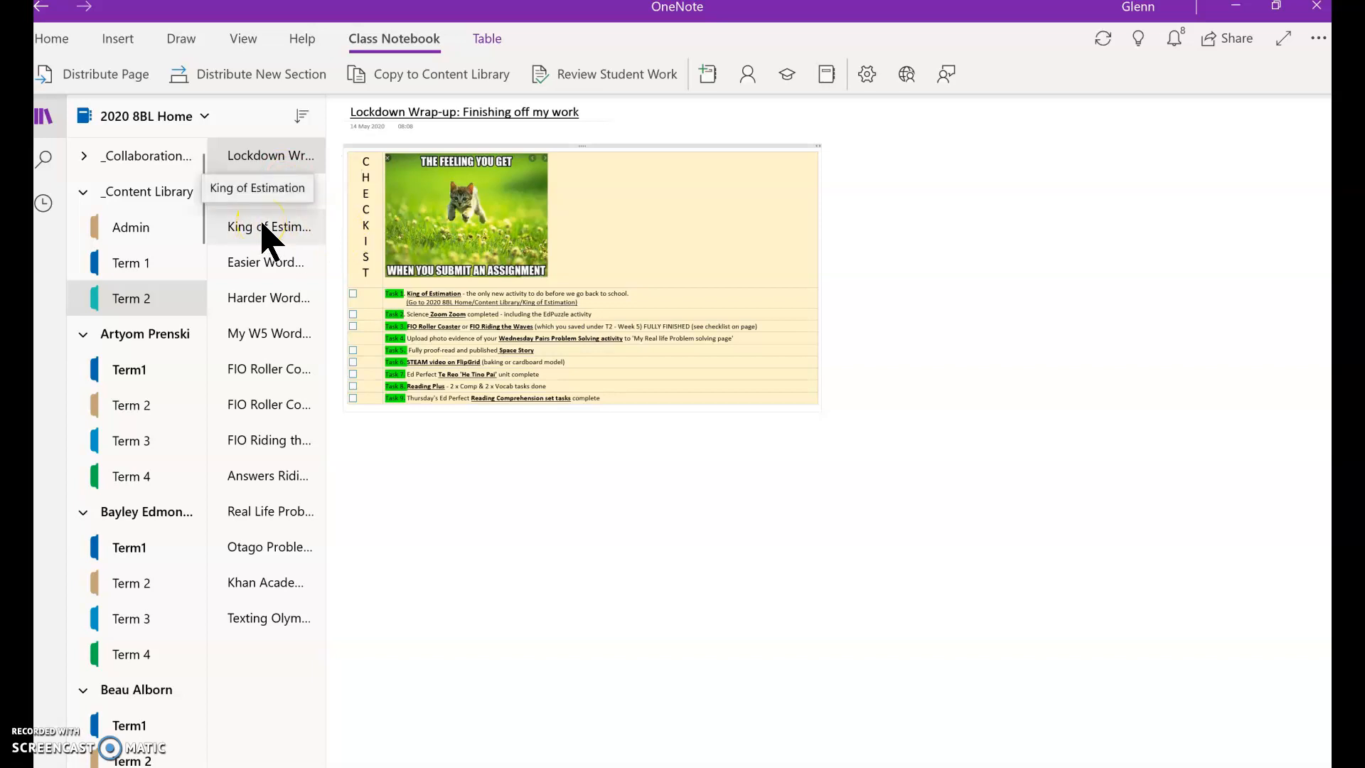
pyautogui.click(269, 226)
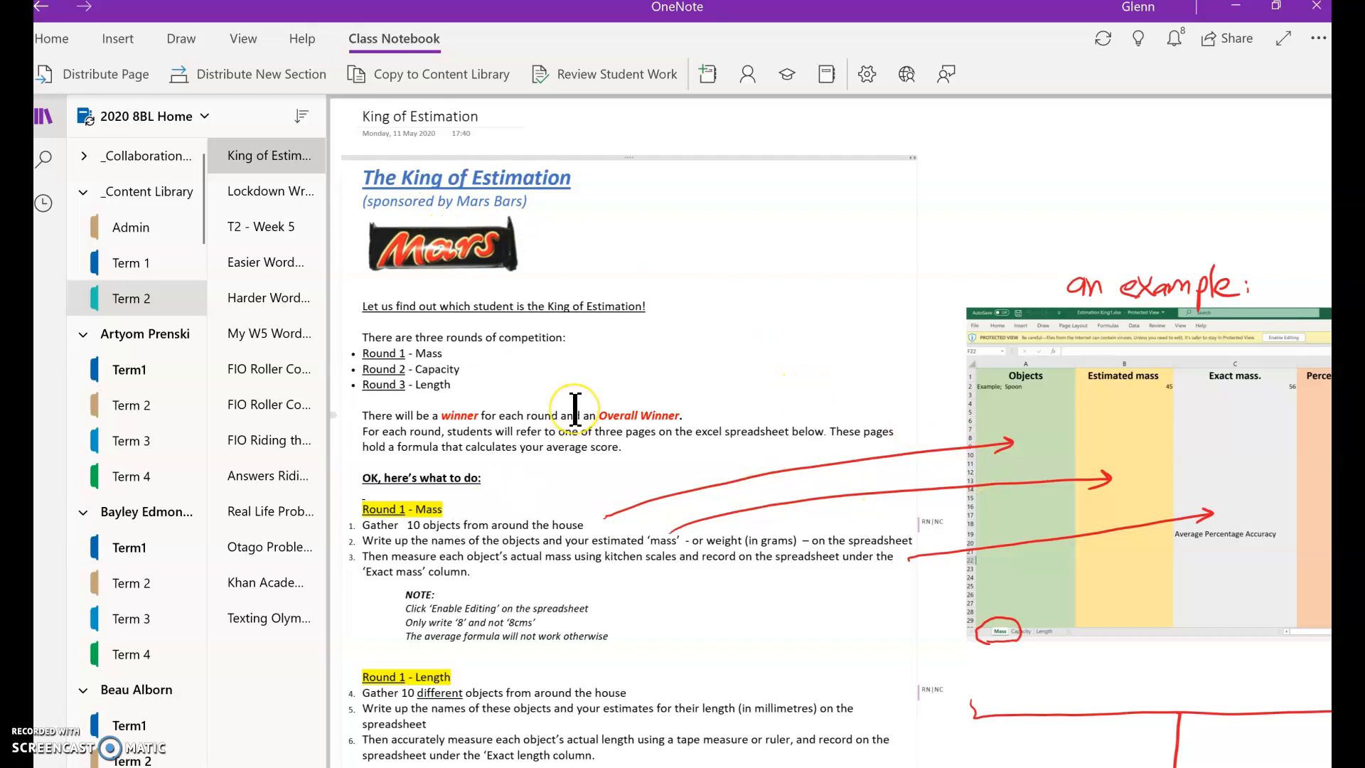
pyautogui.scroll(-3)
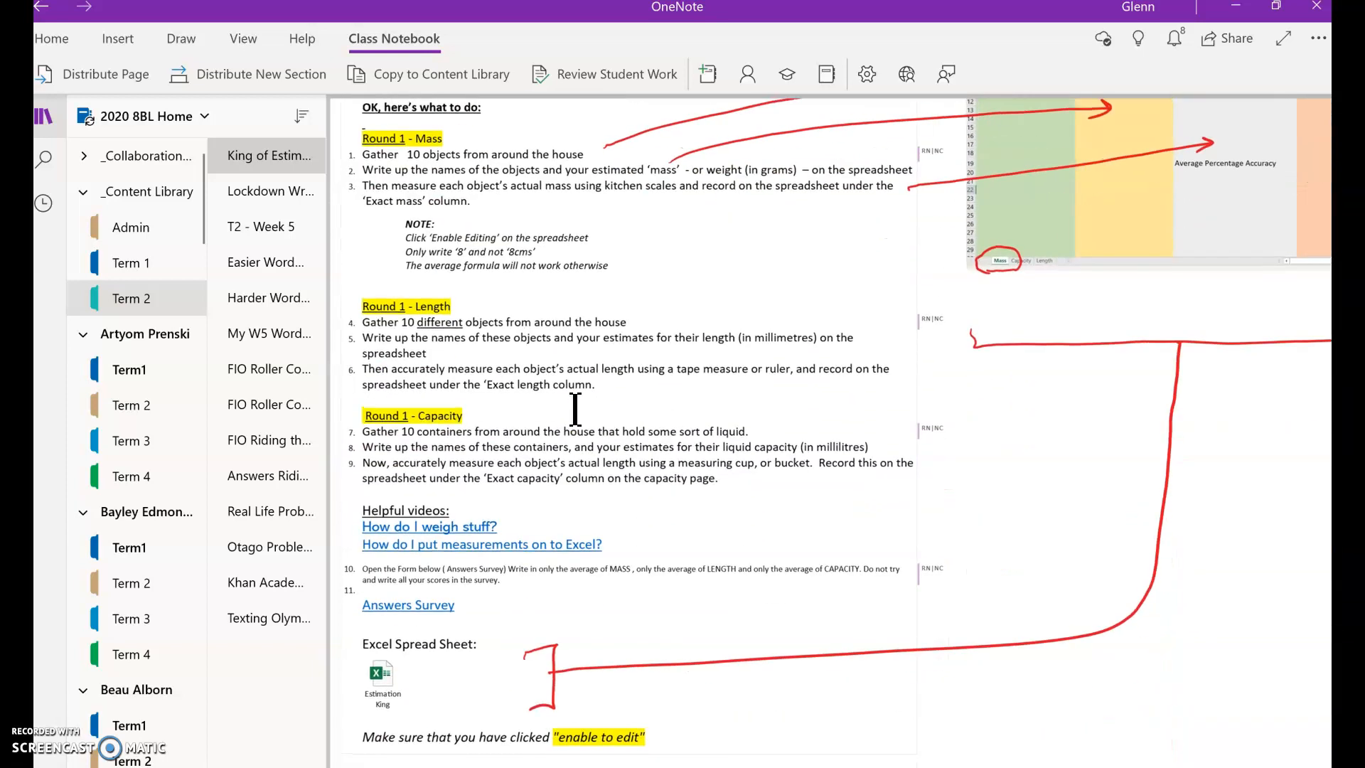
pyautogui.scroll(-3)
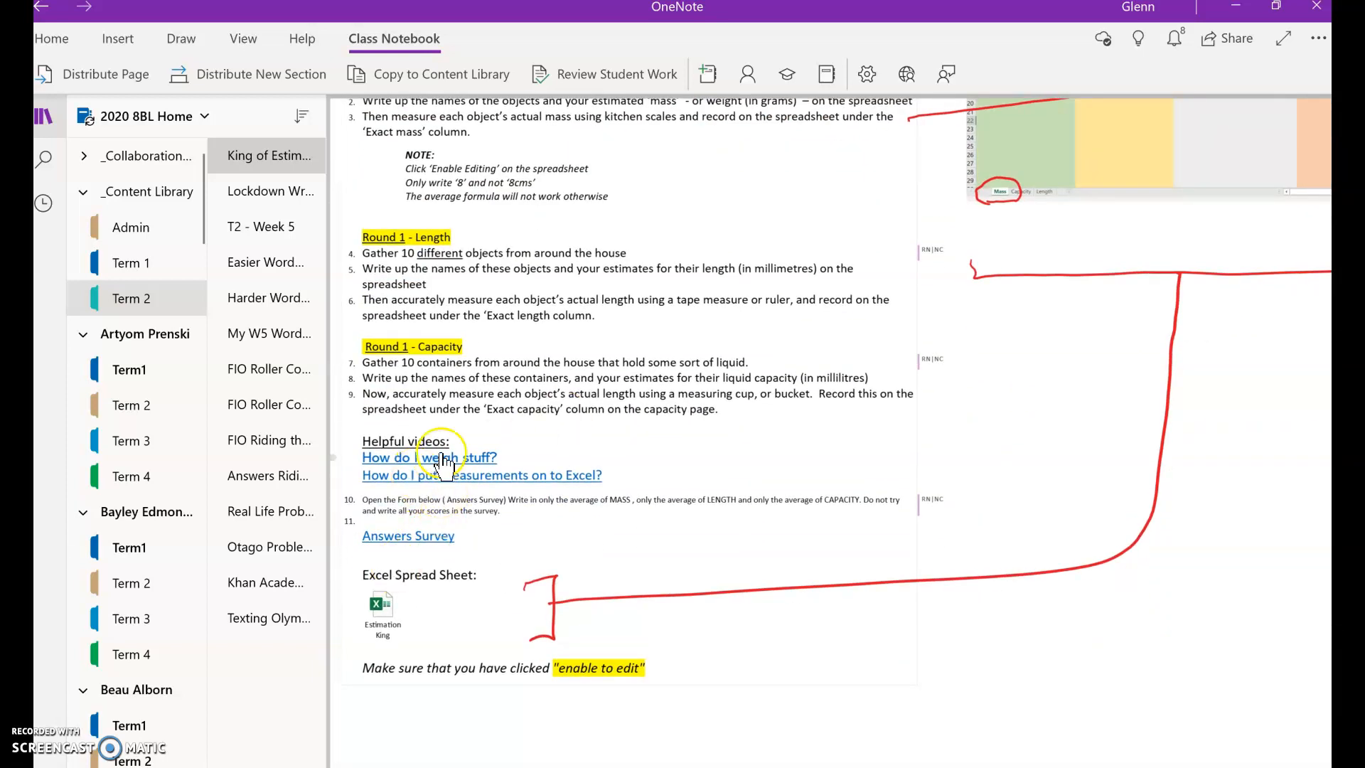
pyautogui.moveTo(423, 540)
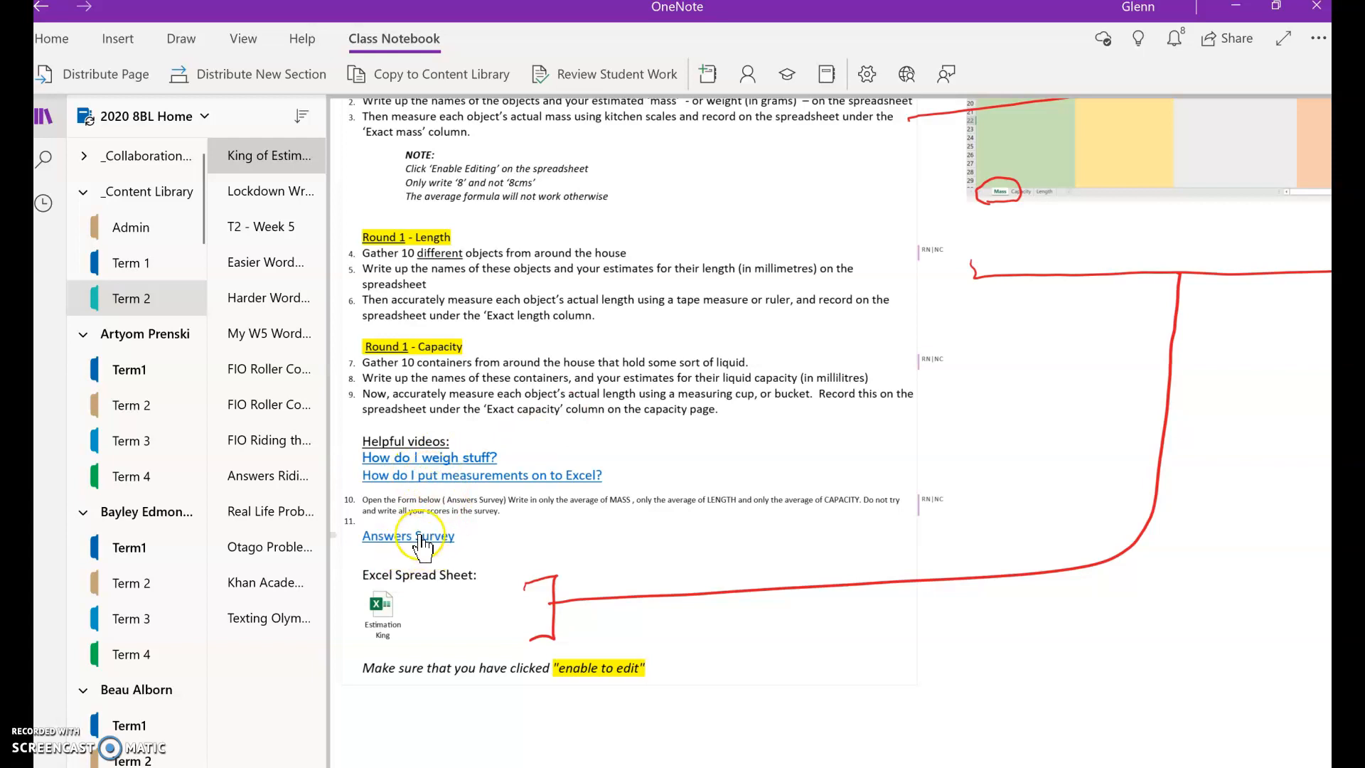
pyautogui.moveTo(627, 488)
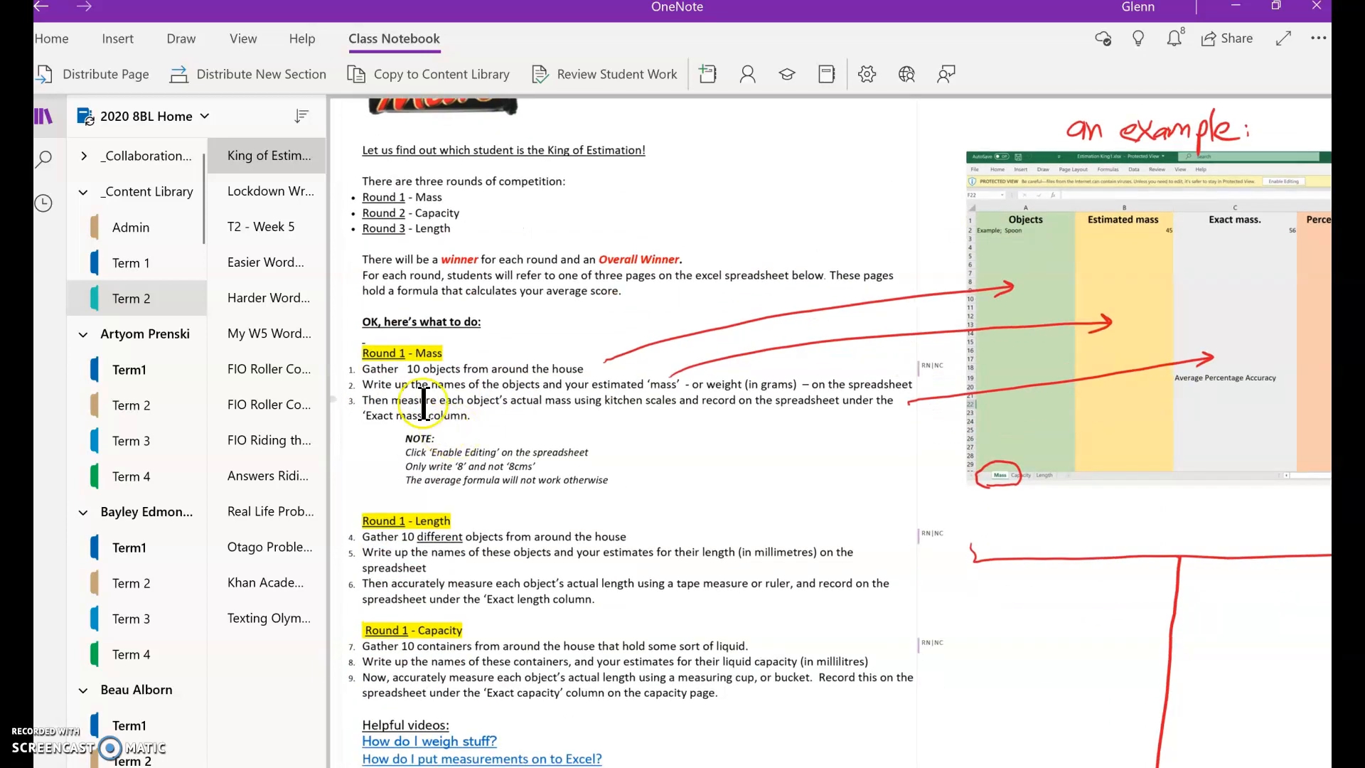
pyautogui.scroll(-3)
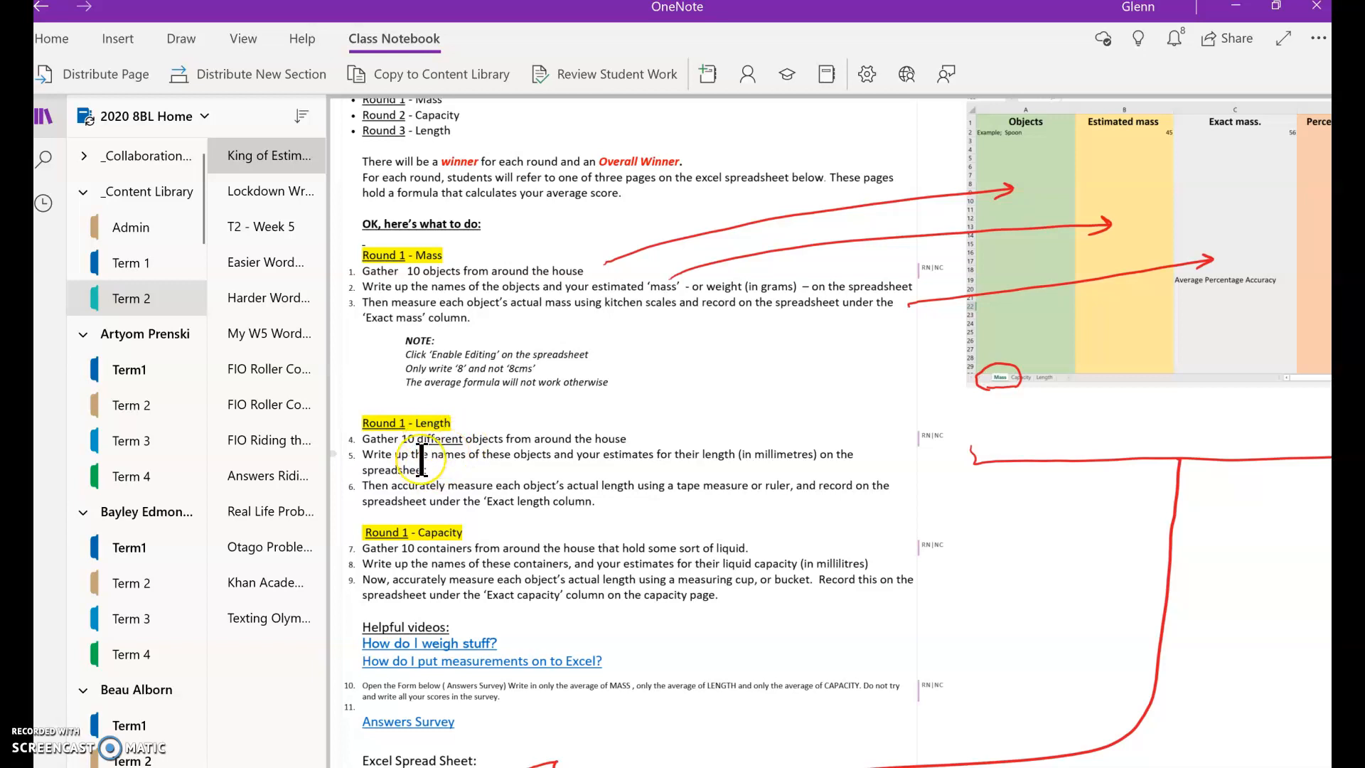
pyautogui.scroll(-3)
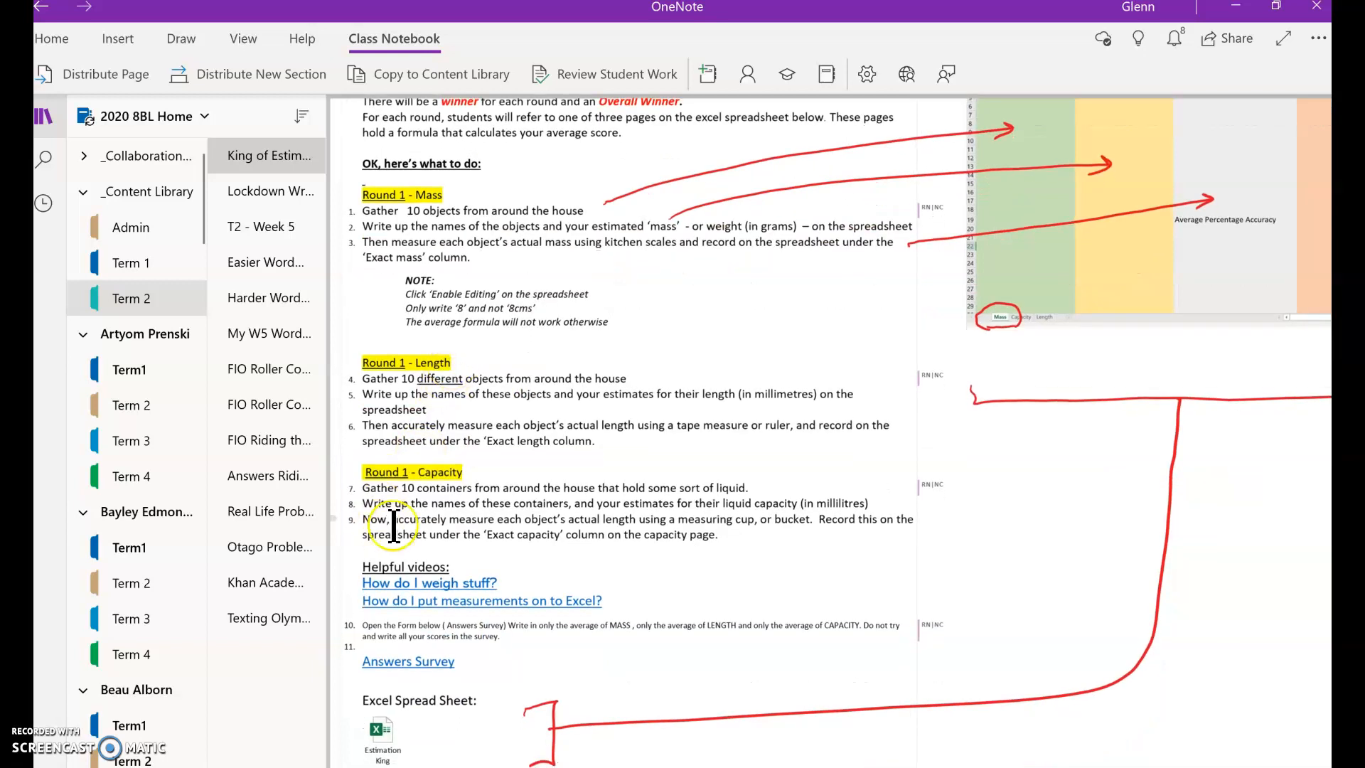
pyautogui.scroll(-3)
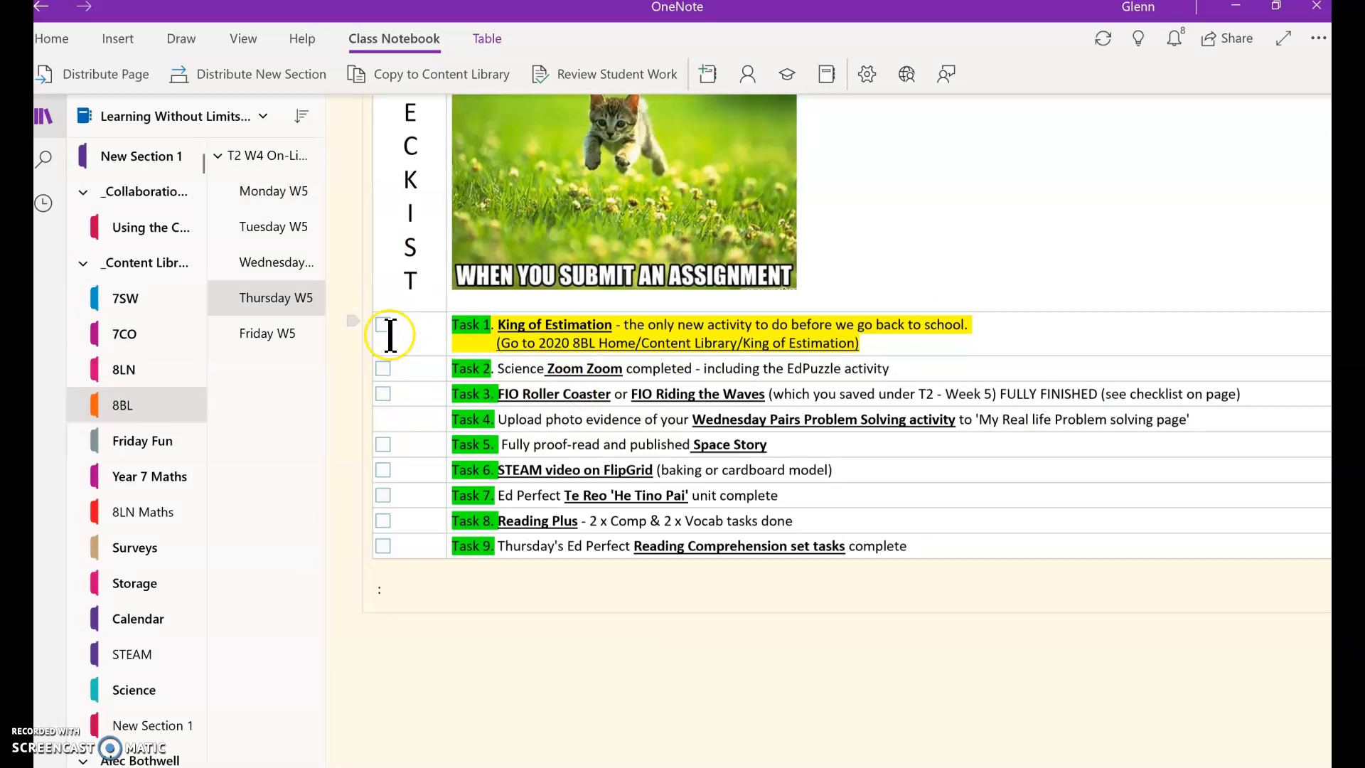
# Tick Task 1 (King of Estimation) and Task 2 (Science Zoom Zoom) as done
pyautogui.click(382, 324)
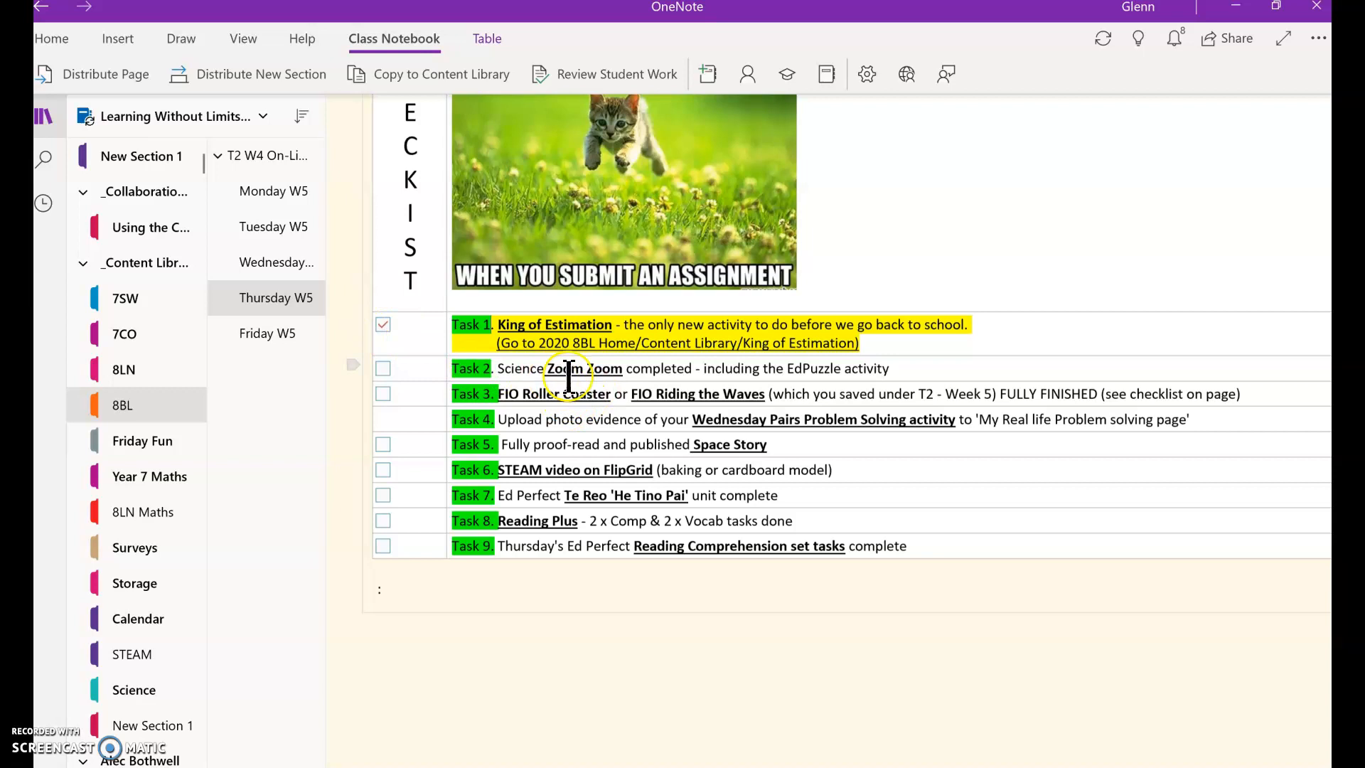
pyautogui.moveTo(373, 359)
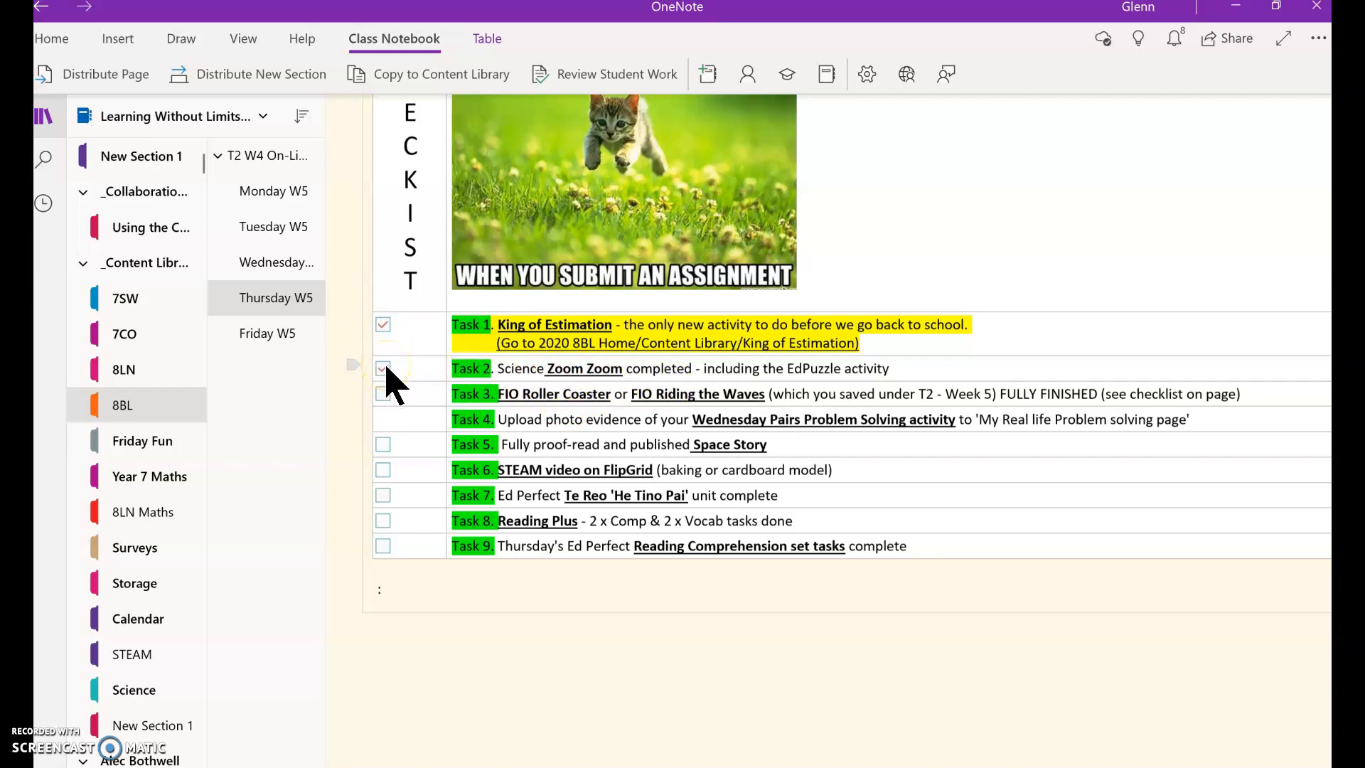
pyautogui.click(383, 368)
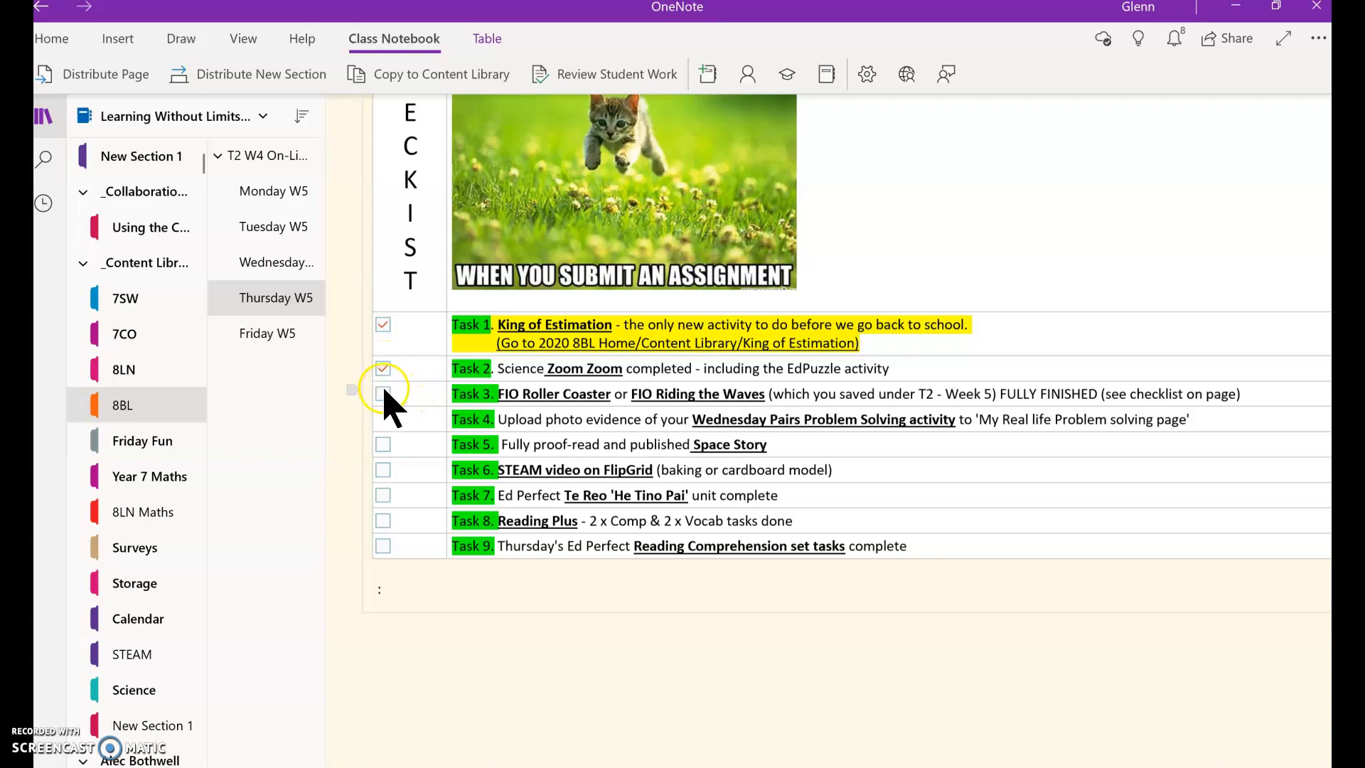
pyautogui.click(383, 369)
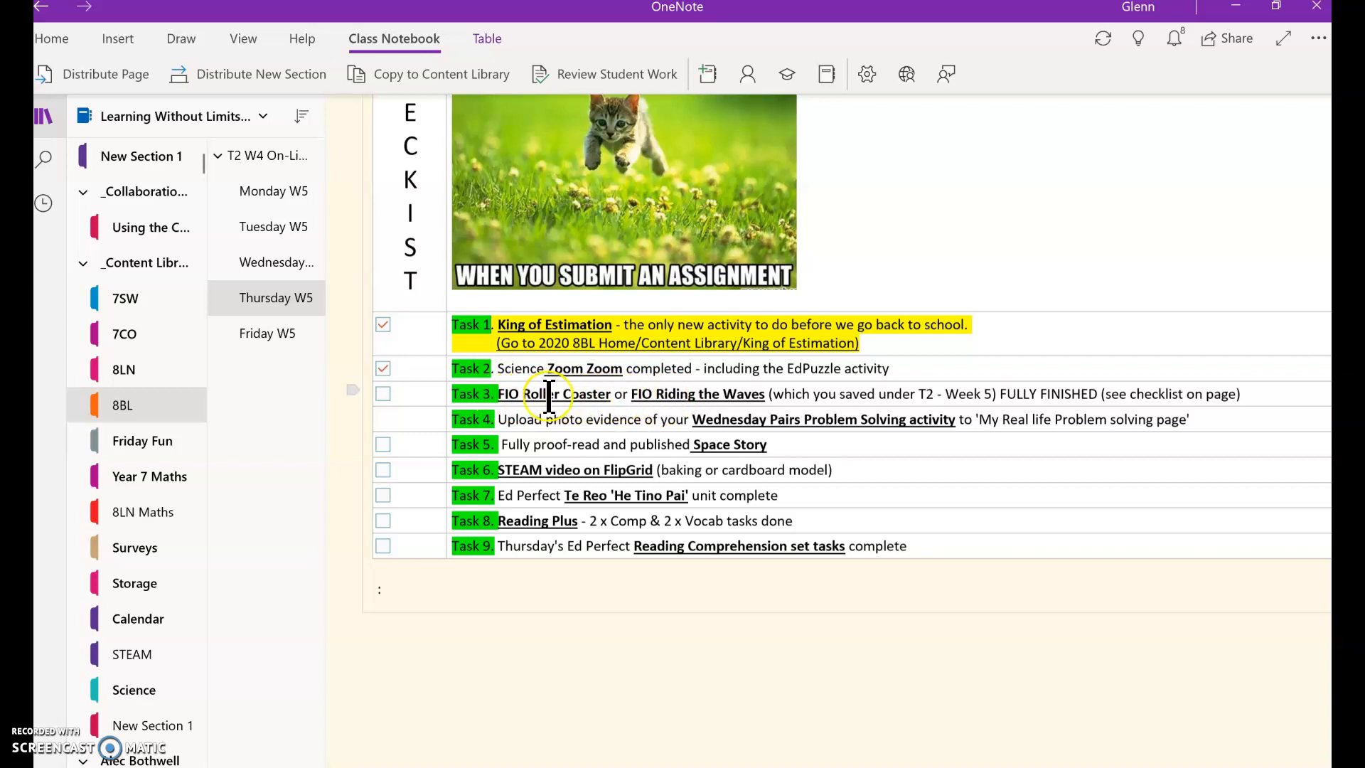
pyautogui.moveTo(604, 406)
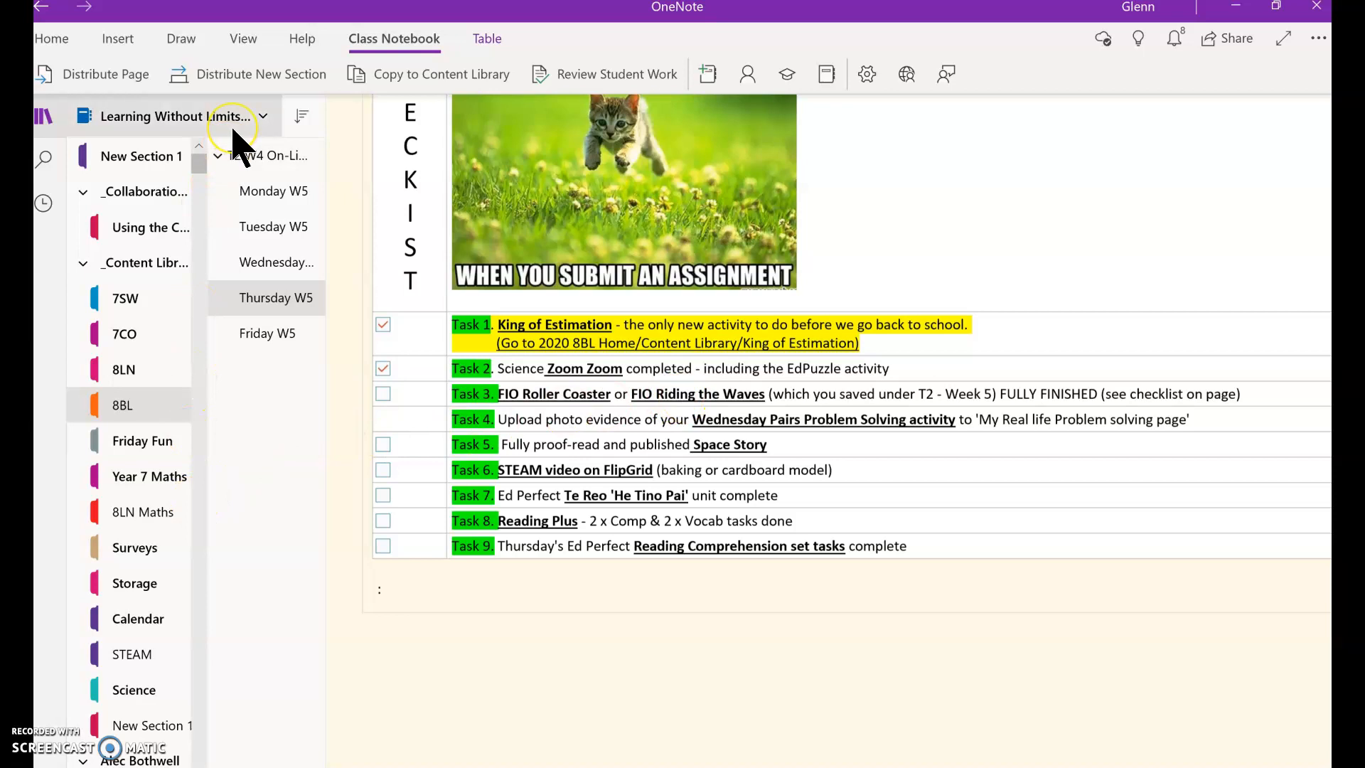
pyautogui.click(262, 116)
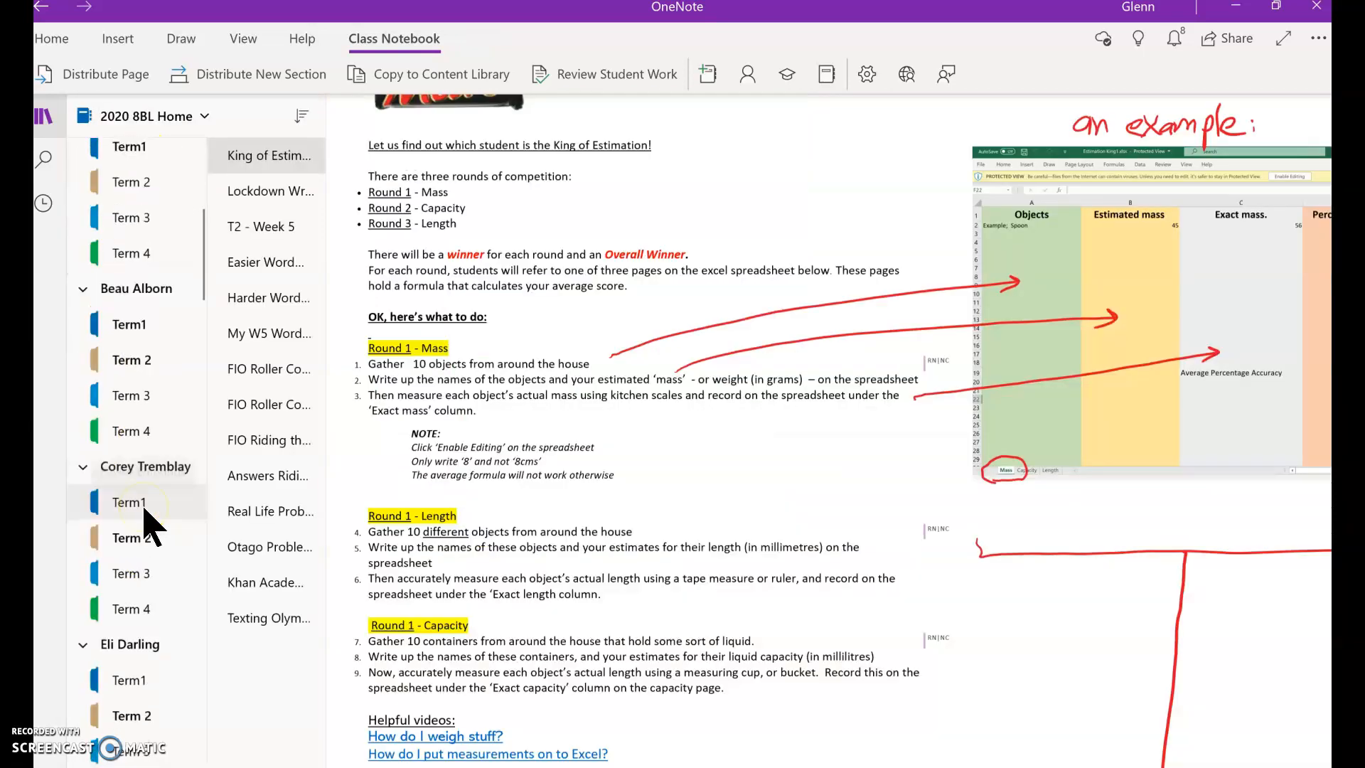
pyautogui.scroll(-3)
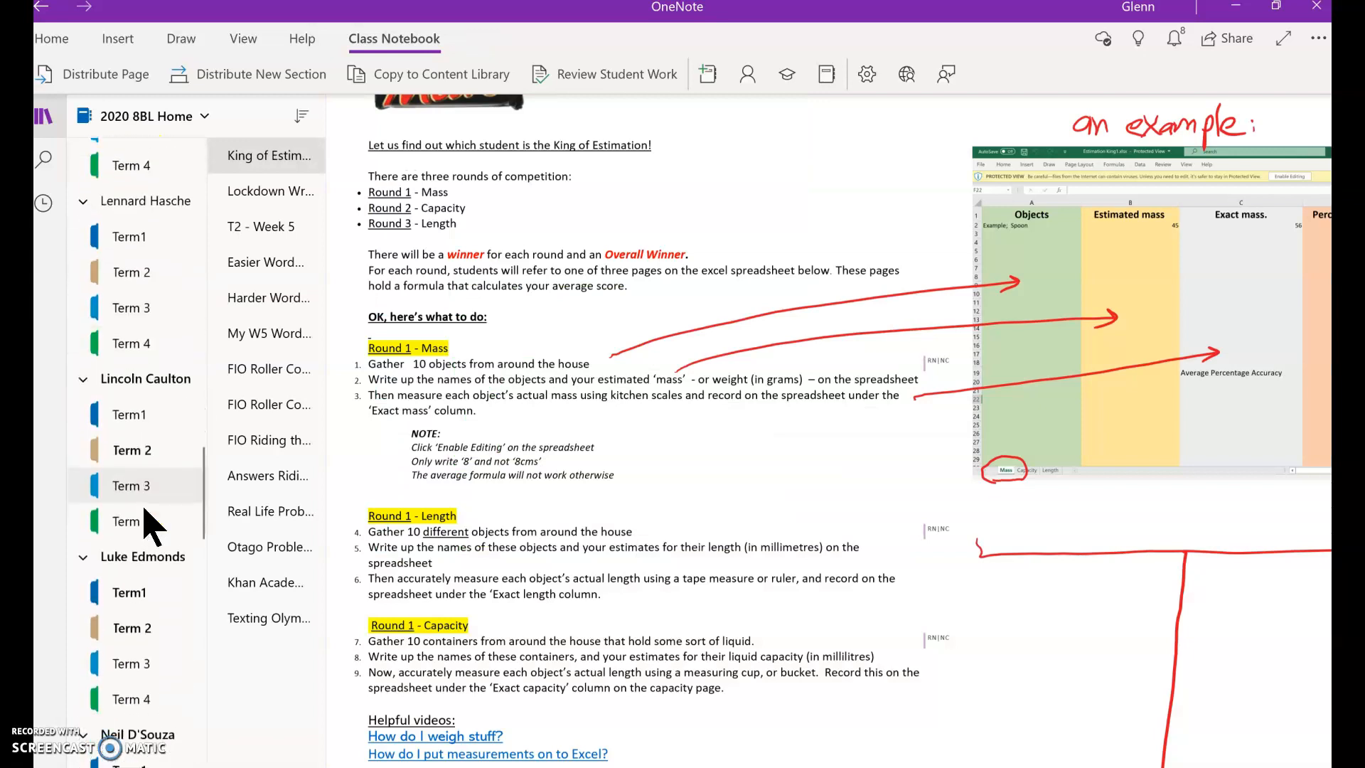
pyautogui.scroll(-3)
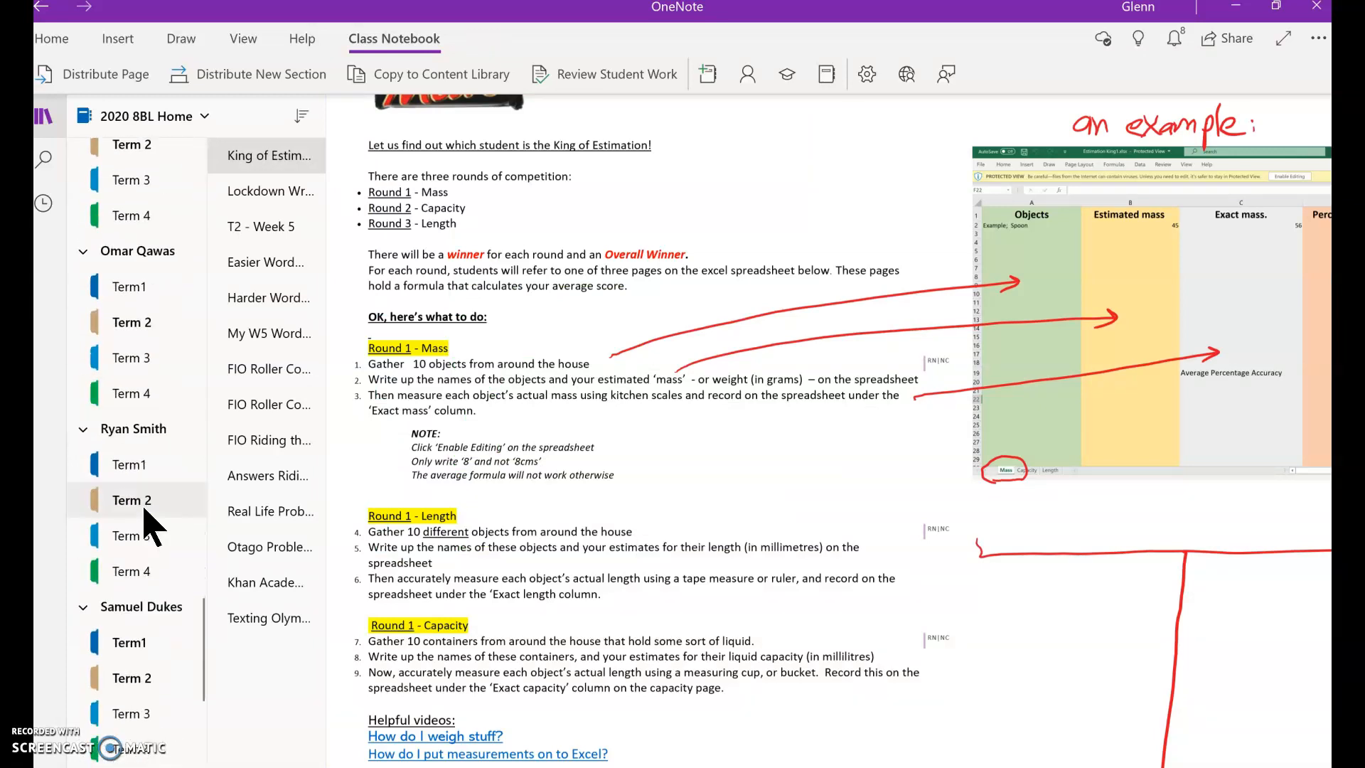
pyautogui.scroll(-3)
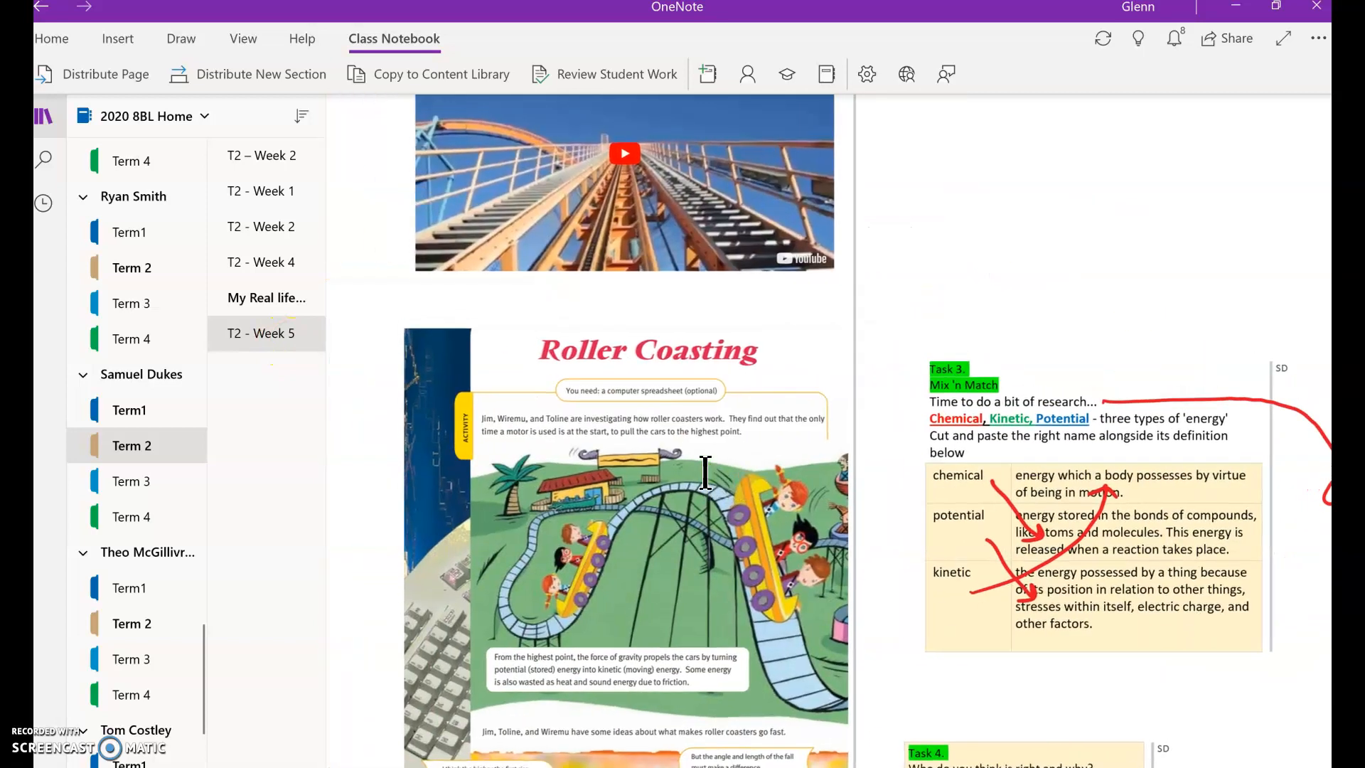
pyautogui.scroll(-3)
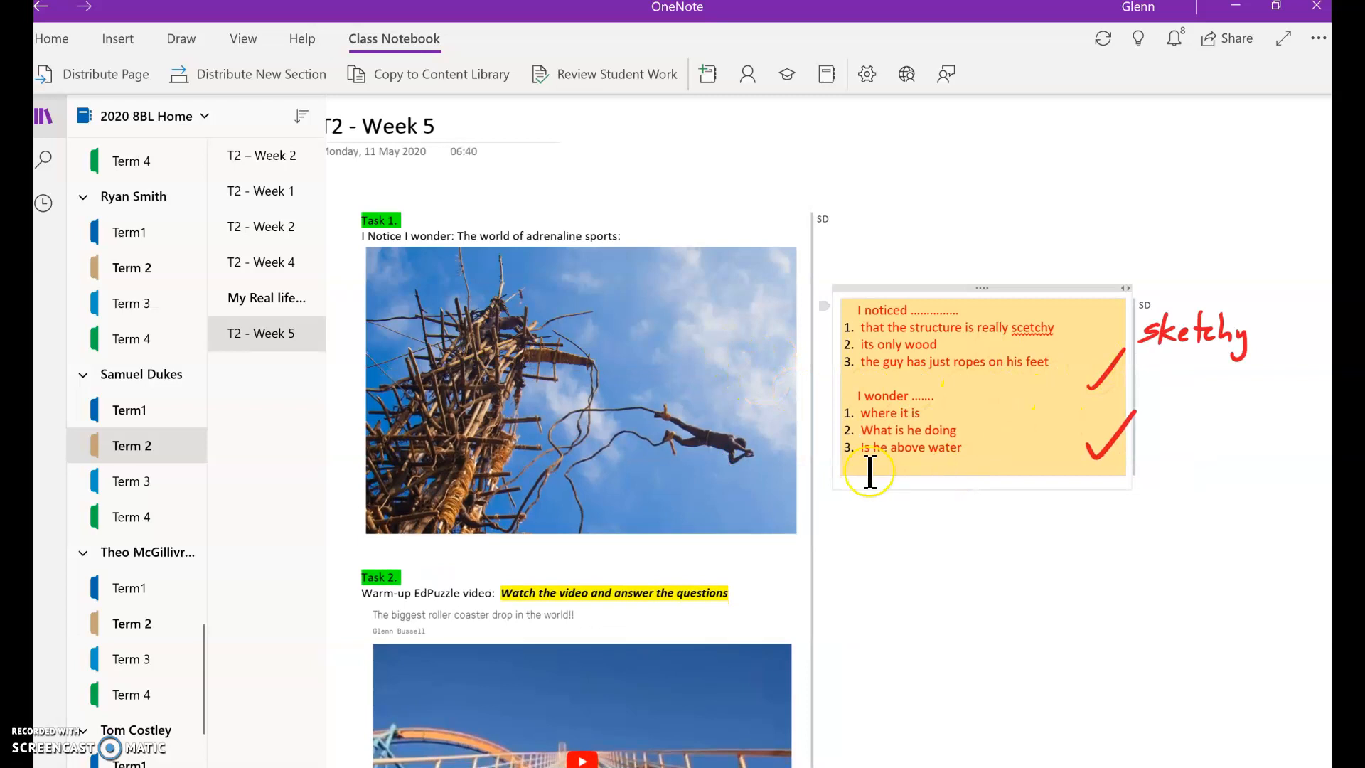
pyautogui.scroll(-3)
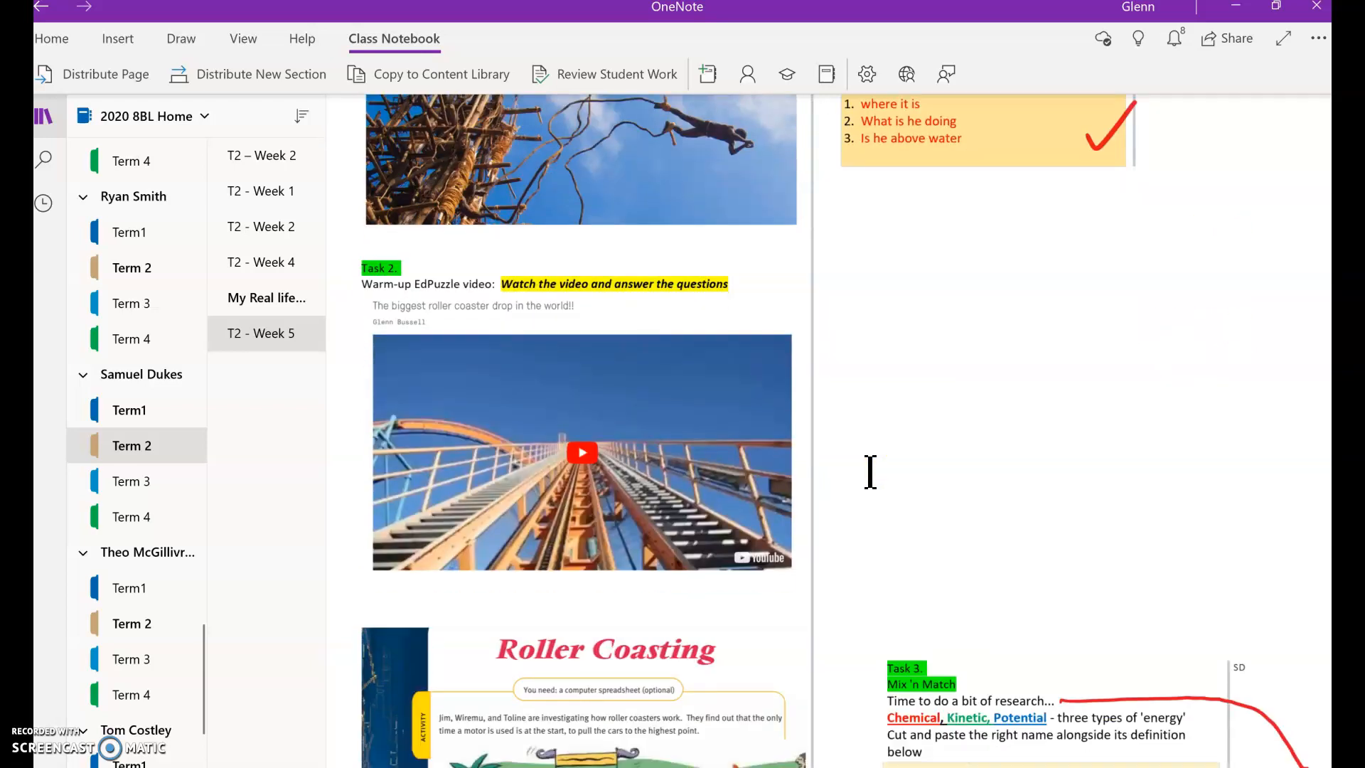
pyautogui.scroll(-3)
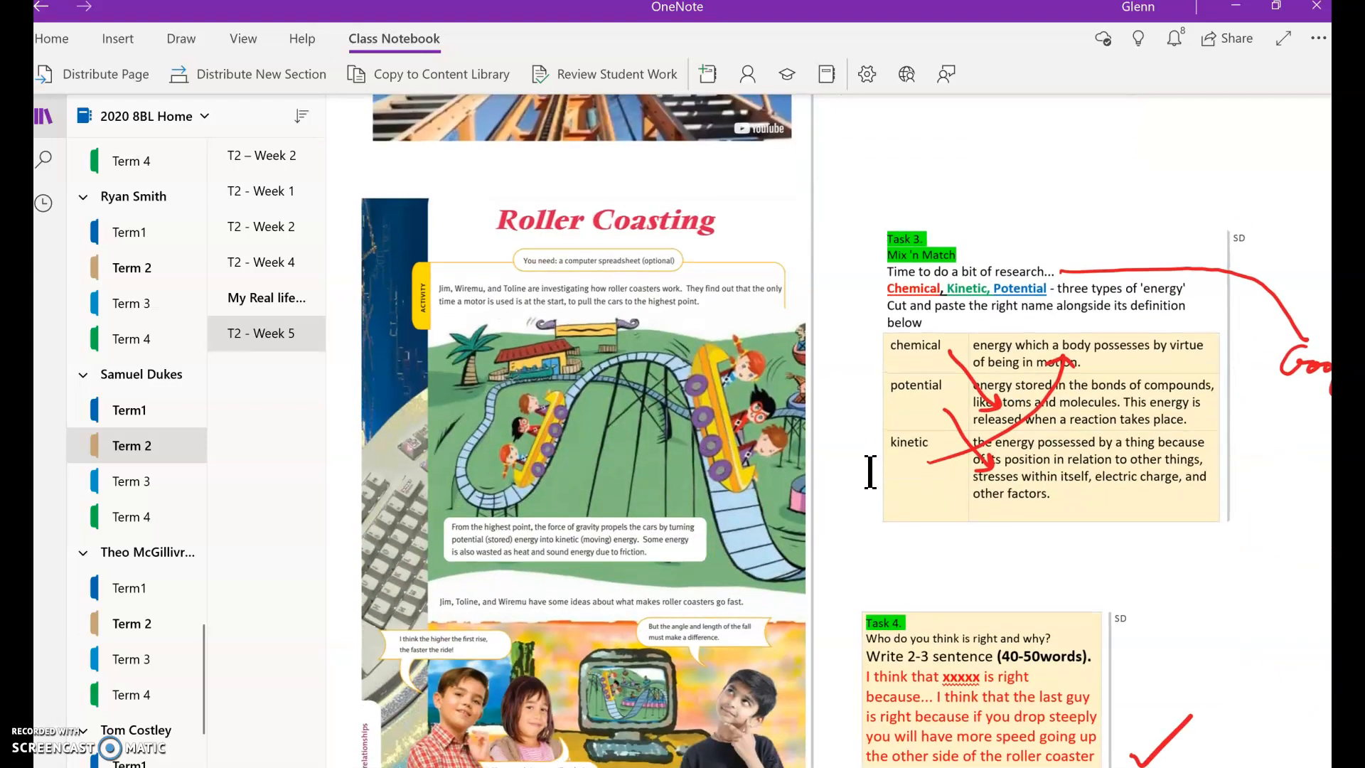
pyautogui.scroll(-3)
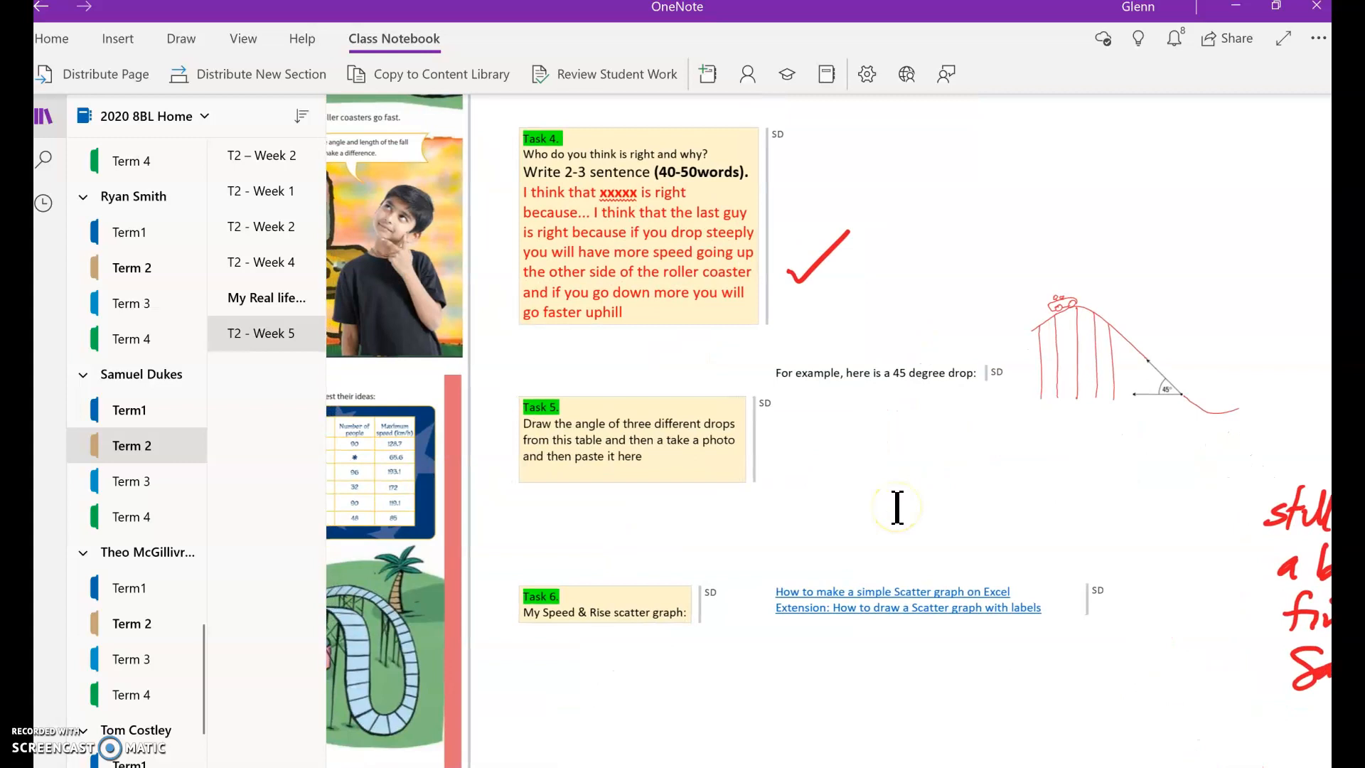
pyautogui.scroll(-3)
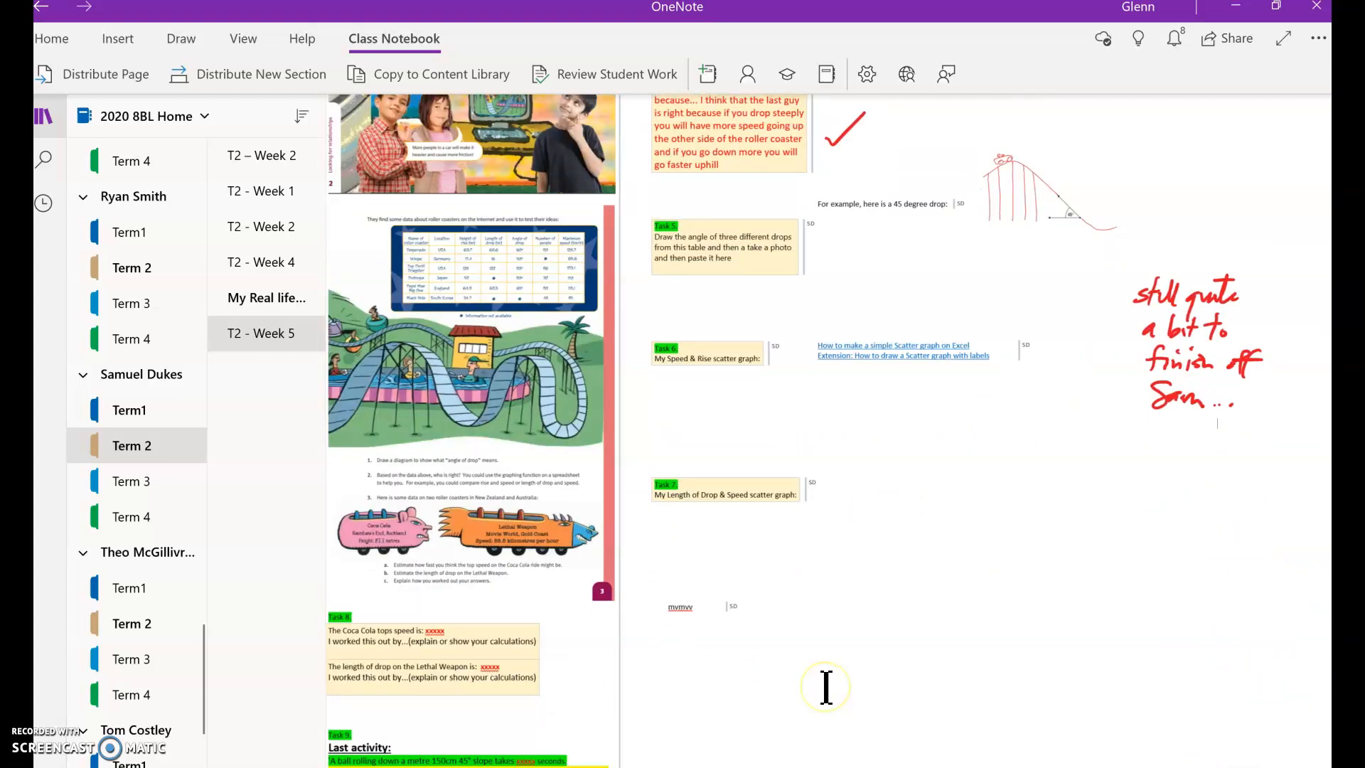
pyautogui.scroll(-3)
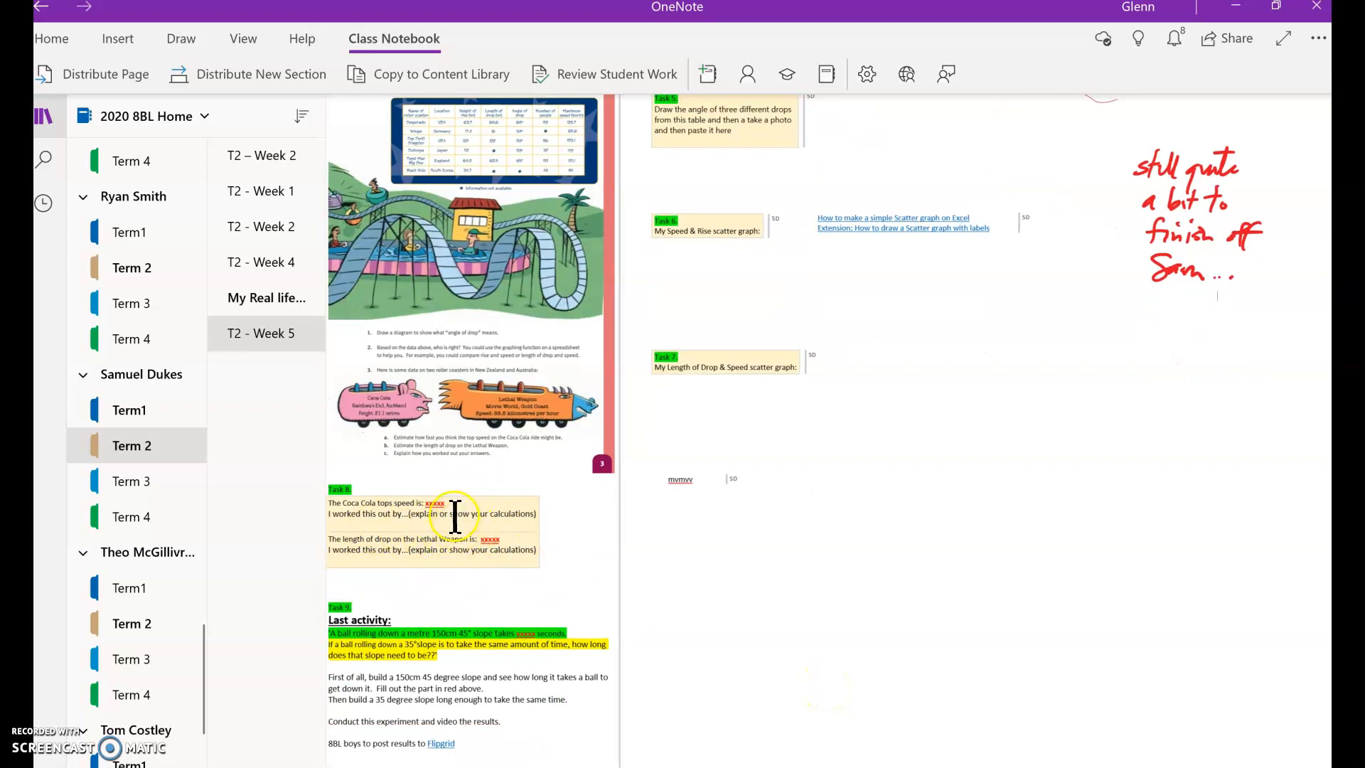
pyautogui.scroll(-3)
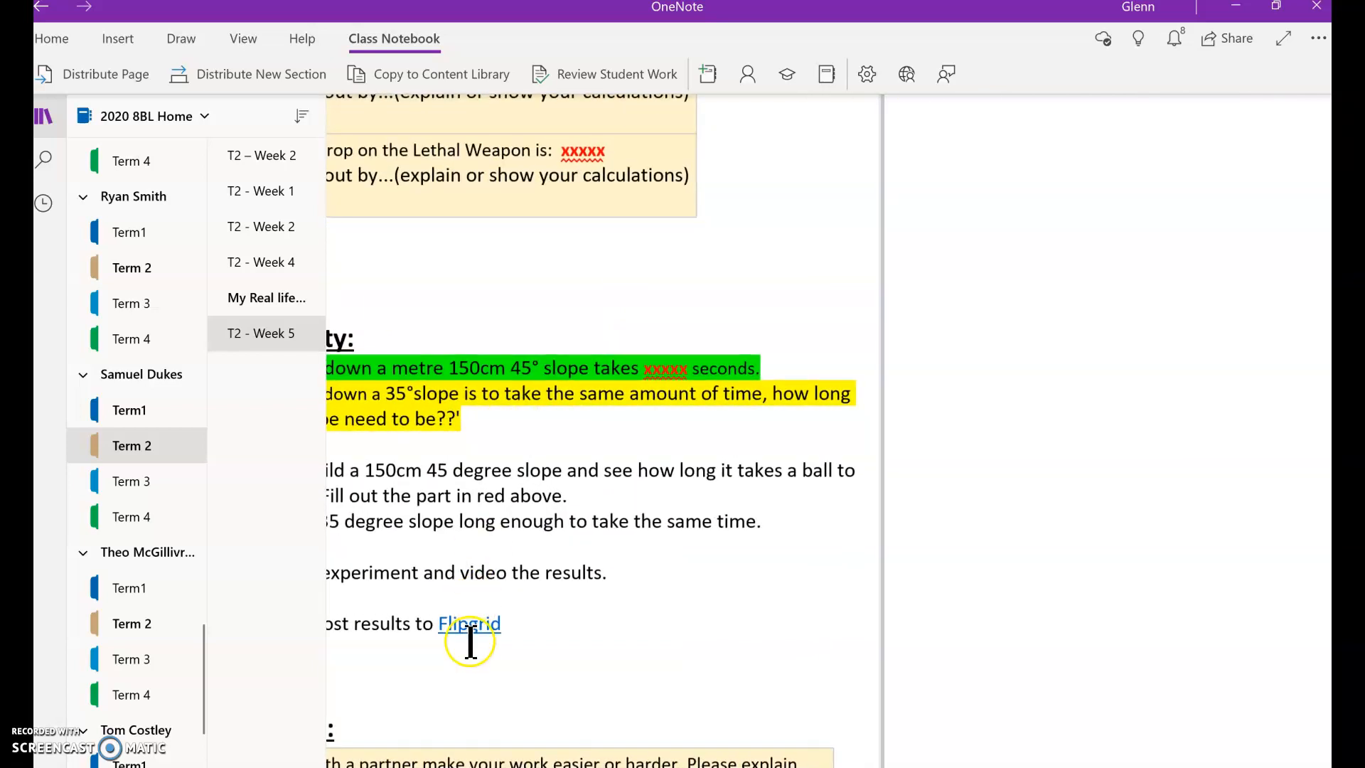
pyautogui.scroll(-3)
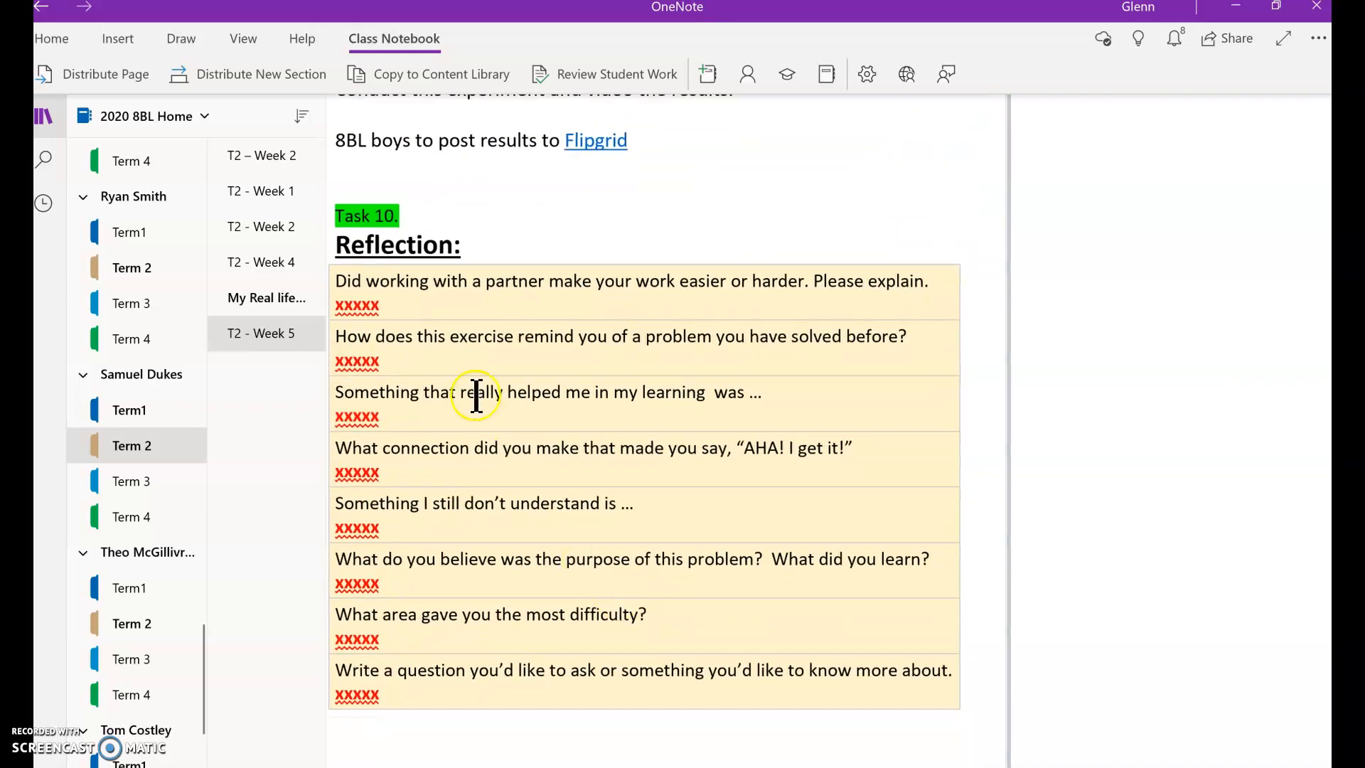
pyautogui.scroll(-3)
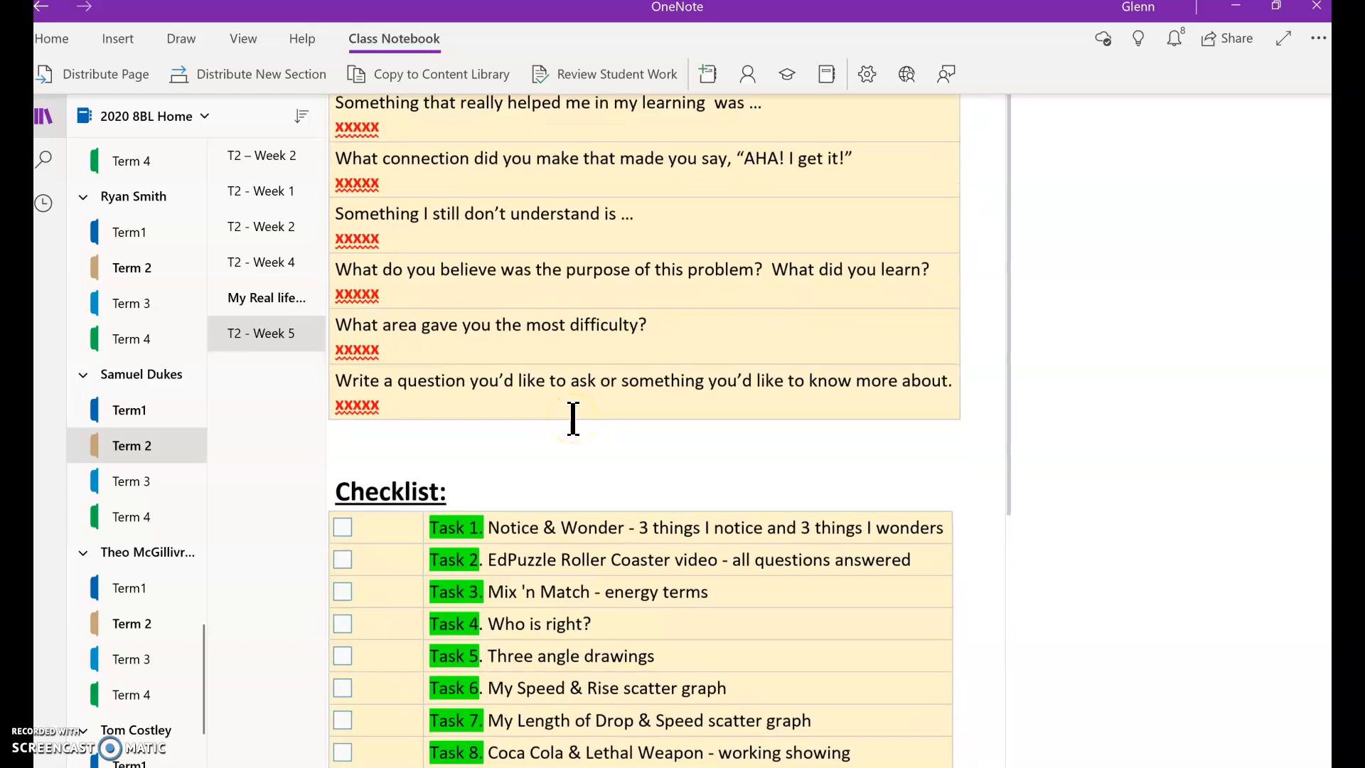
pyautogui.scroll(-3)
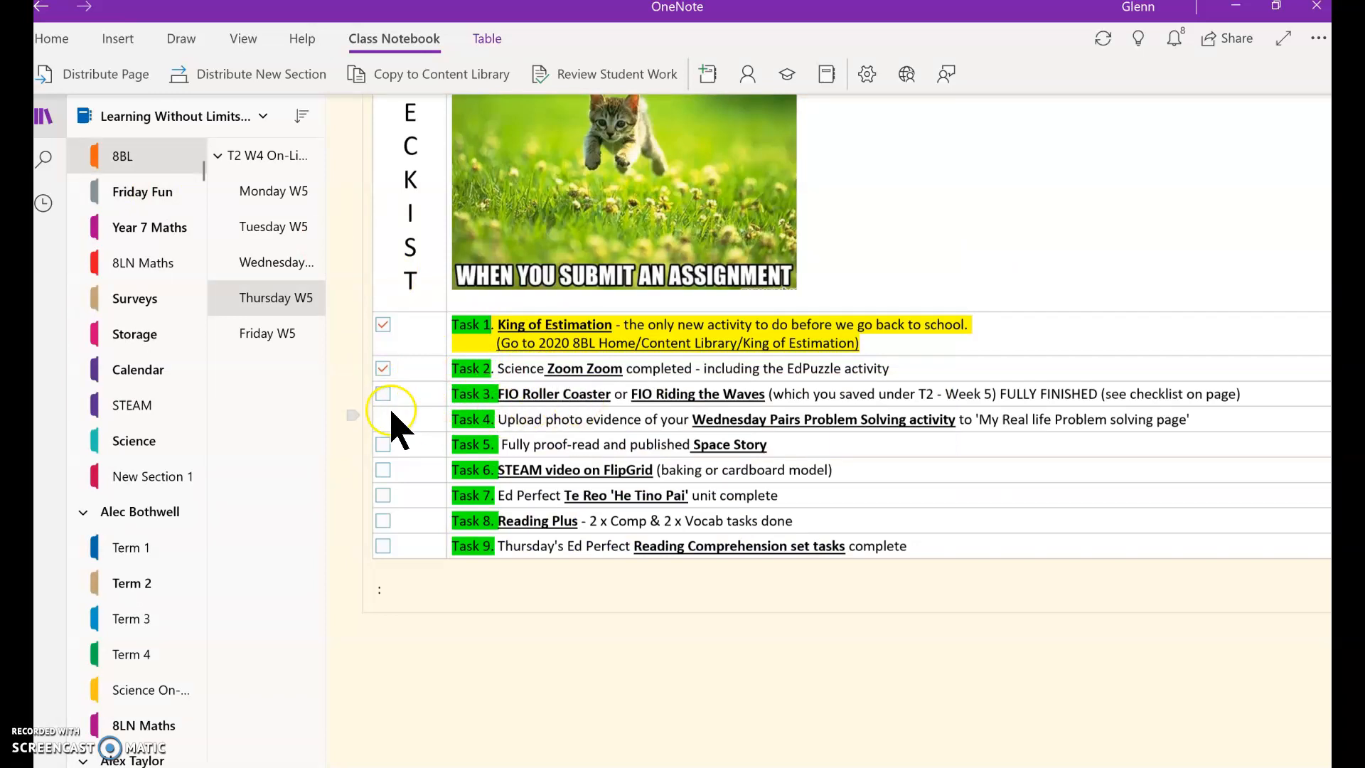
# Tick Task 3, the FIO Roller Coaster activity, on the Thursday W5 checklist
pyautogui.click(383, 394)
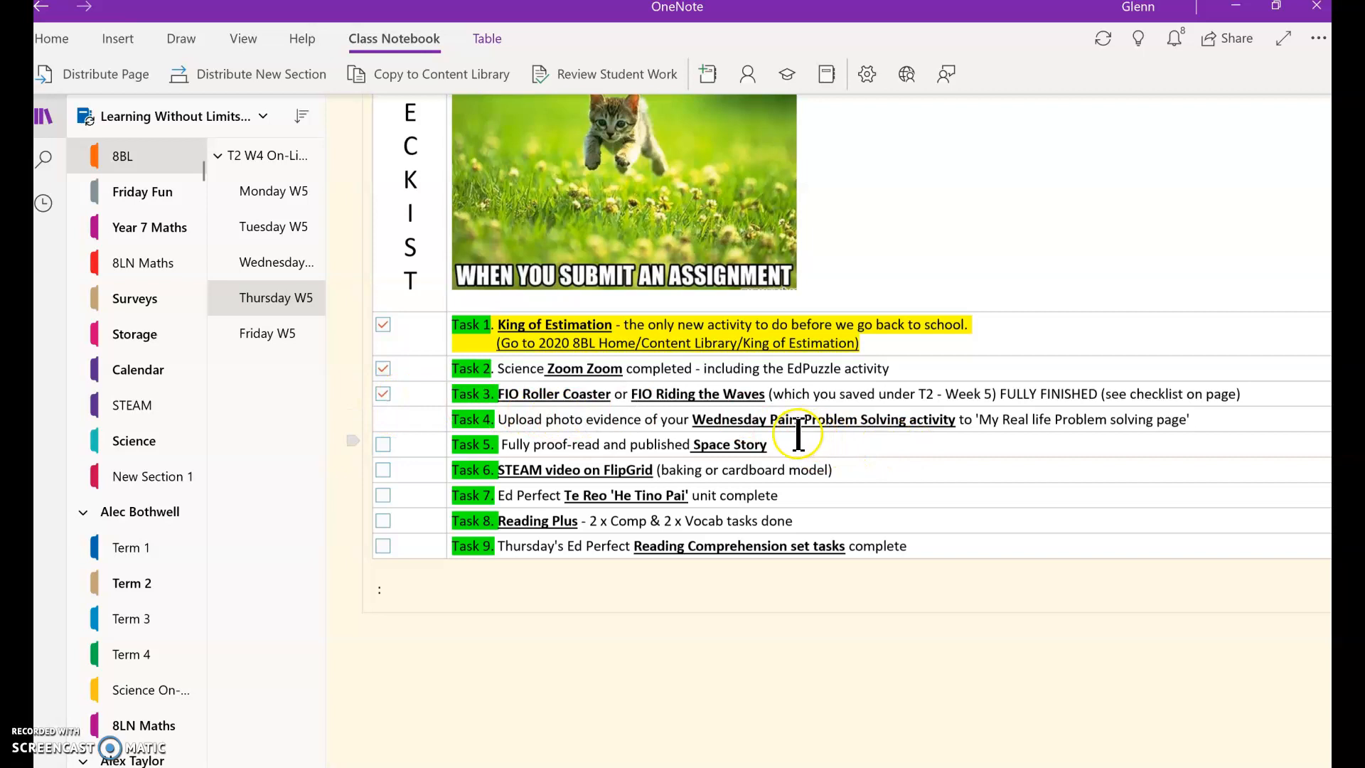
pyautogui.moveTo(819, 419)
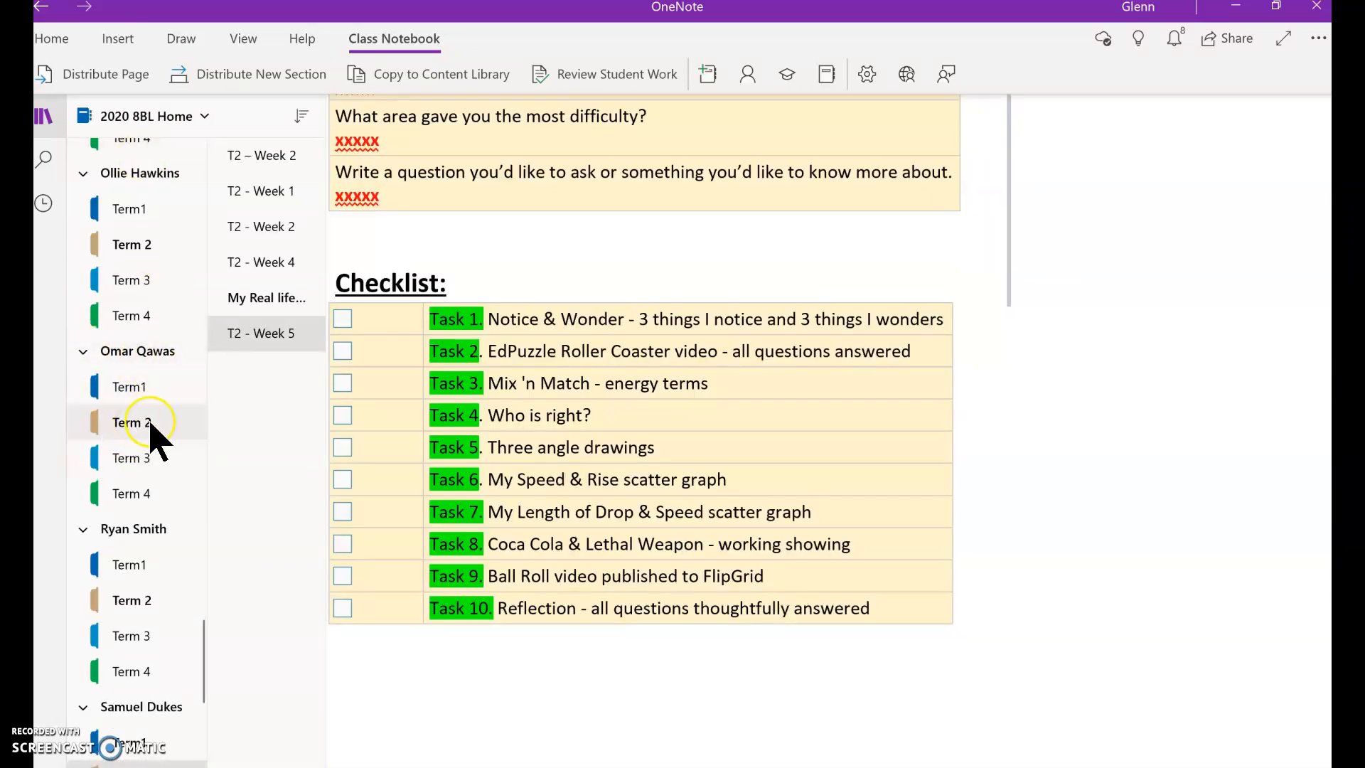
# Review another student's Term 2 'My Real life Problem solving' page, then show the notebook list
pyautogui.click(261, 333)
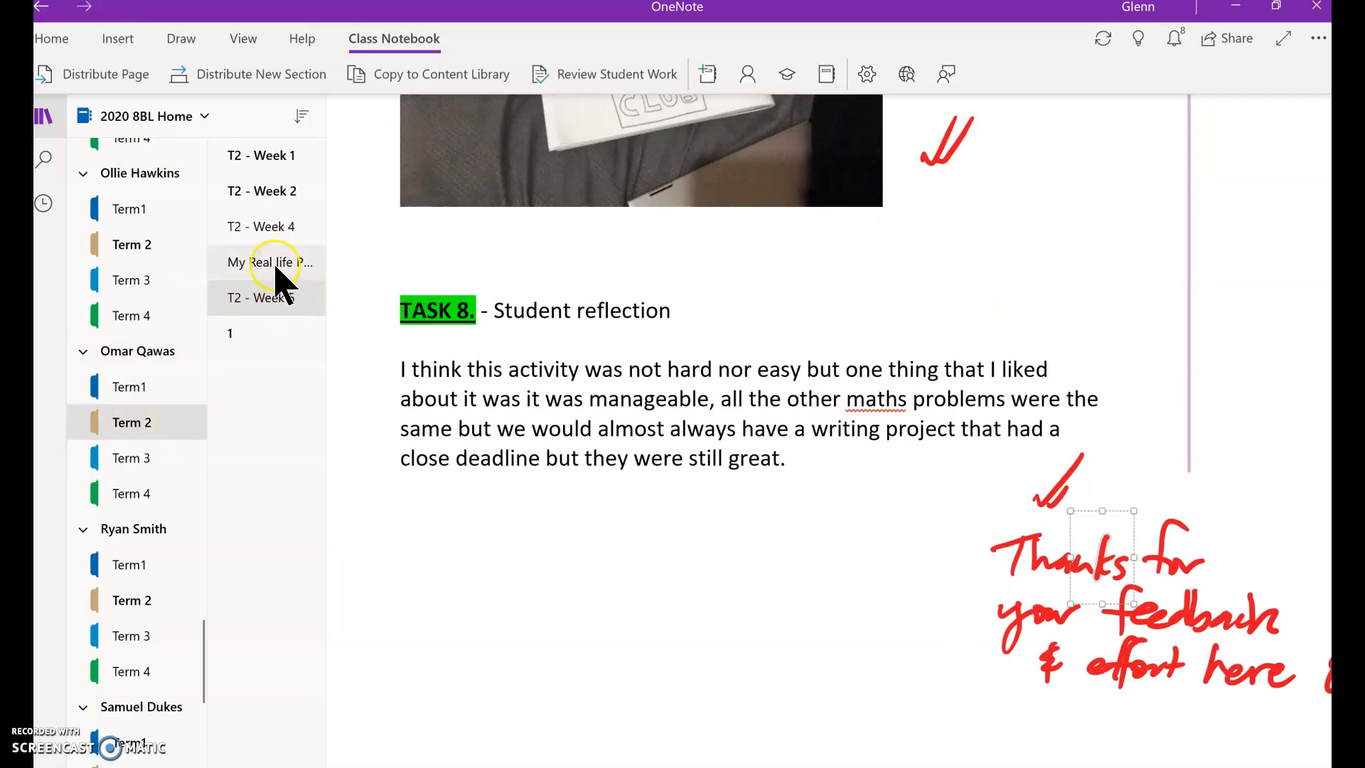
pyautogui.click(270, 263)
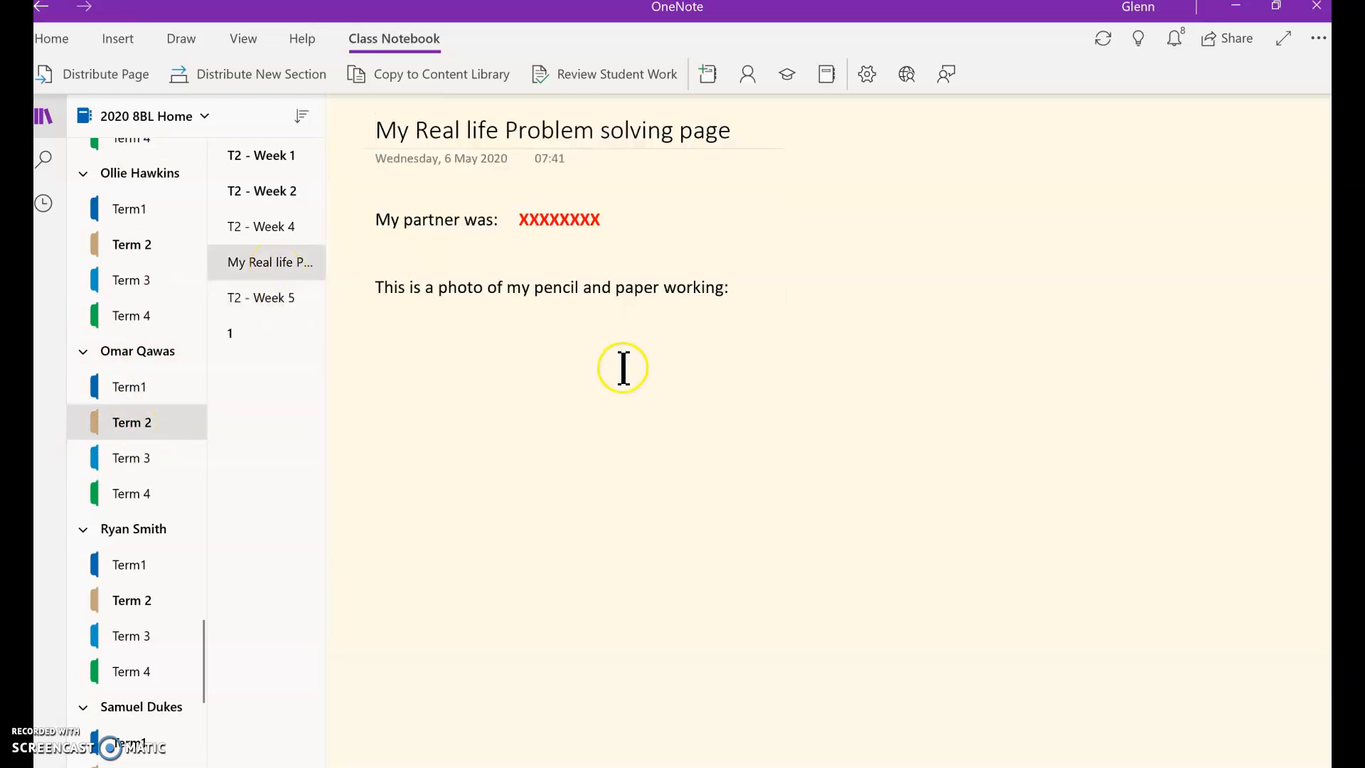
pyautogui.moveTo(466, 335)
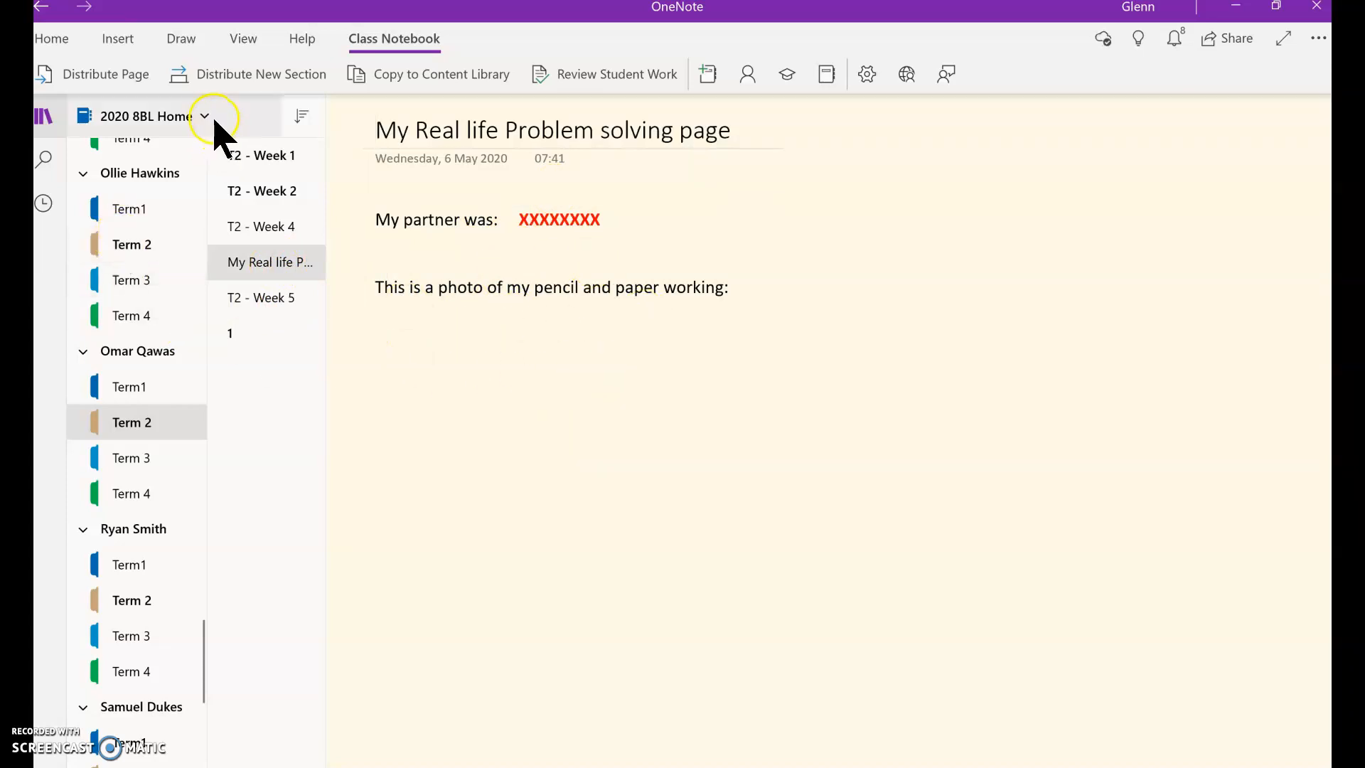
pyautogui.click(204, 116)
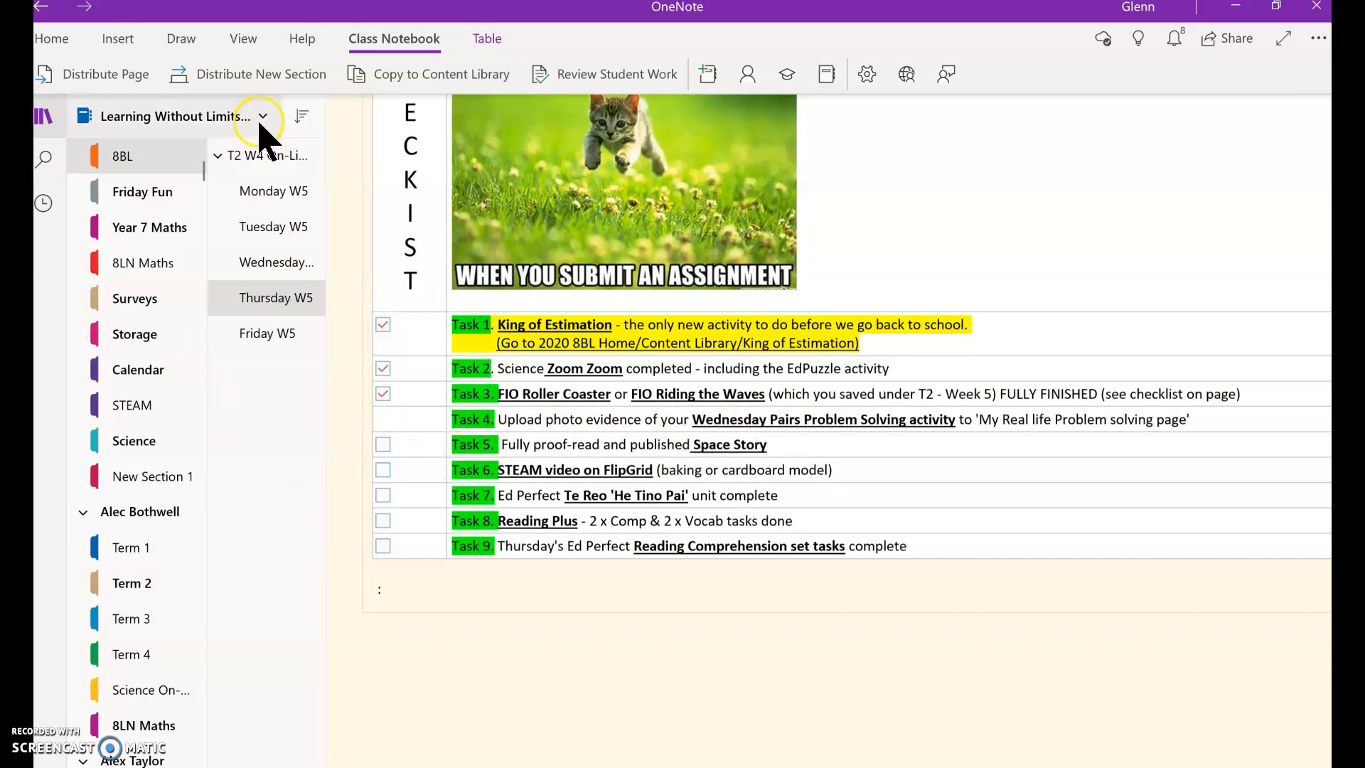
pyautogui.click(262, 116)
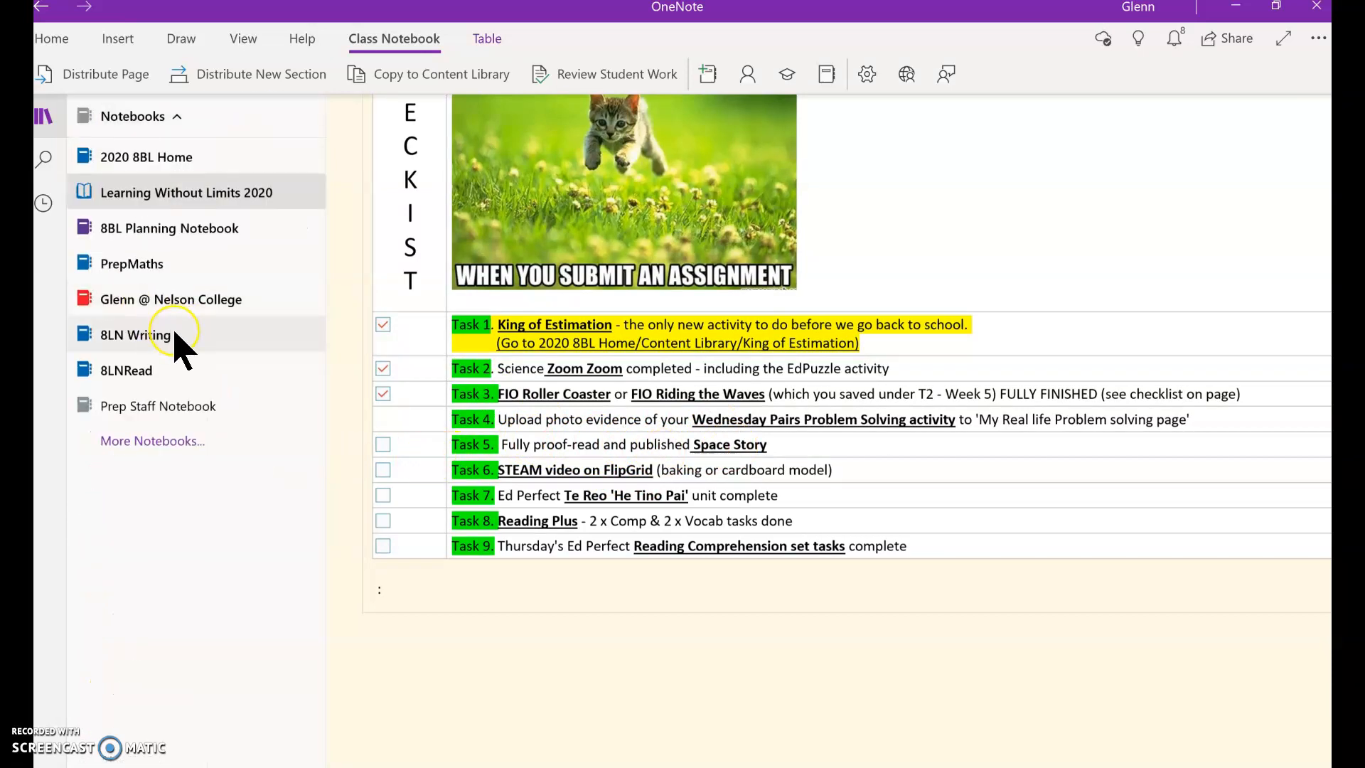
# In the 8LN Writing notebook, read a student's T2 Week 5 Mon-Thurs story draft down to the feedback
pyautogui.click(135, 334)
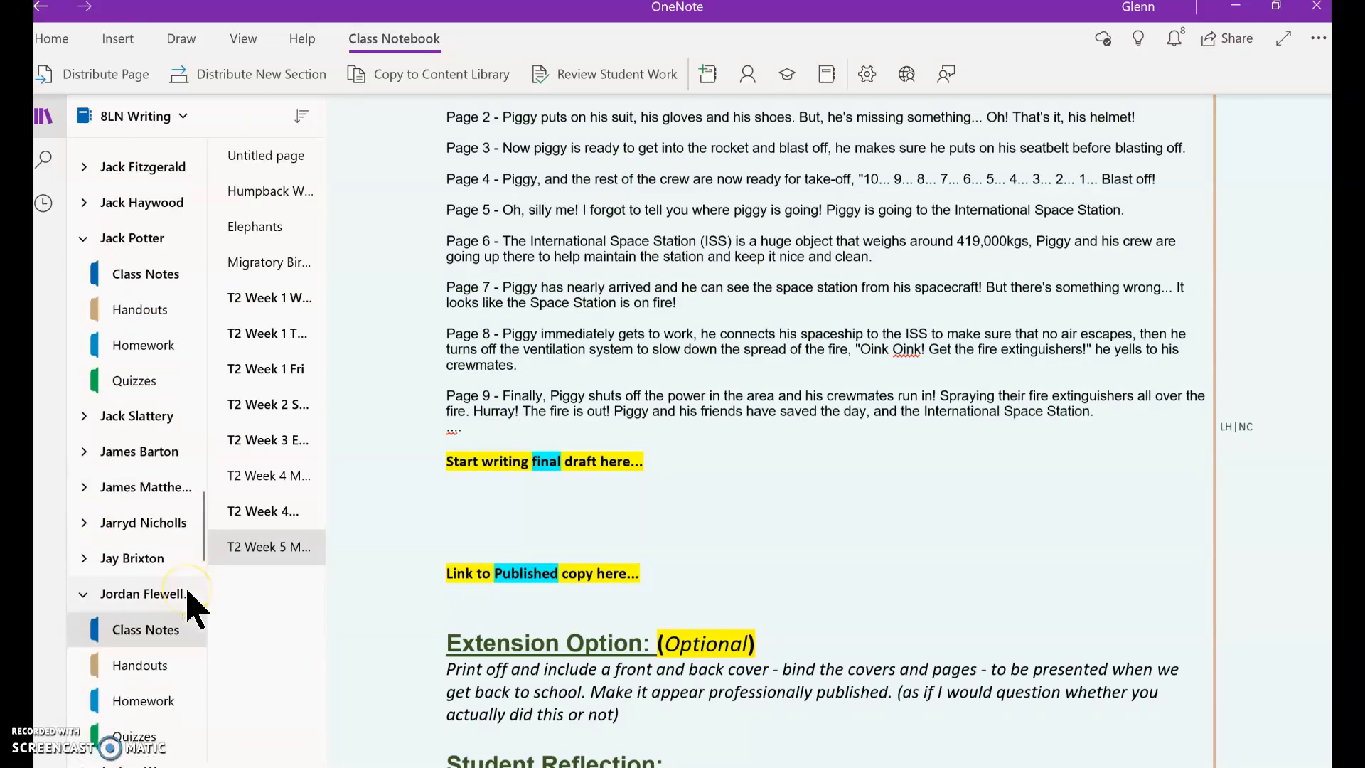
pyautogui.scroll(-3)
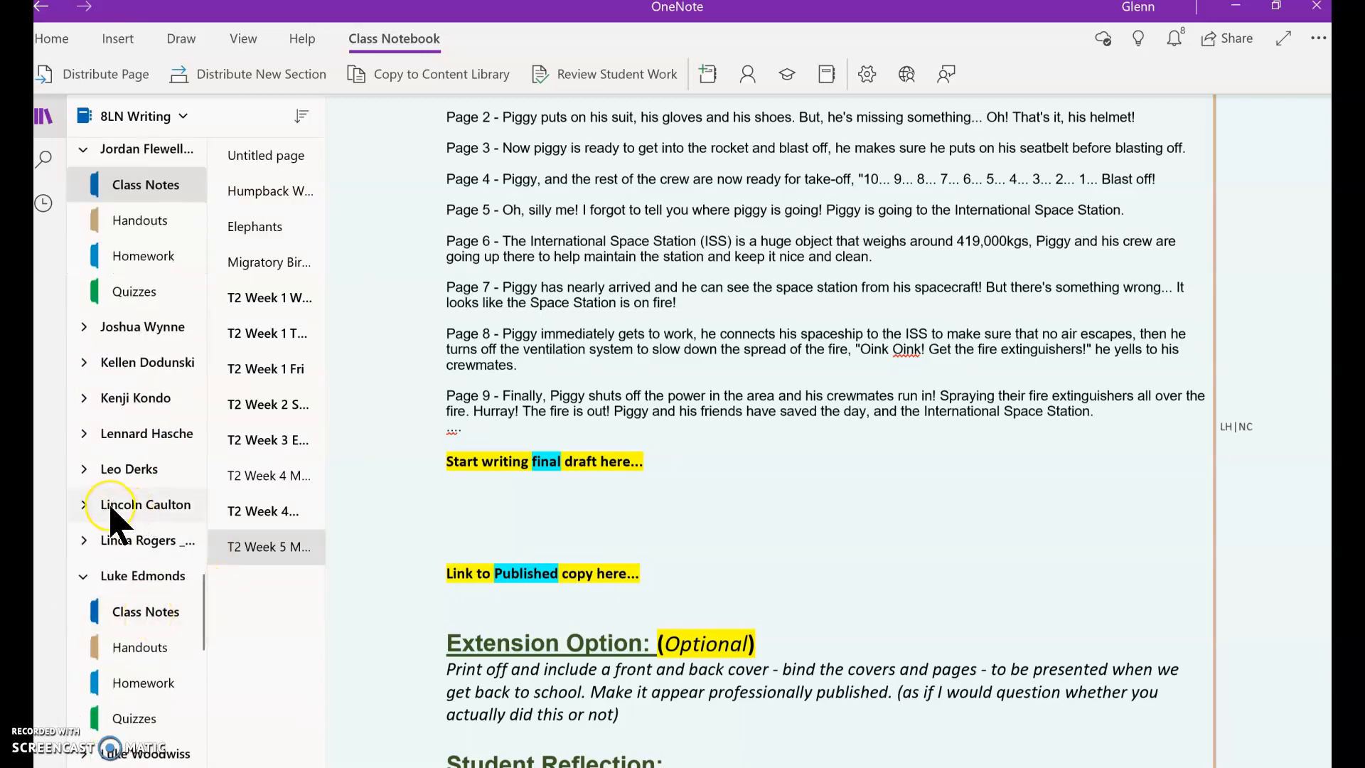
pyautogui.click(145, 504)
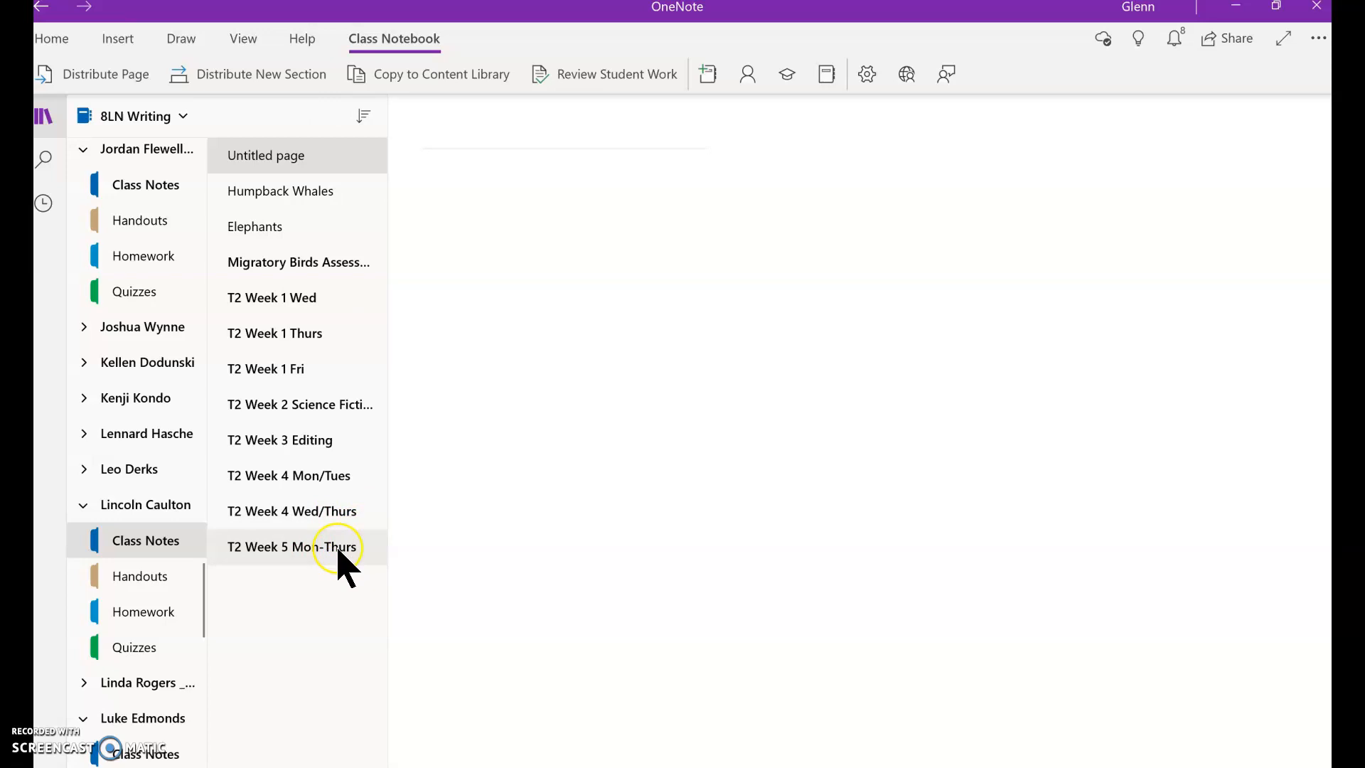
pyautogui.click(291, 547)
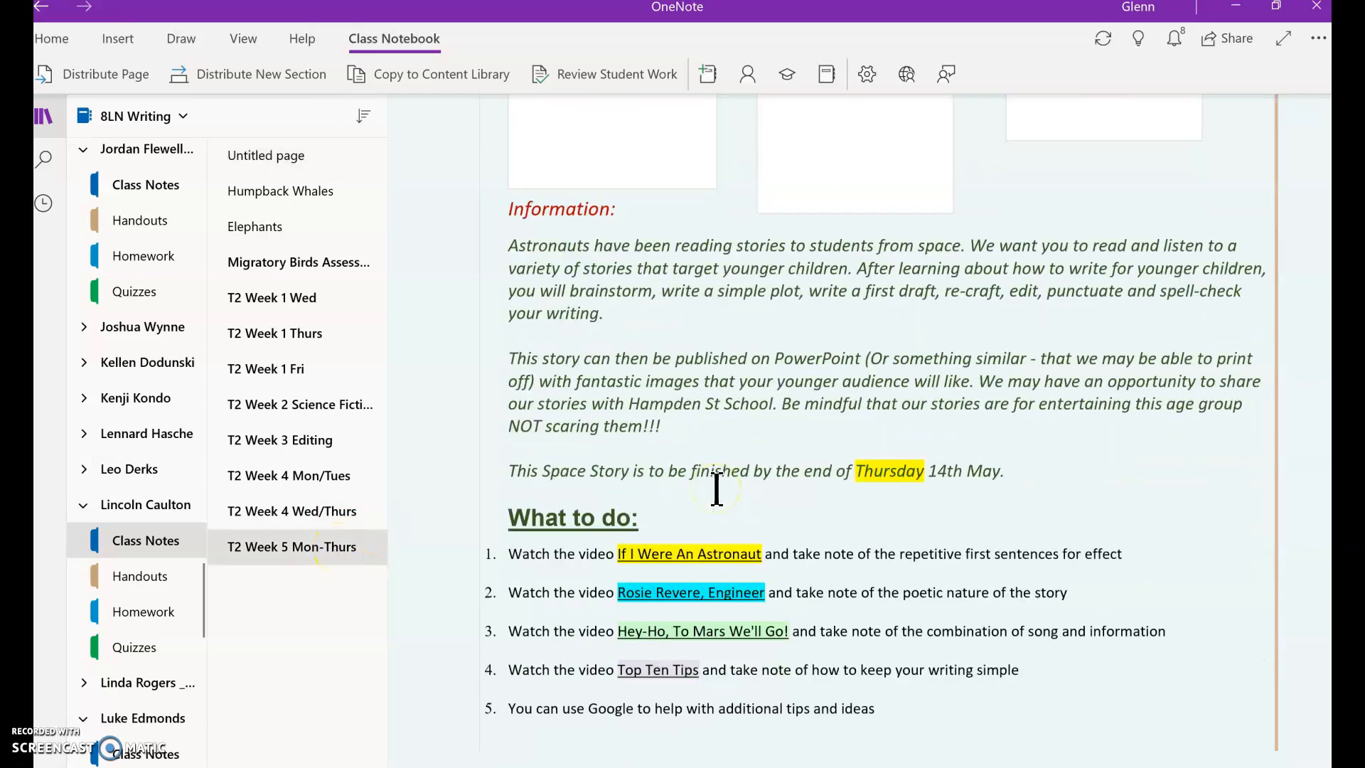
pyautogui.scroll(-3)
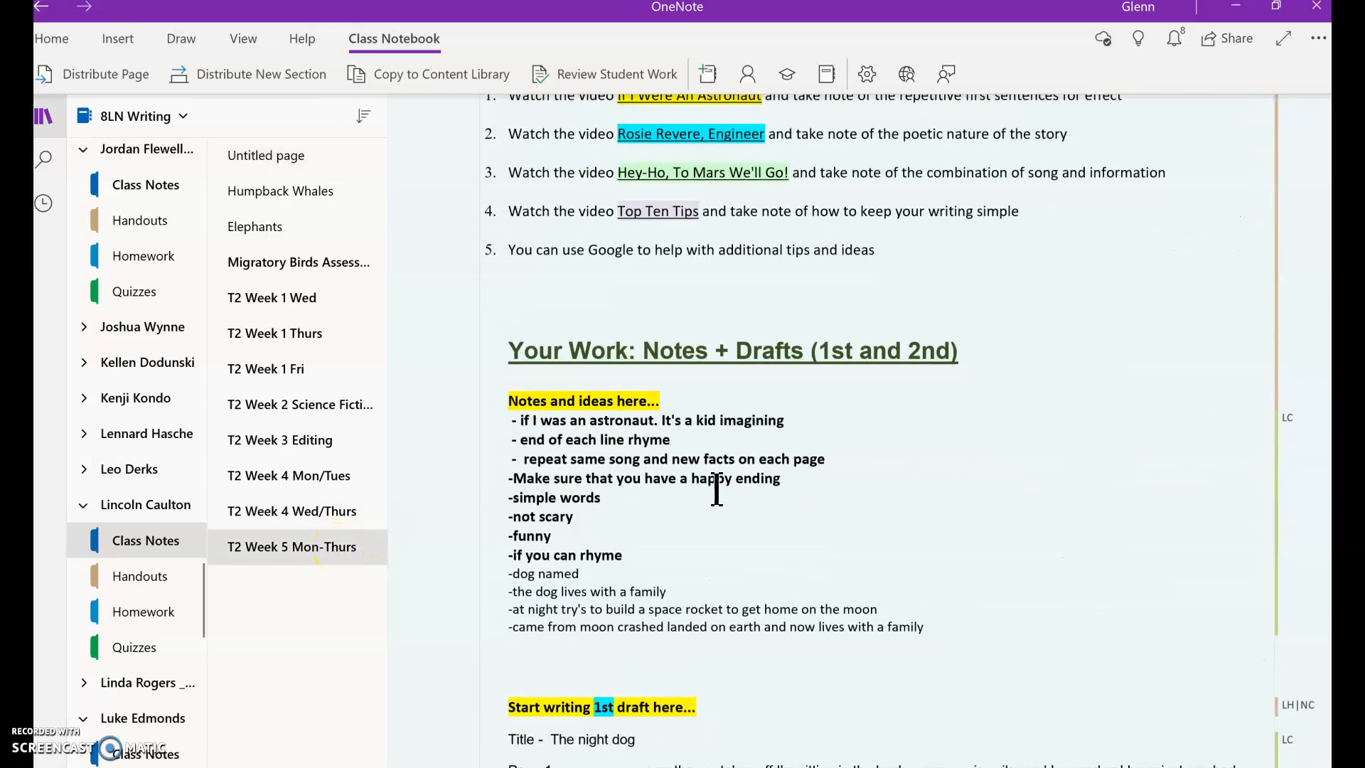
pyautogui.scroll(-3)
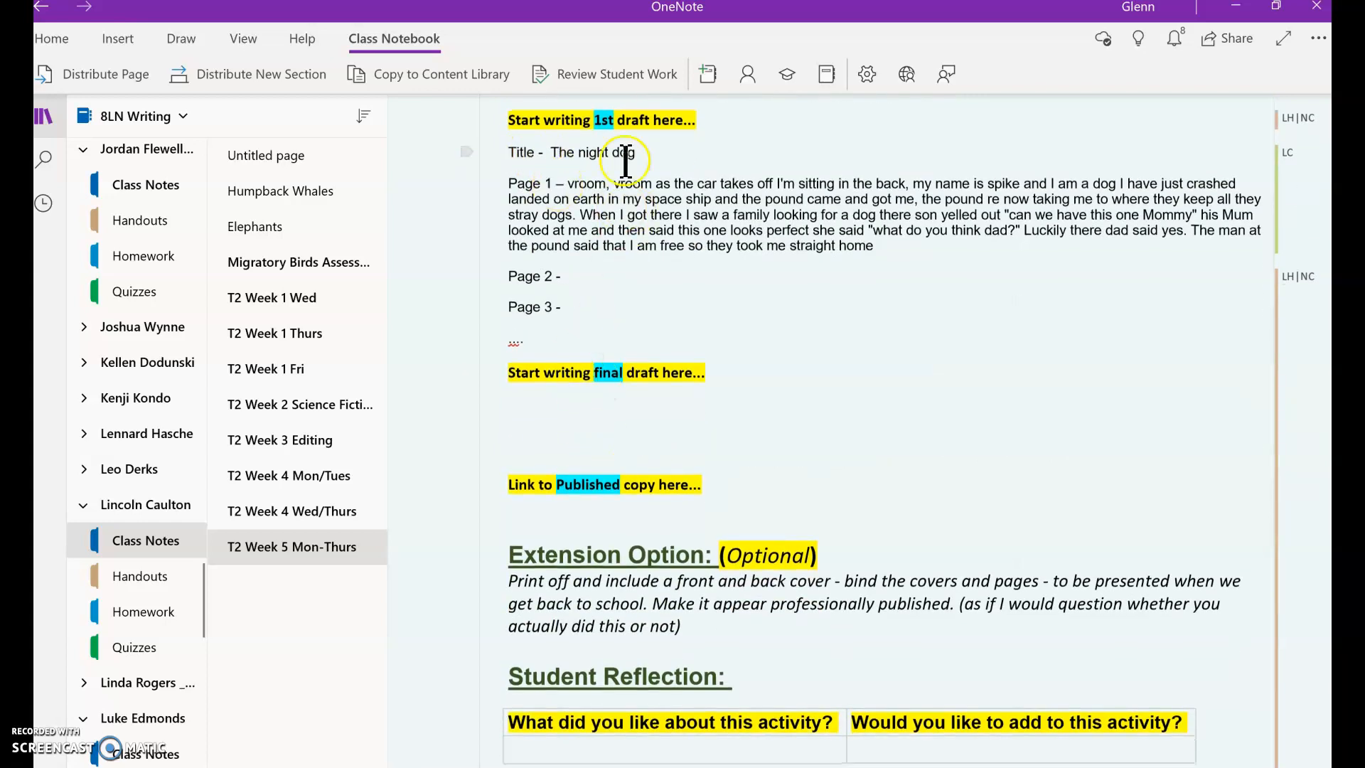
pyautogui.moveTo(579, 381)
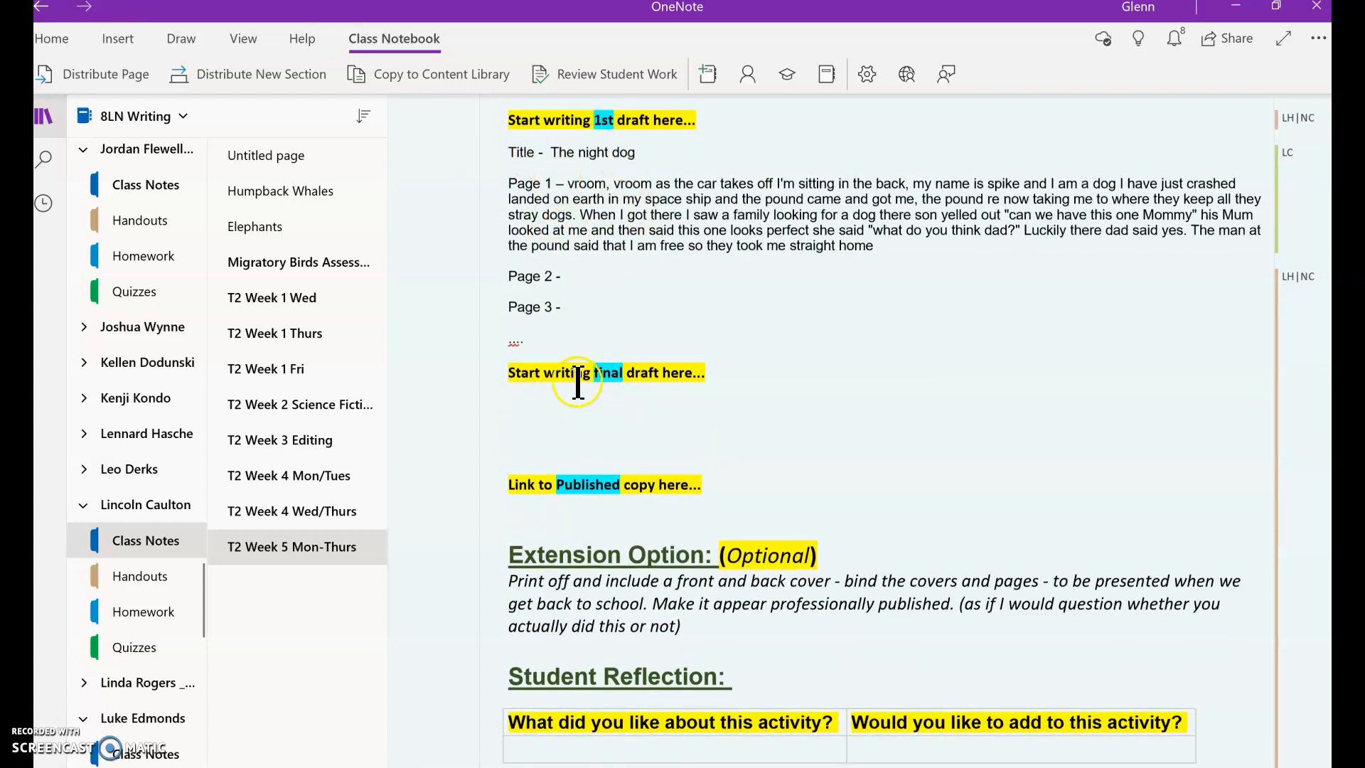
pyautogui.scroll(-3)
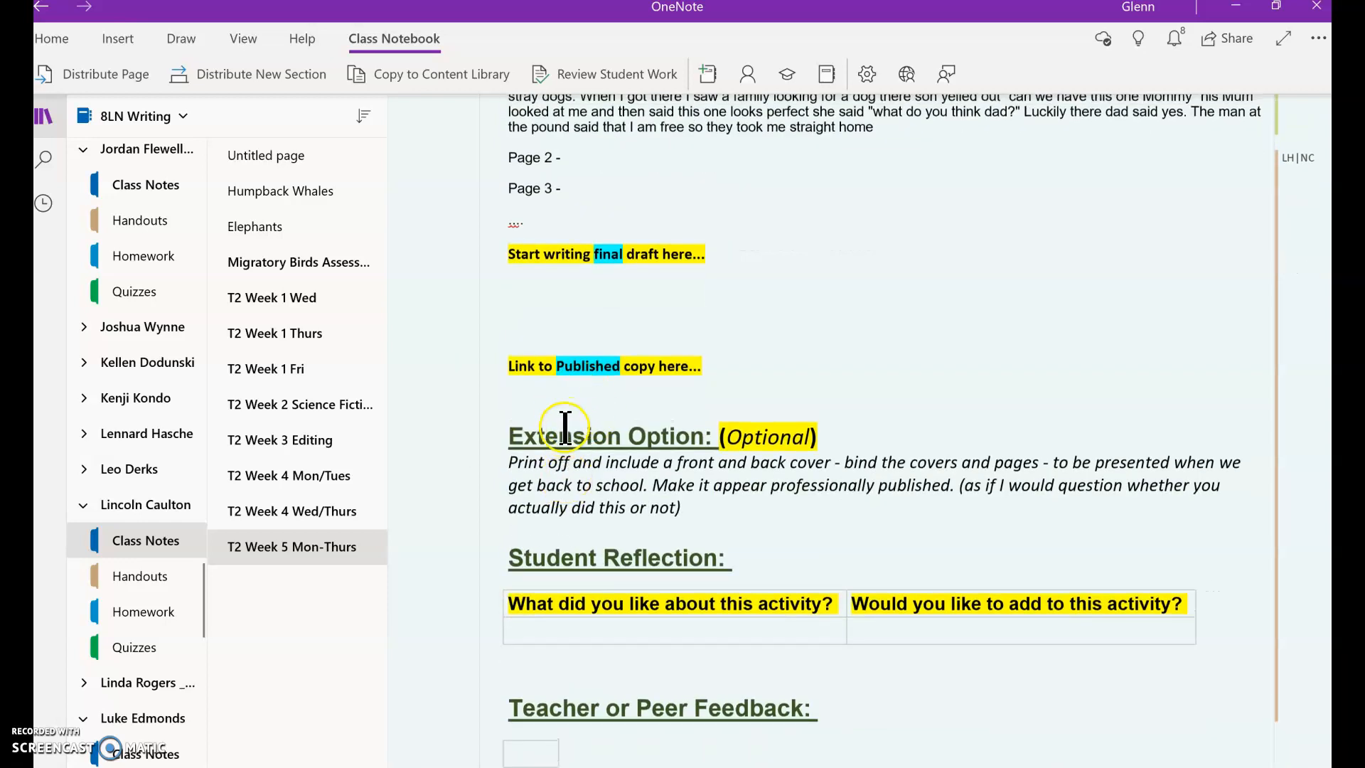
pyautogui.scroll(-3)
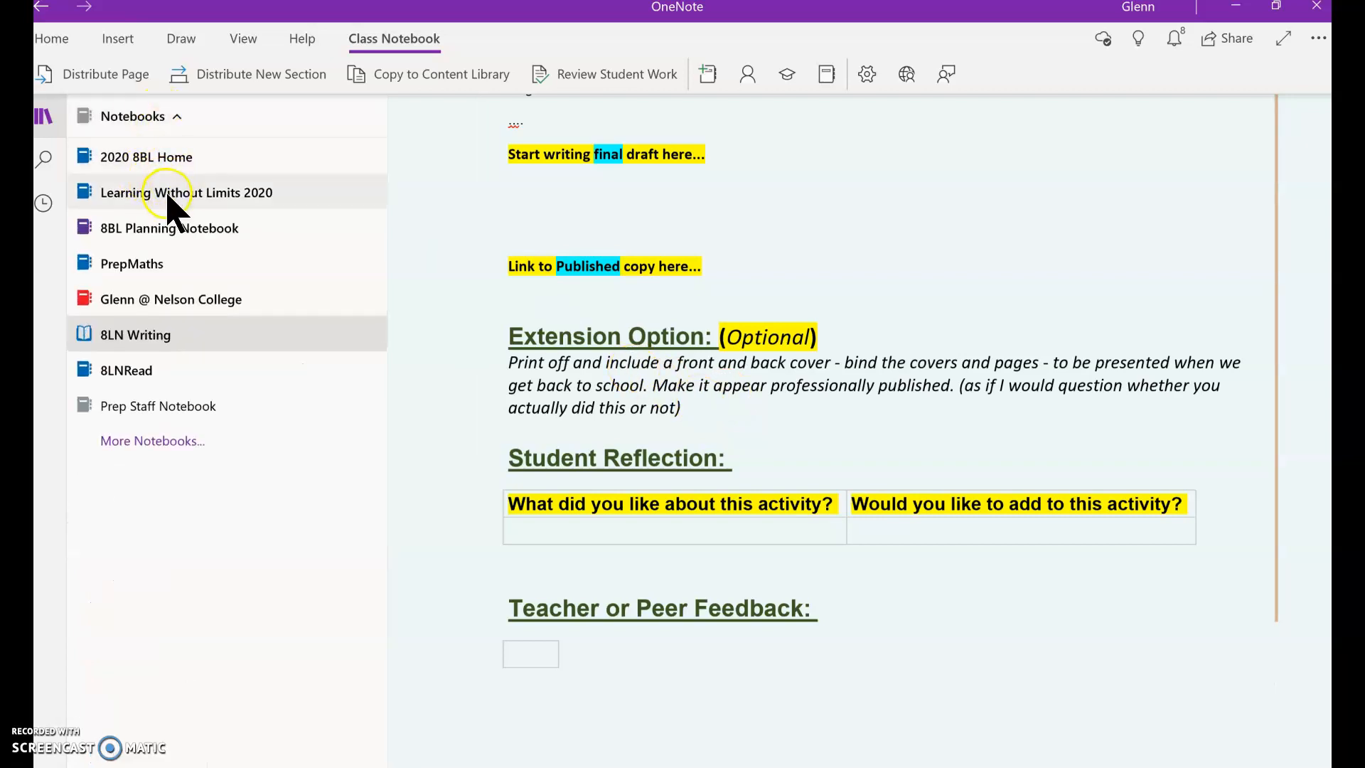
# Select the Learning Without Limits 2020 notebook
pyautogui.click(187, 192)
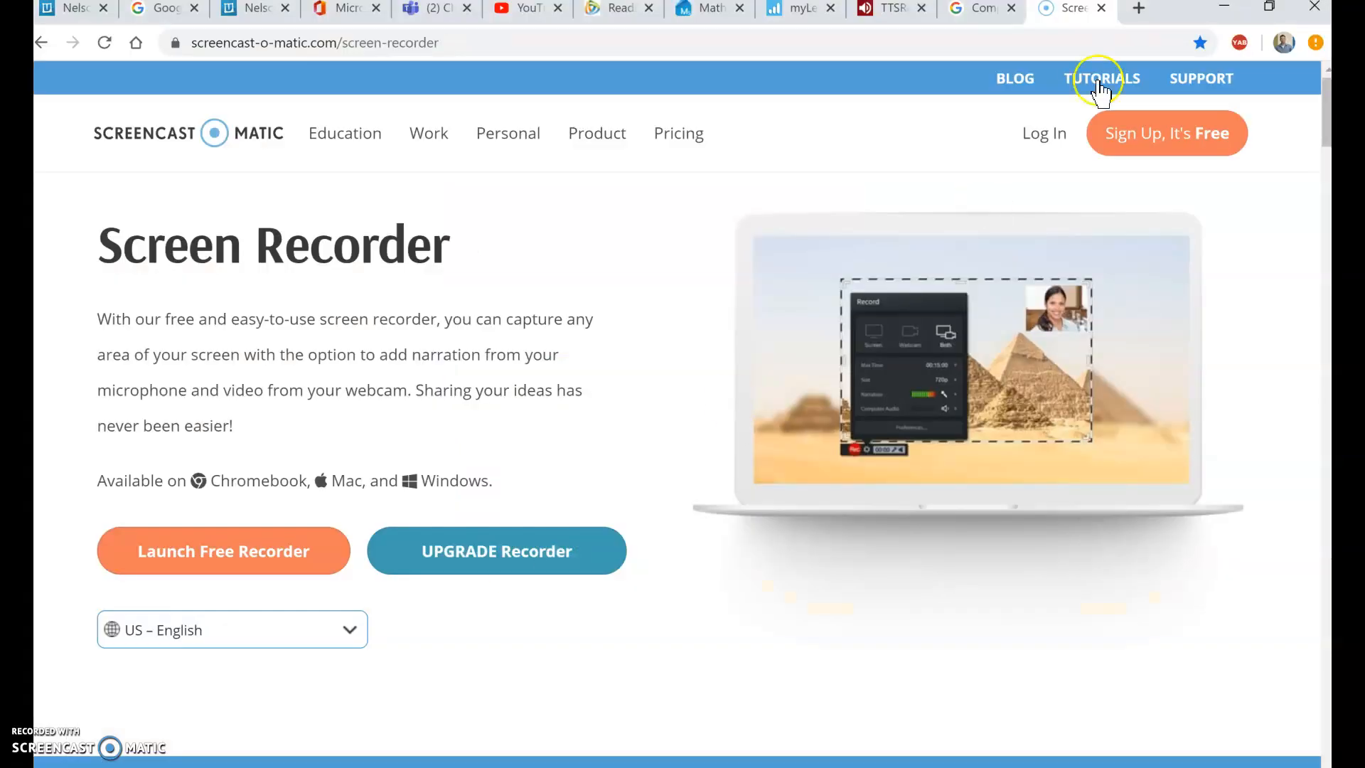
pyautogui.moveTo(1101, 87)
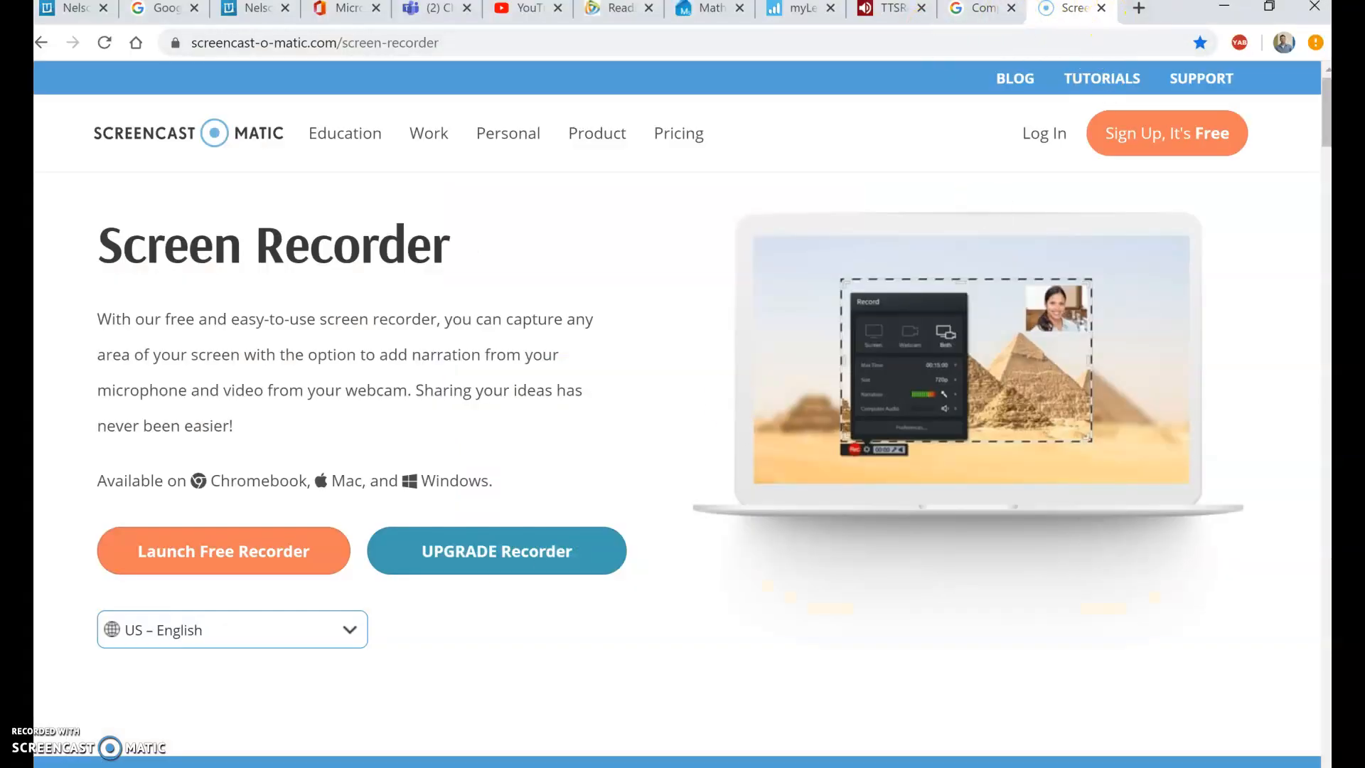
# Open a new tab on the FlipGrid bookmark showing the 8BL grid's five topics
pyautogui.click(1137, 7)
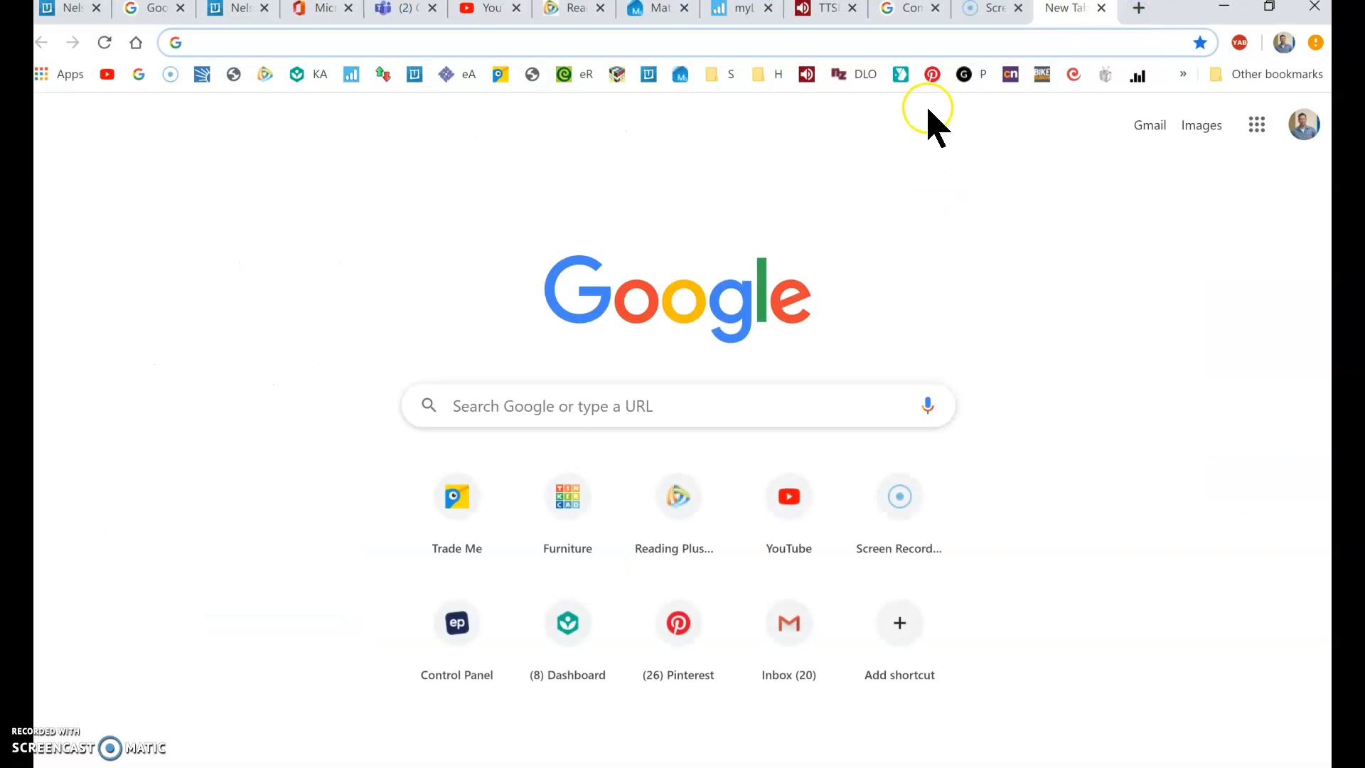
pyautogui.moveTo(827, 92)
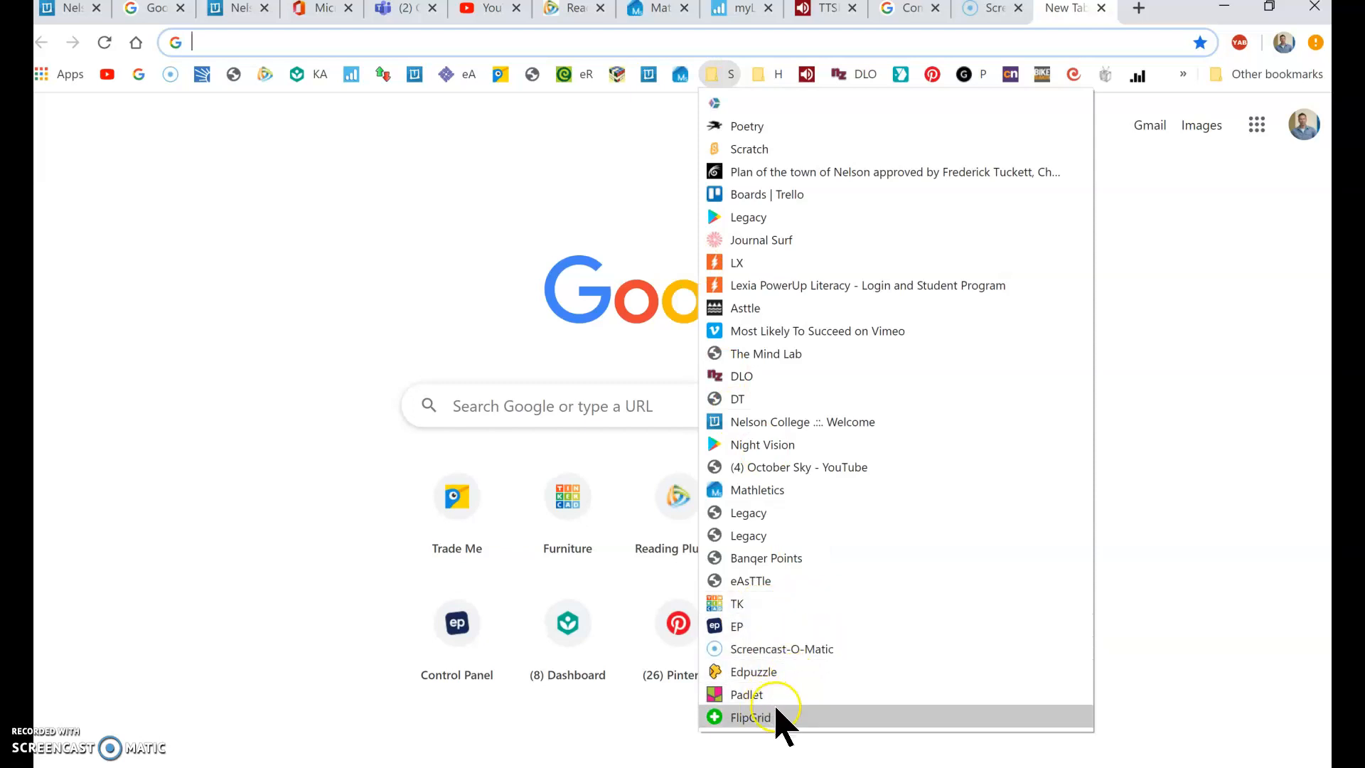
pyautogui.click(751, 716)
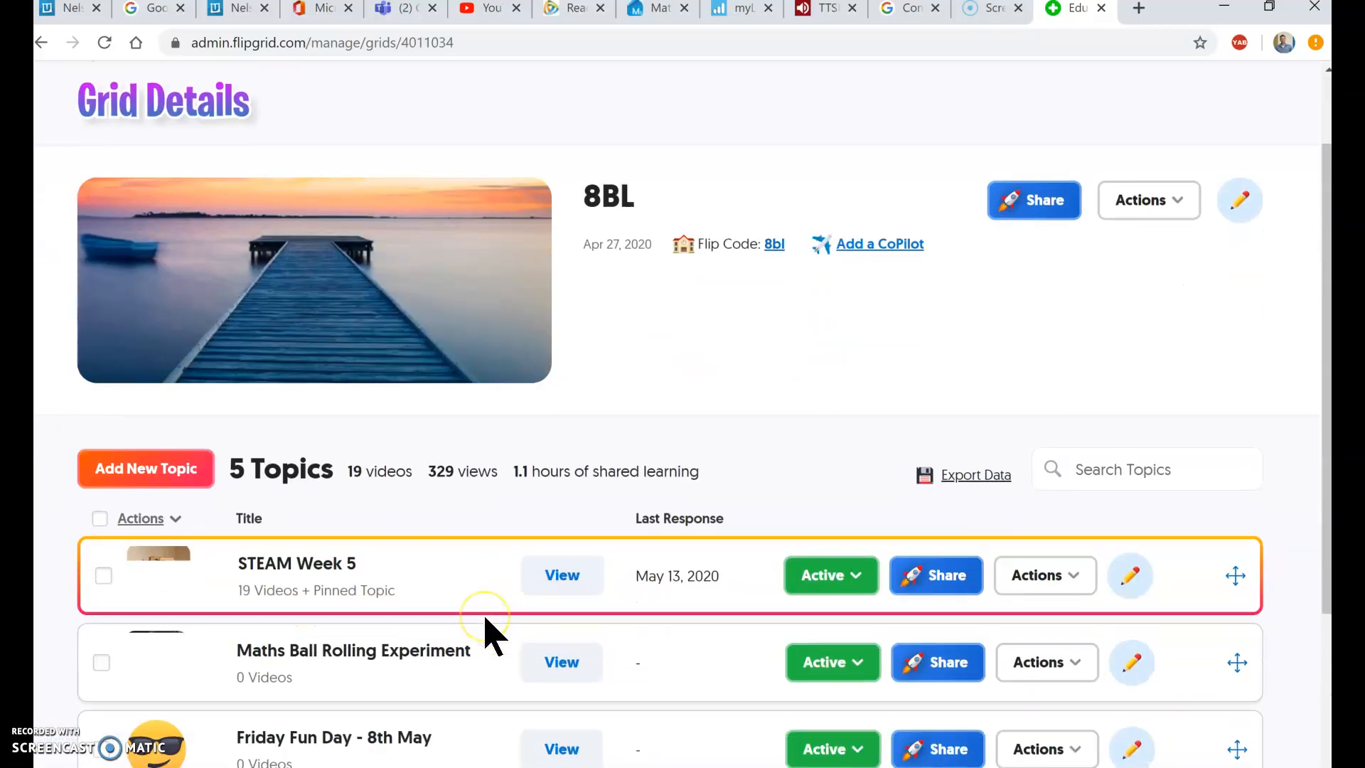
# Scroll through the 18 student video responses in the STEAM Week 5 topic
pyautogui.scroll(-3)
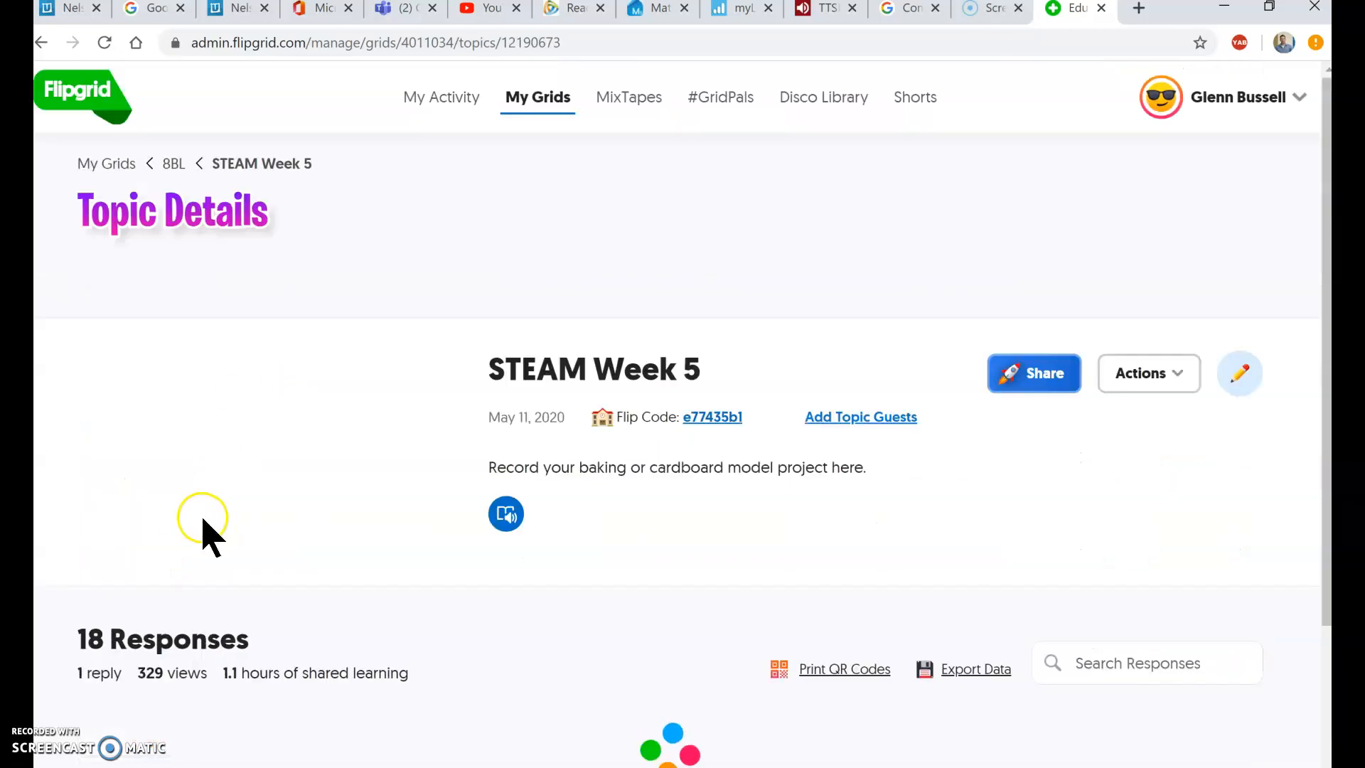
pyautogui.scroll(-3)
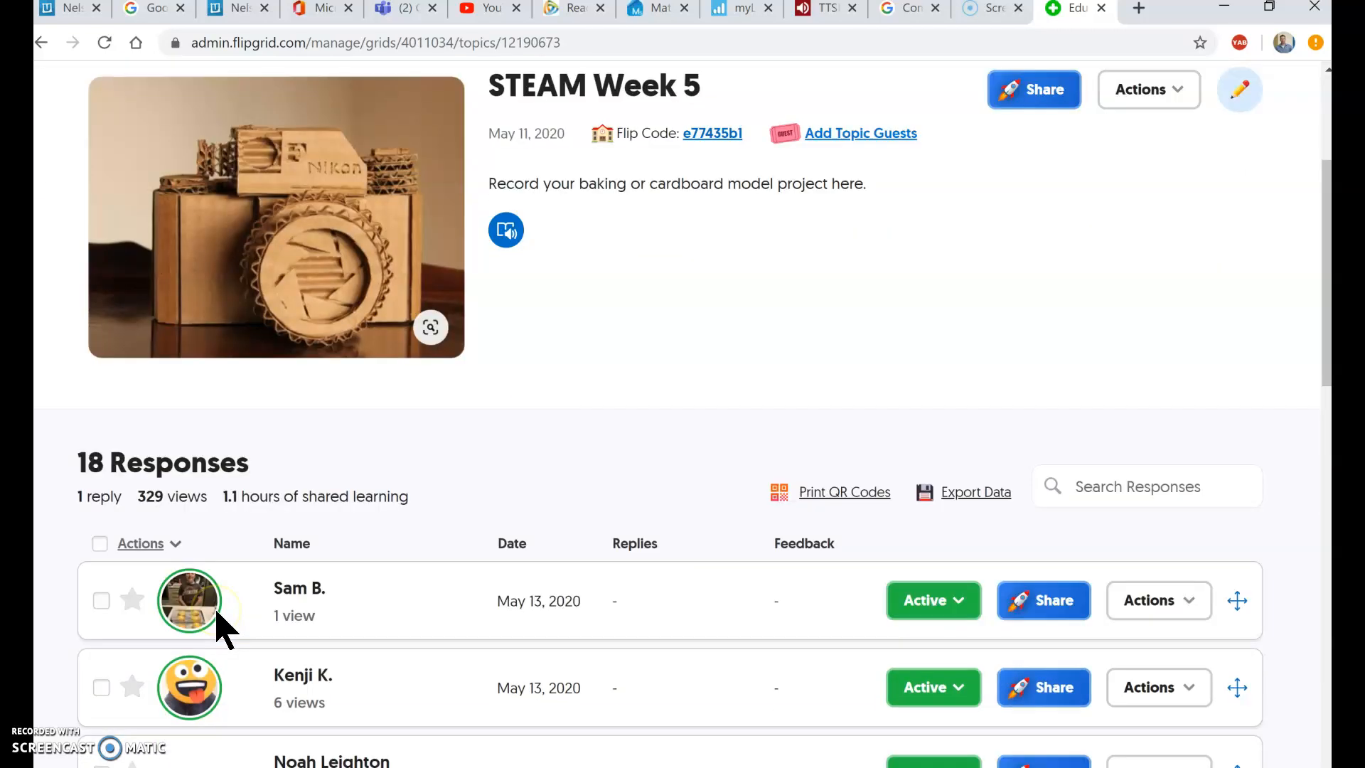
pyautogui.scroll(-3)
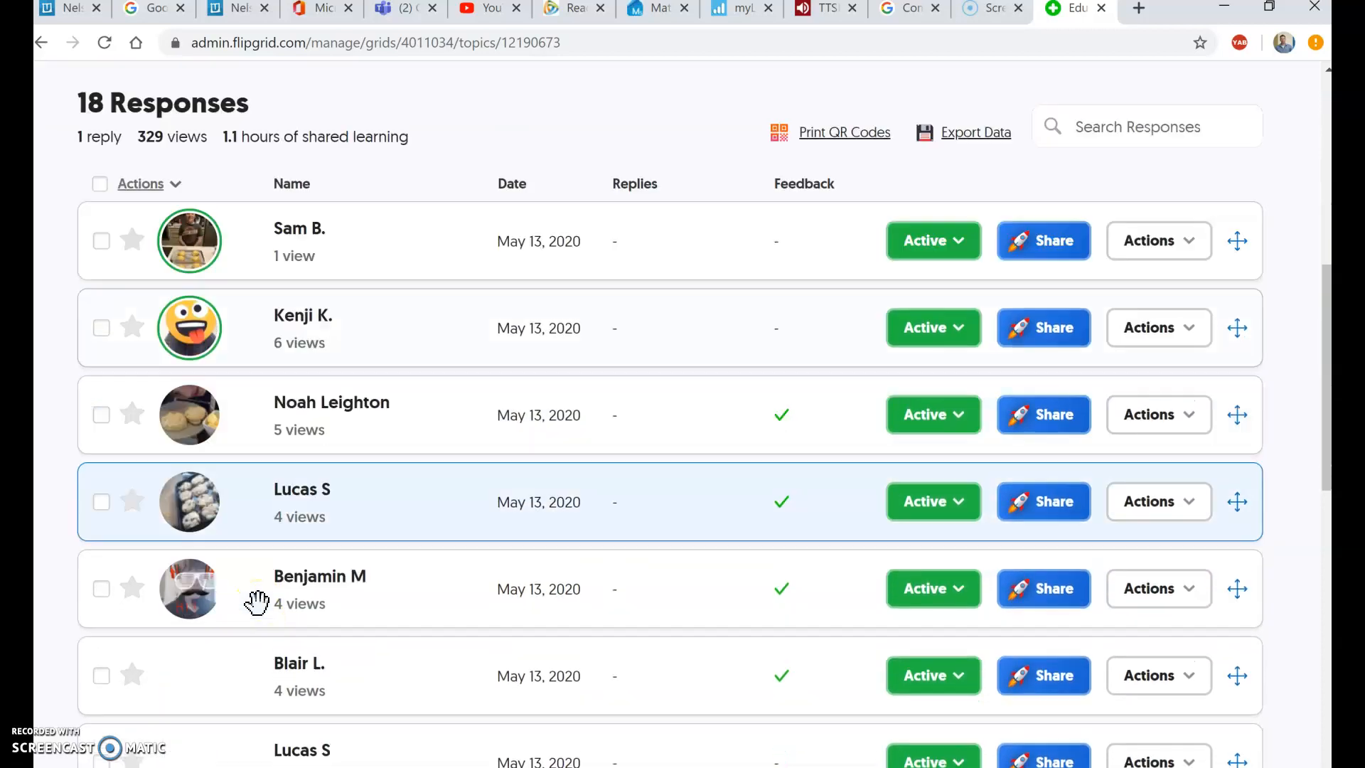
pyautogui.scroll(-3)
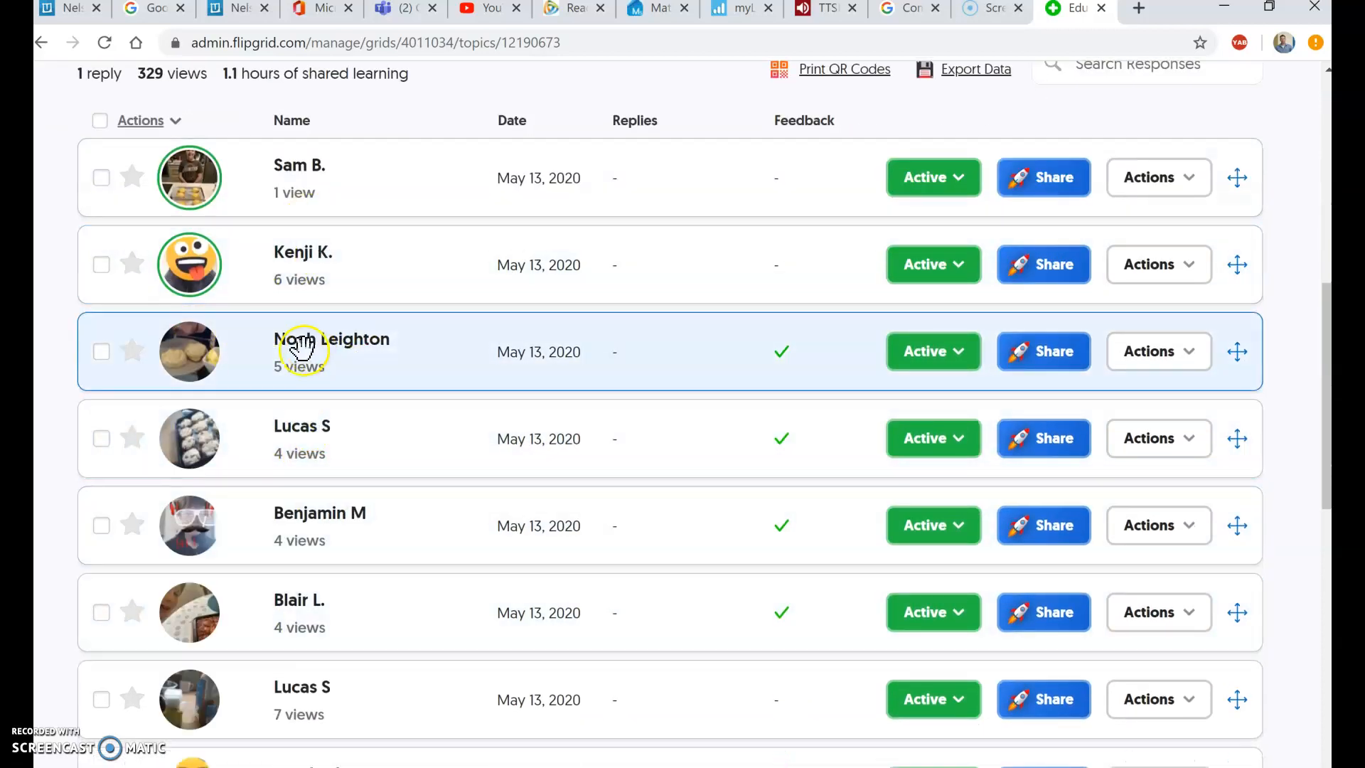
pyautogui.scroll(-3)
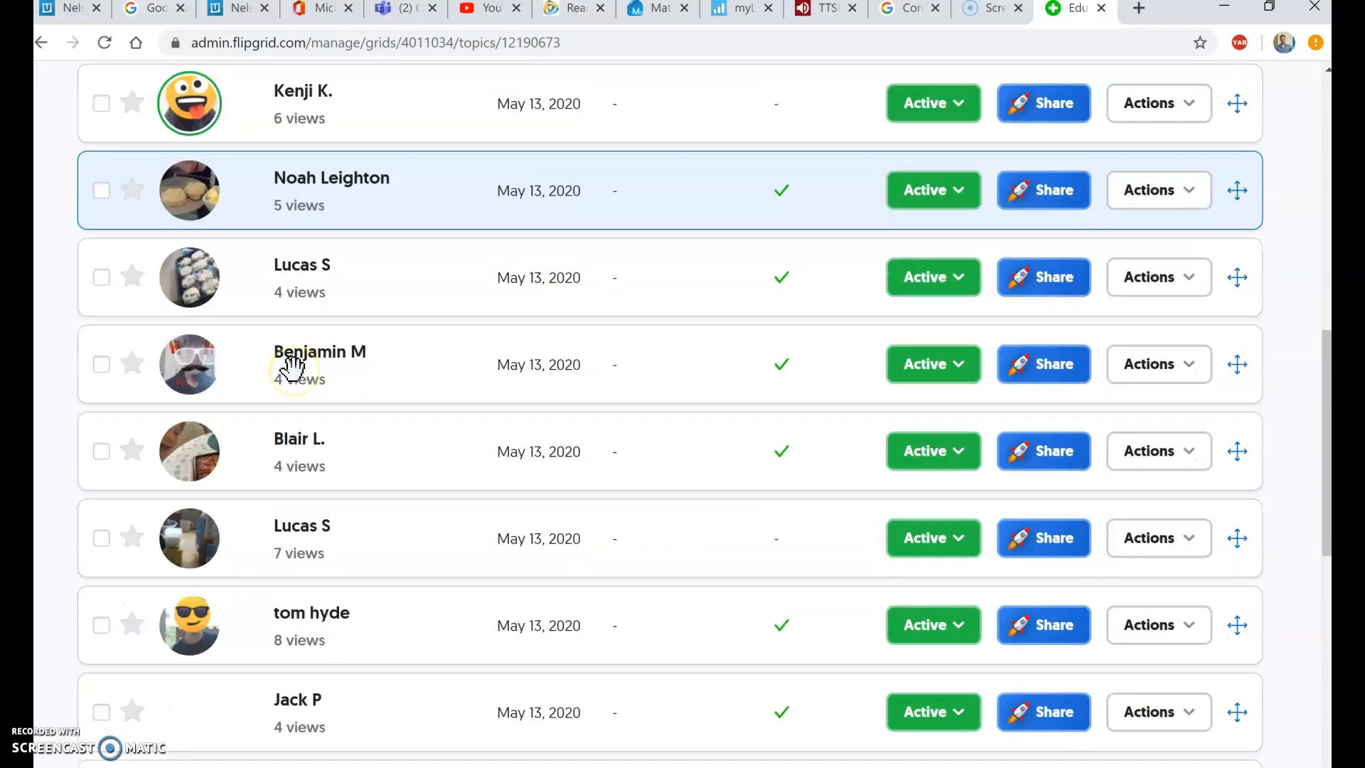
pyautogui.scroll(-3)
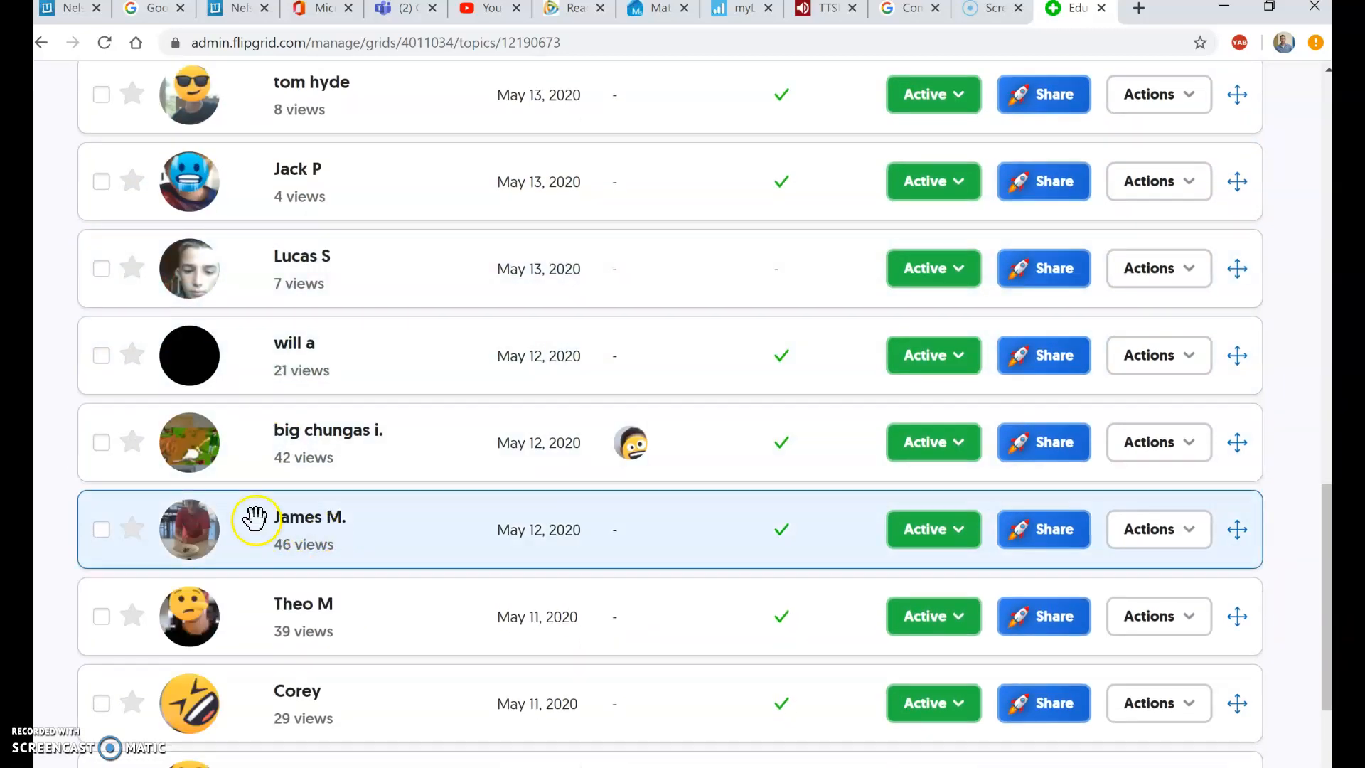
pyautogui.scroll(-3)
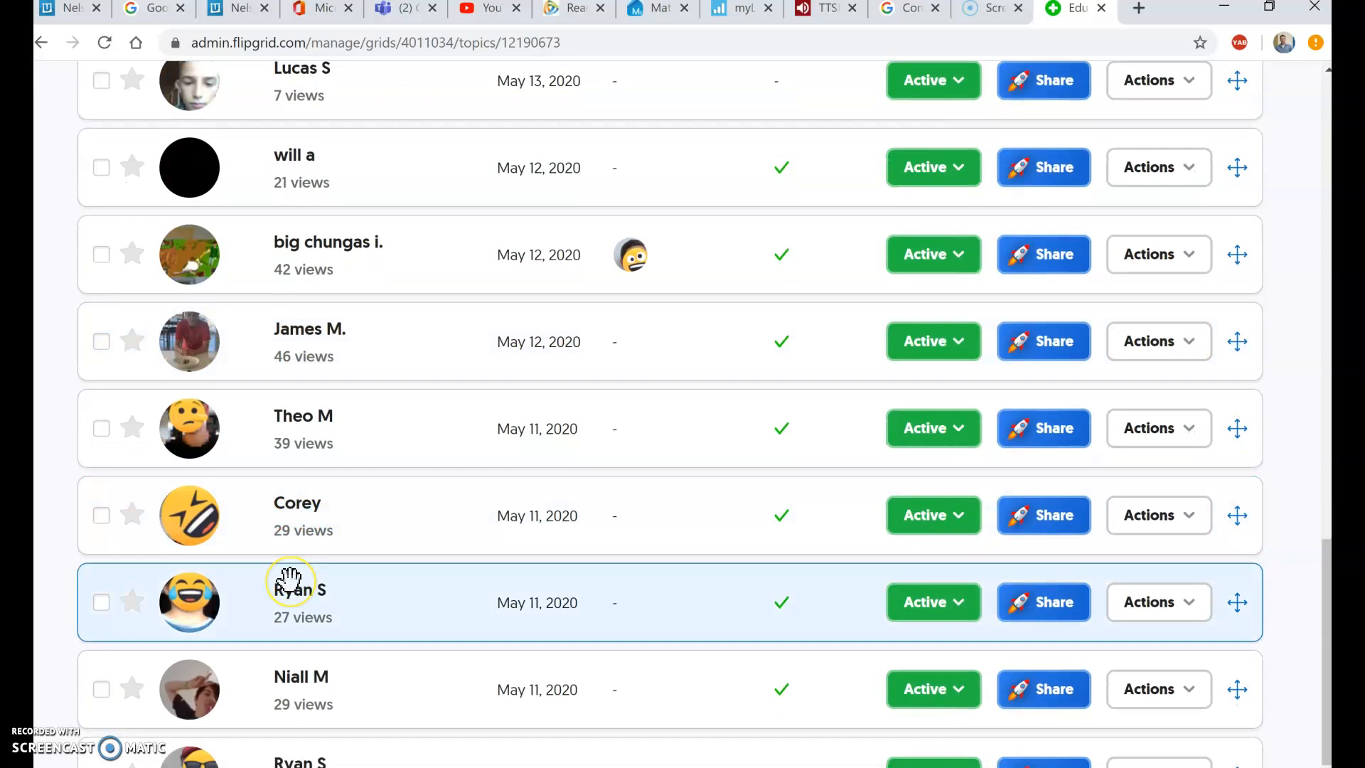
pyautogui.scroll(-3)
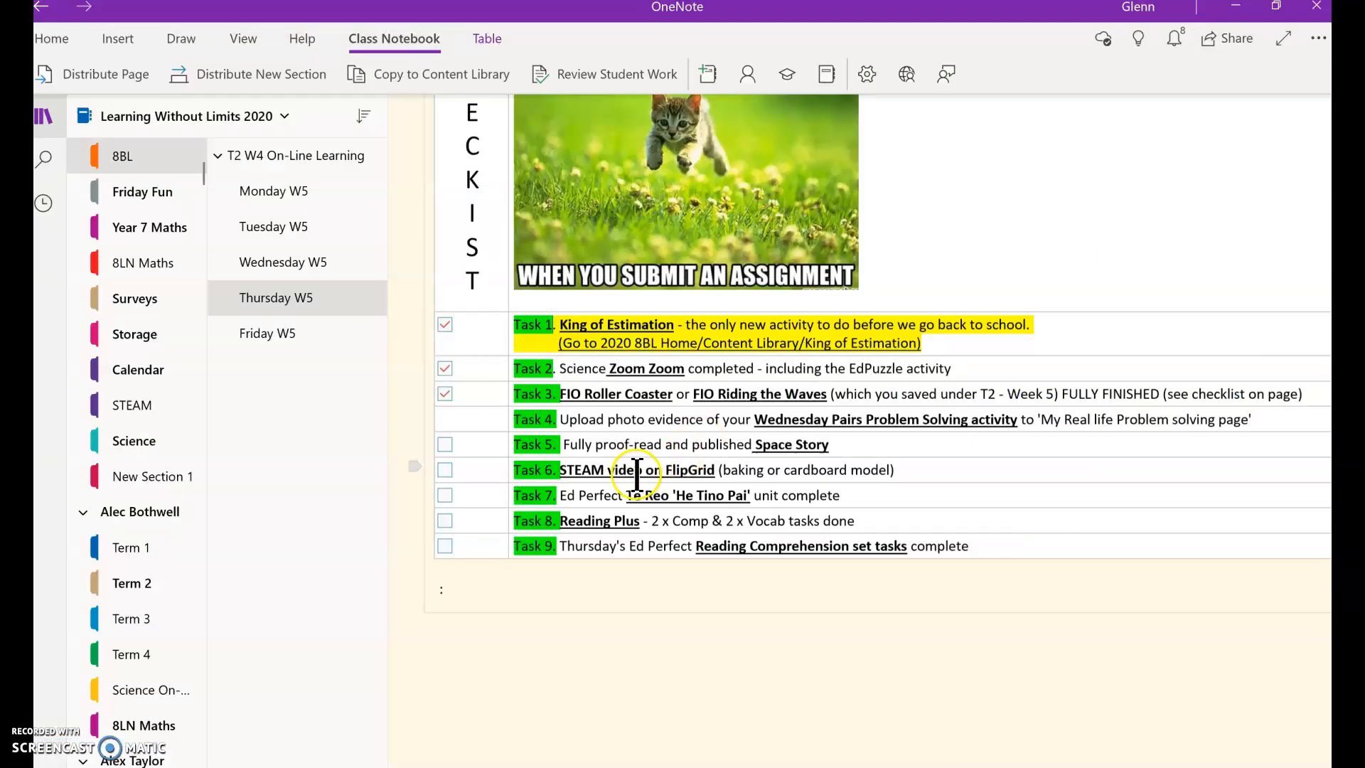
pyautogui.moveTo(685, 494)
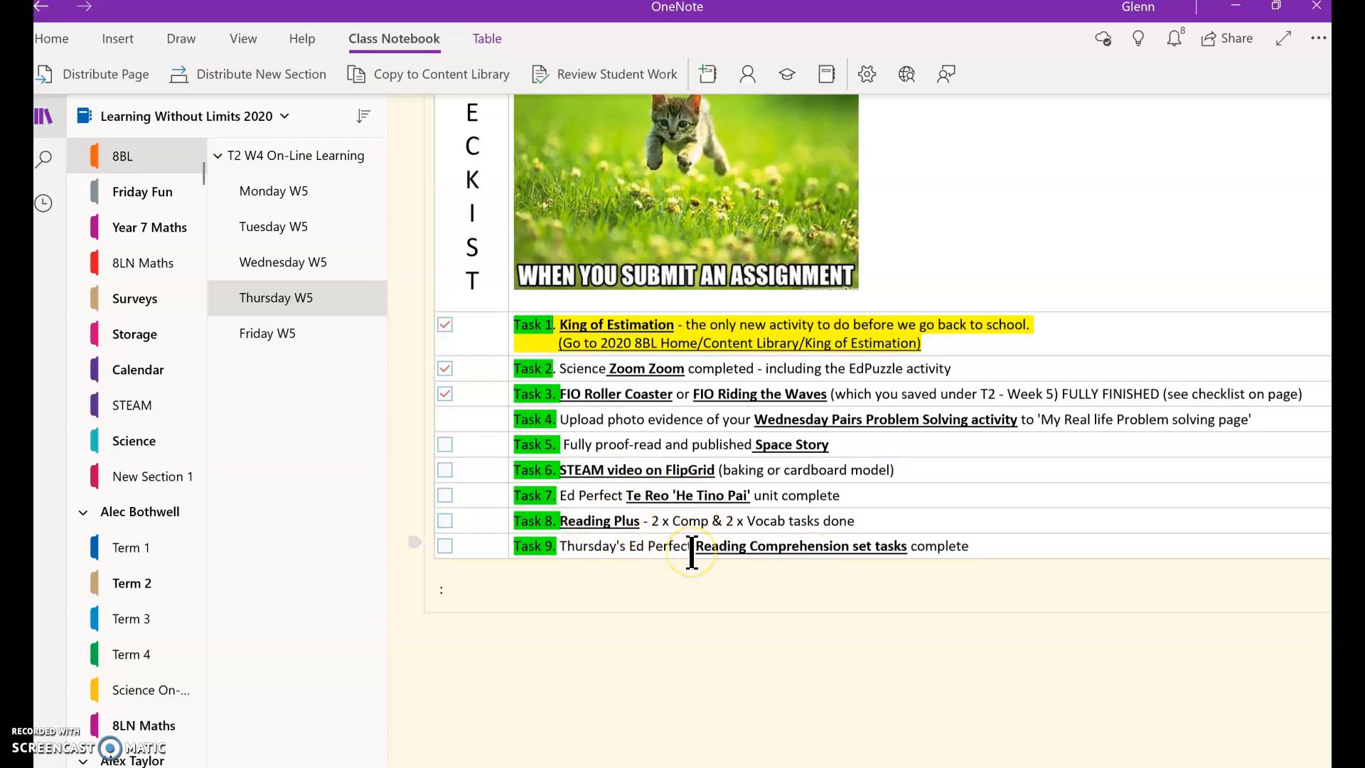
pyautogui.moveTo(706, 546)
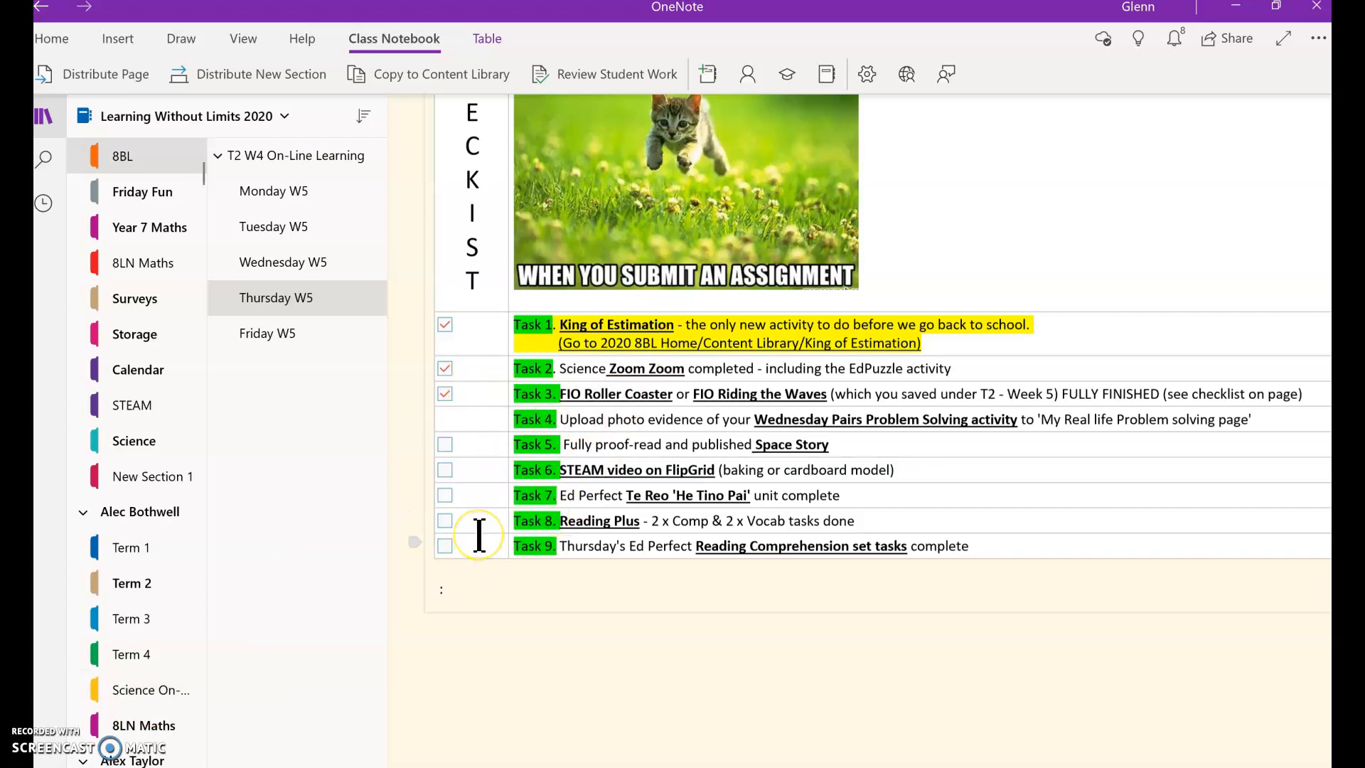
pyautogui.moveTo(357, 618)
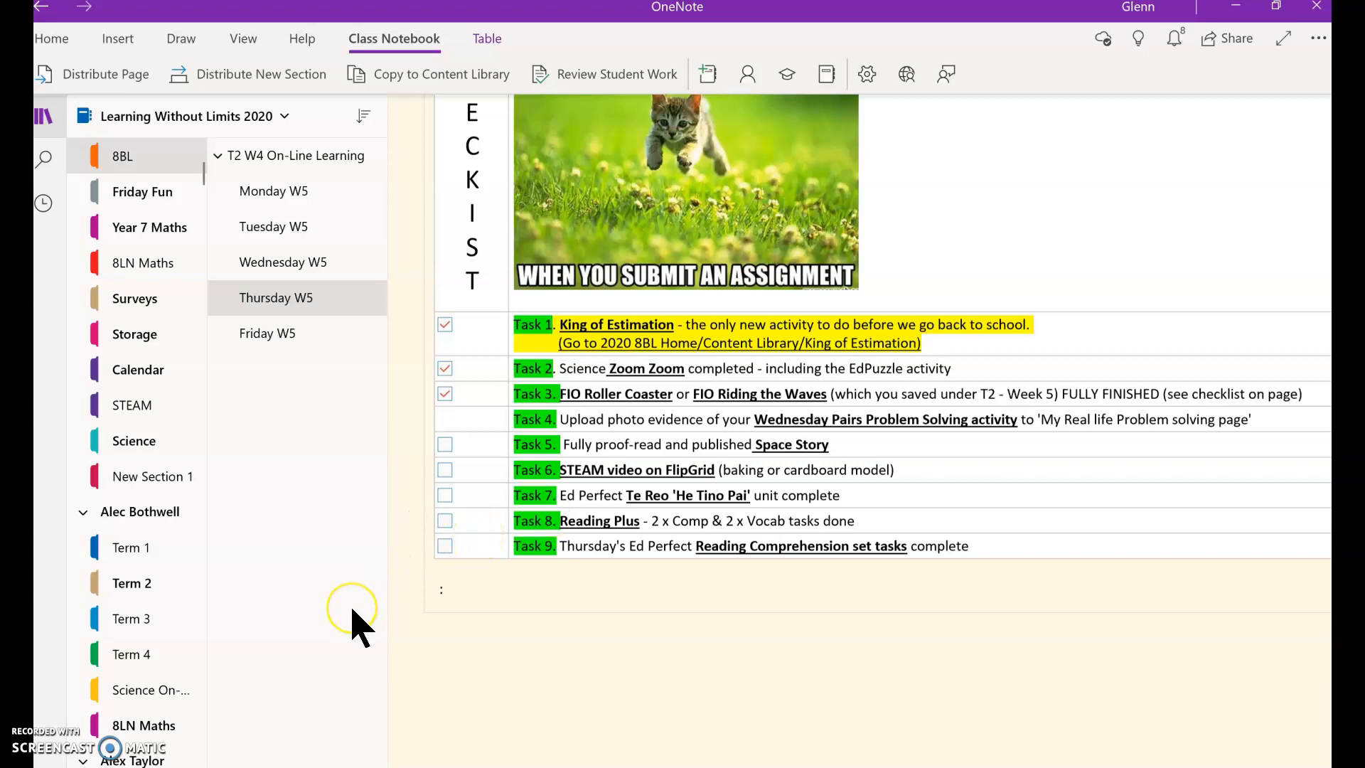
pyautogui.moveTo(362, 627)
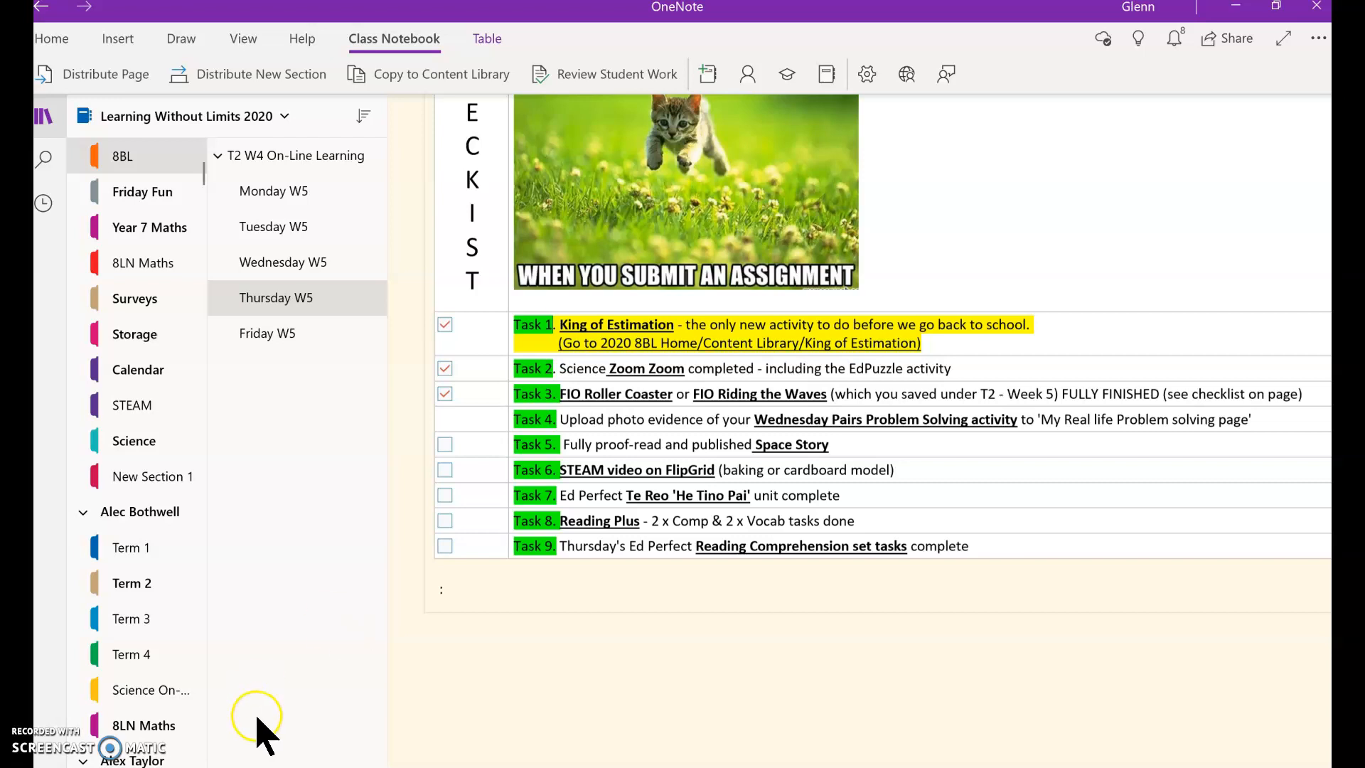
pyautogui.moveTo(896, 331)
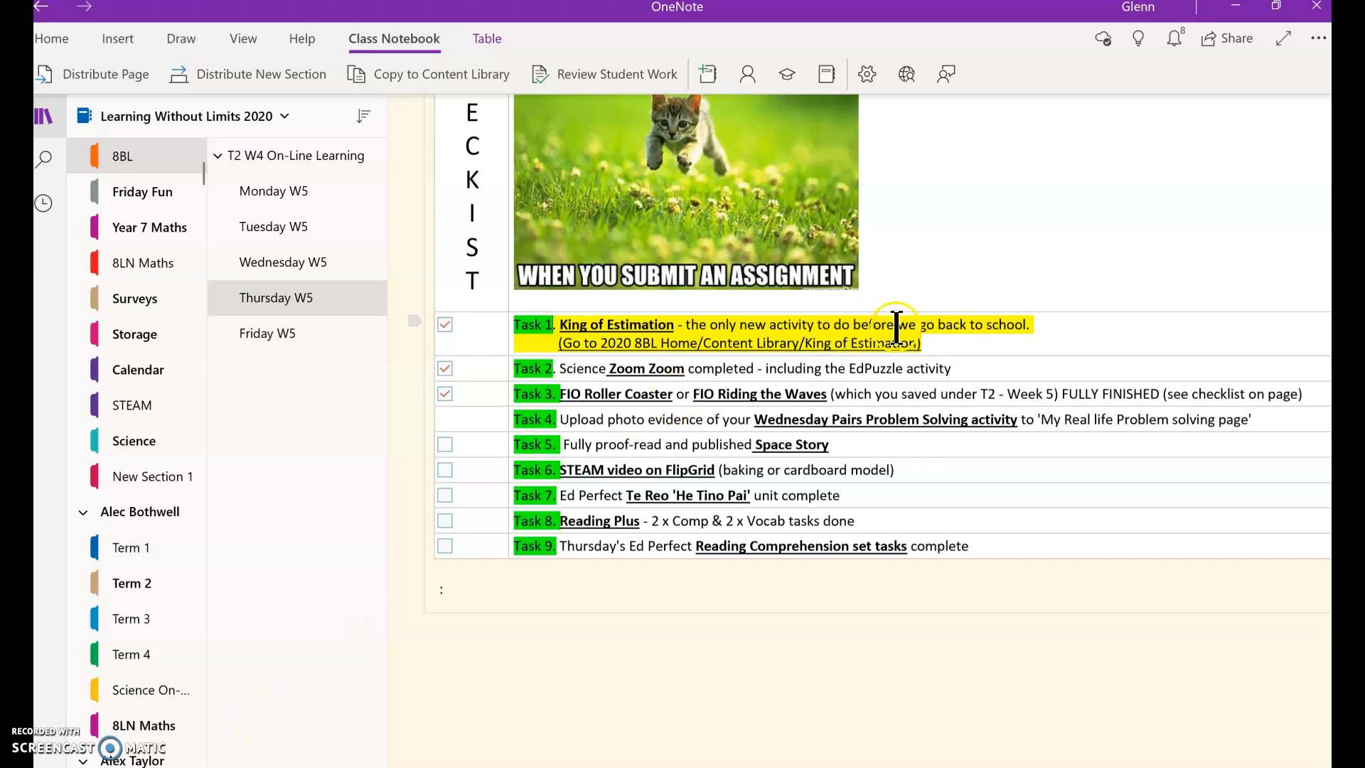